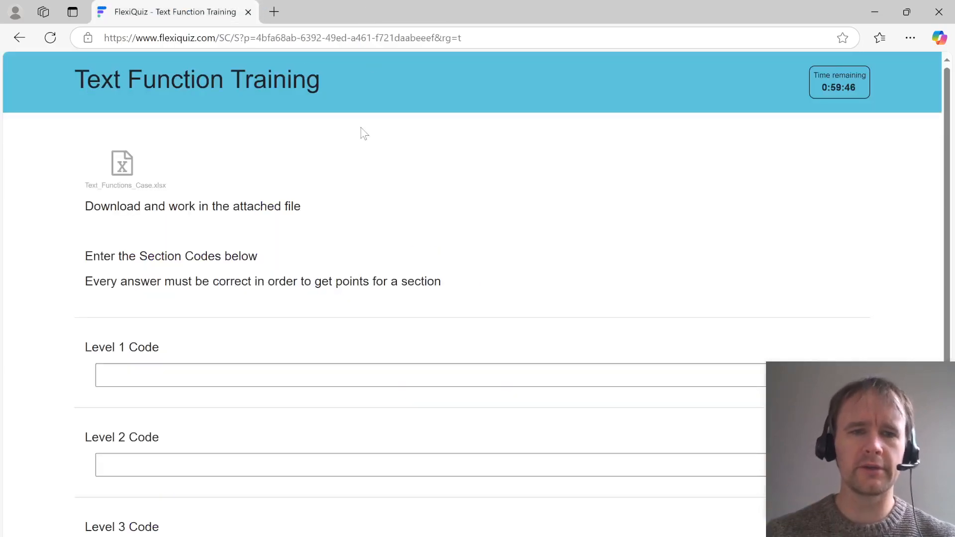
pyautogui.moveTo(359, 192)
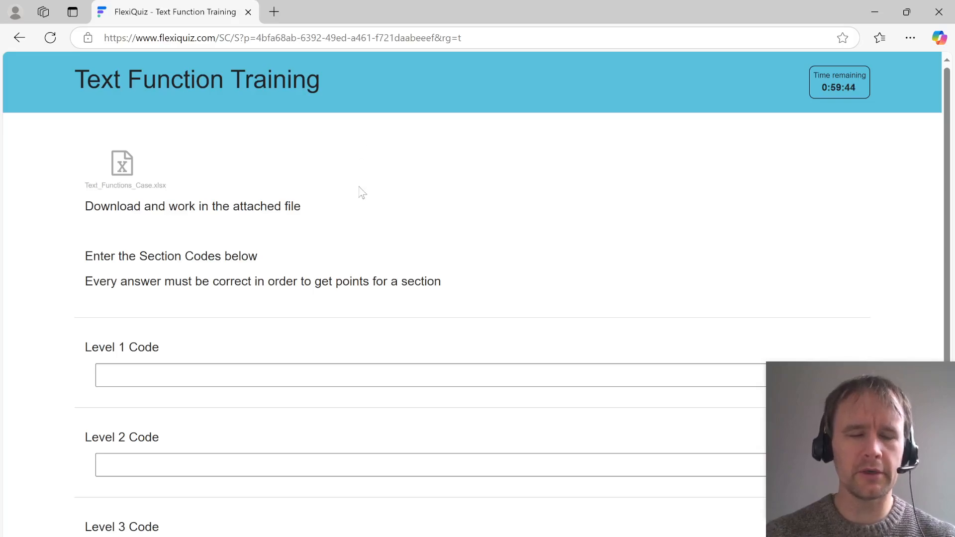
pyautogui.moveTo(329, 231)
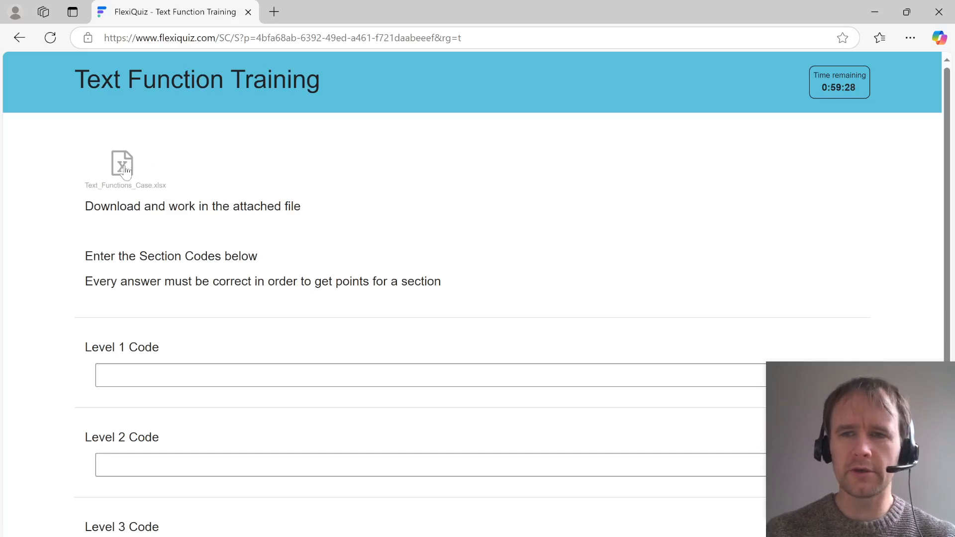
# Download the Text_Functions_Case.xlsx attachment from the FlexiQuiz Text Function Training quiz.
pyautogui.click(122, 168)
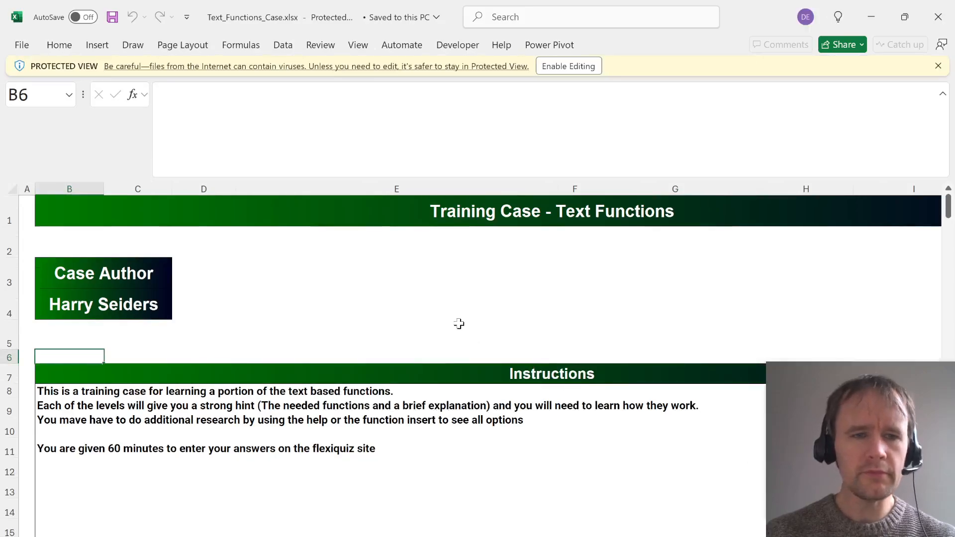
# Enable editing on the workbook and scroll down to the Level 1 Left or Right questions.
pyautogui.scroll(-3)
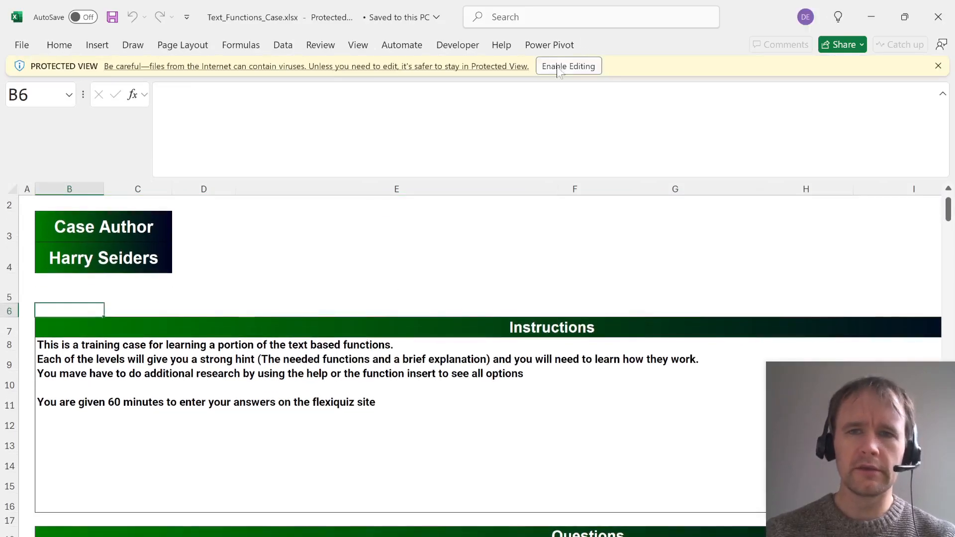
pyautogui.click(568, 66)
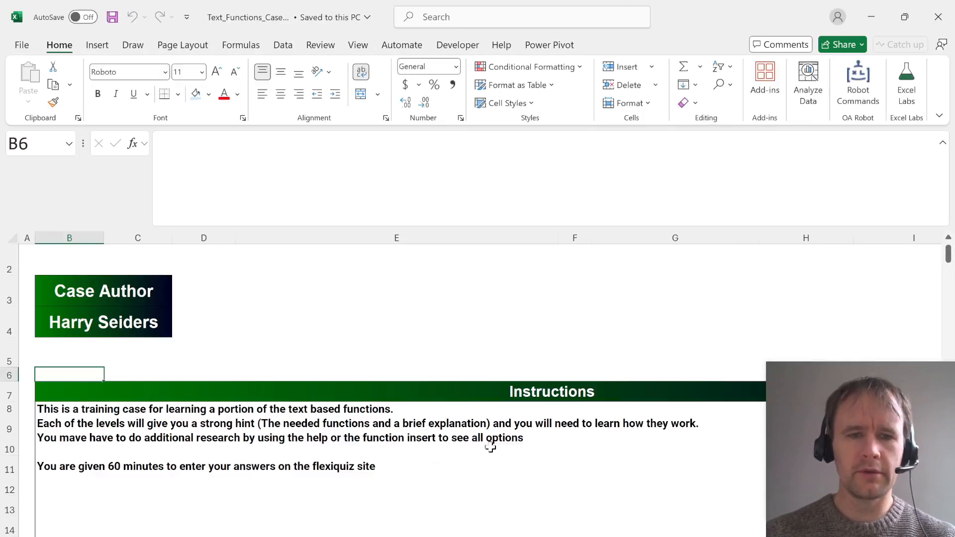
pyautogui.scroll(-3)
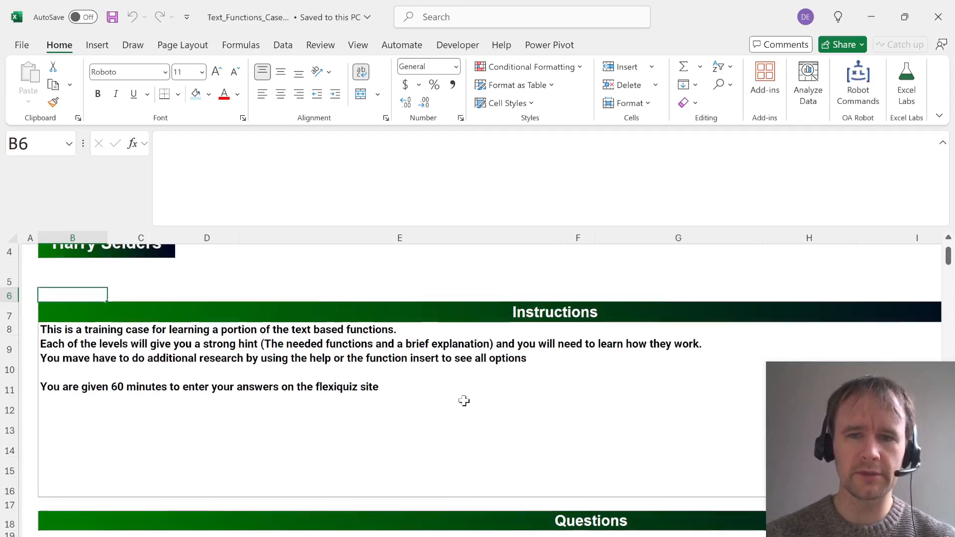
pyautogui.scroll(-3)
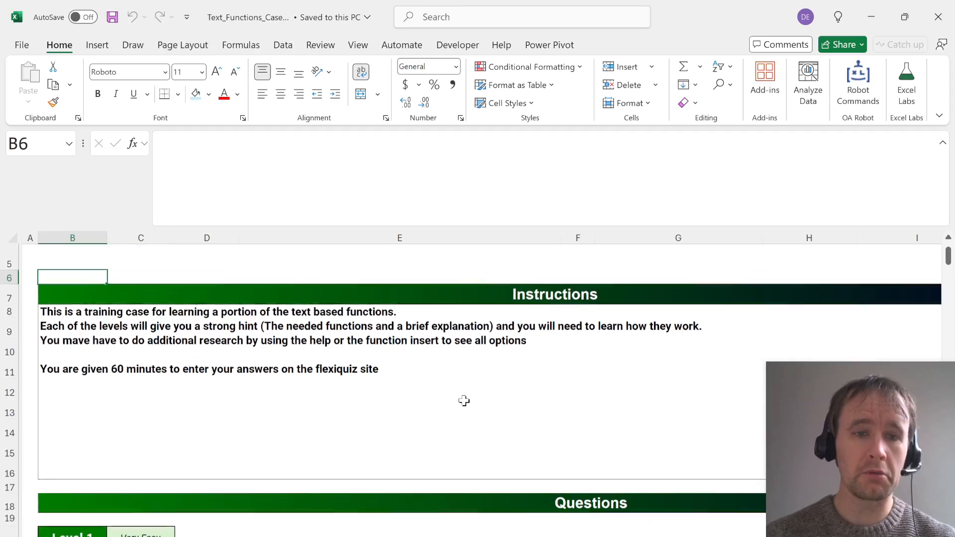
pyautogui.scroll(-3)
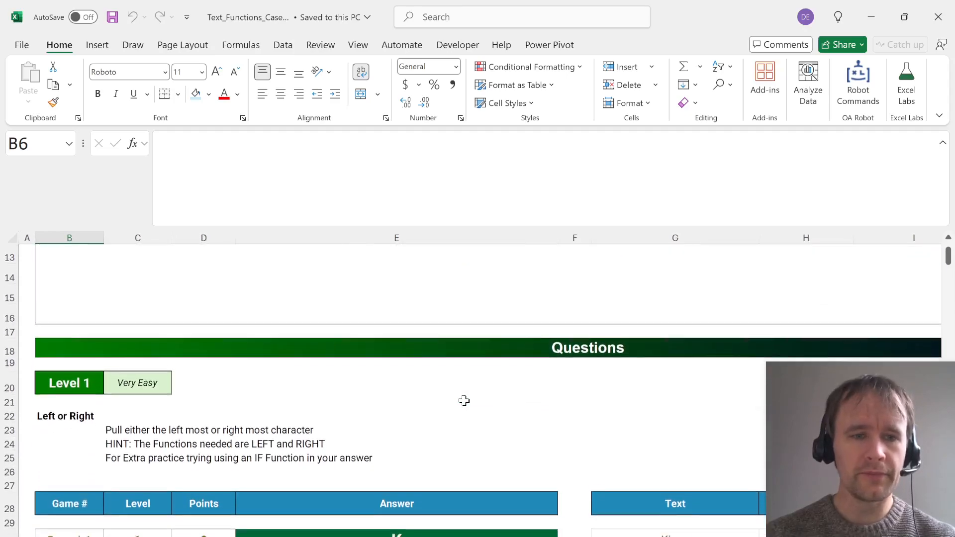
pyautogui.scroll(-3)
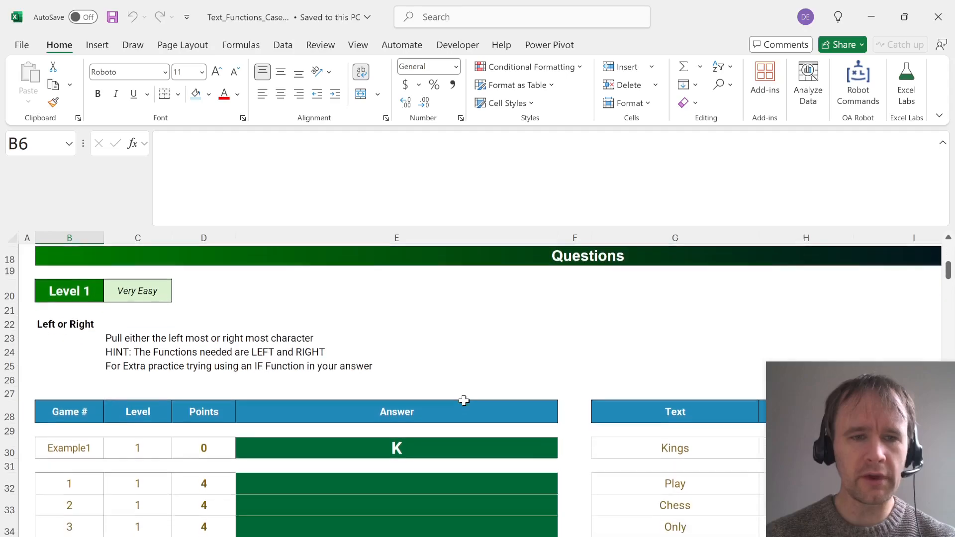
pyautogui.scroll(-3)
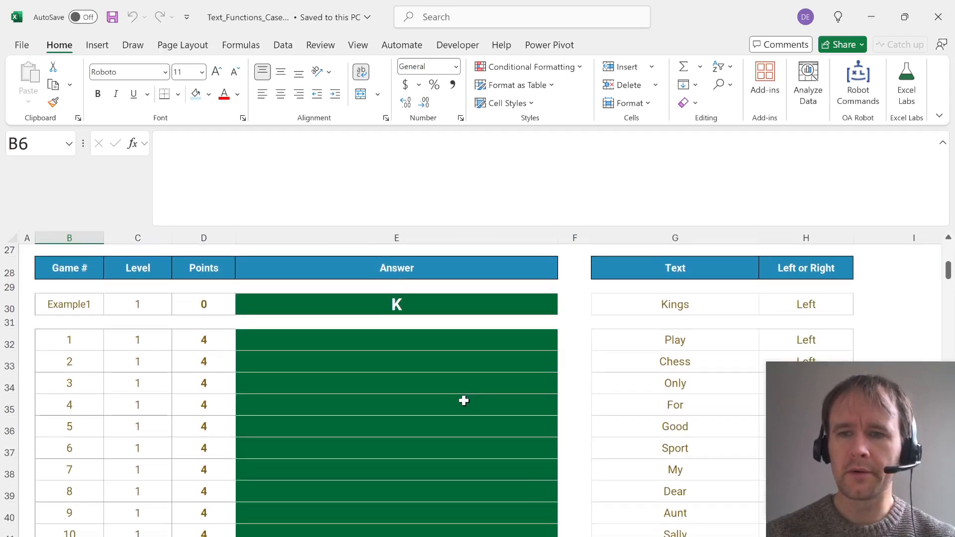
# Type =IF(H32="Left",LEFT(G32),RIGHT(G32)) into the first Level 1 answer cell E32.
pyautogui.click(396, 340)
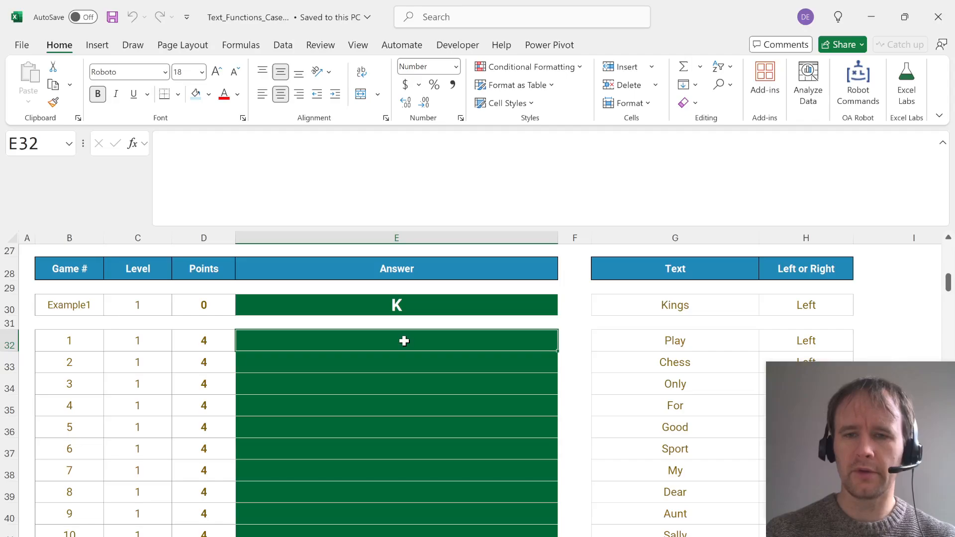
pyautogui.write('=')
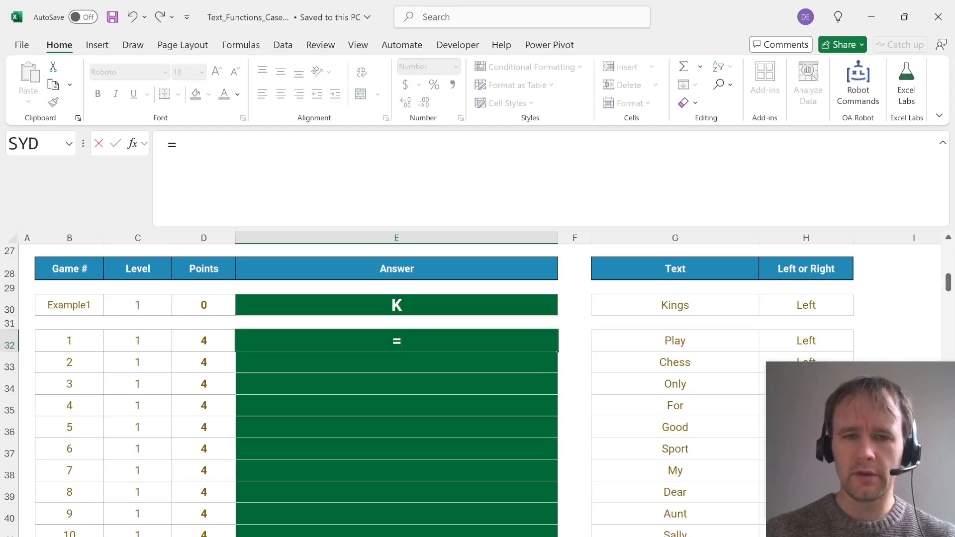
pyautogui.write('IF(')
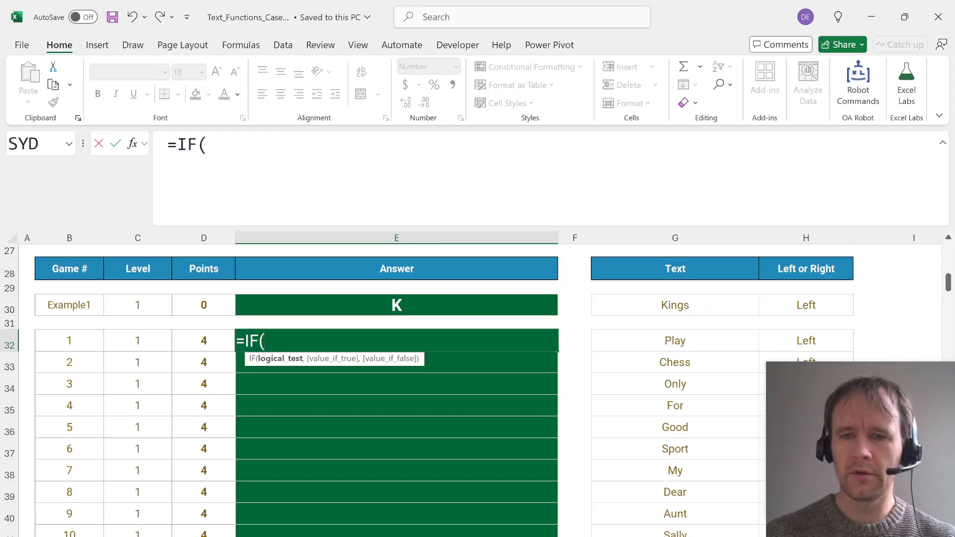
pyautogui.write('H32="L')
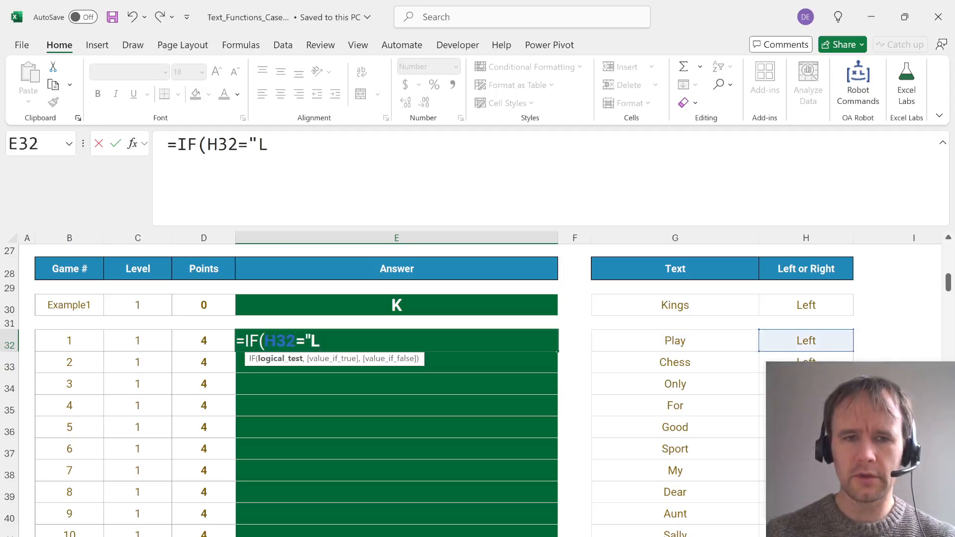
pyautogui.write('eft",LEFT(G32')
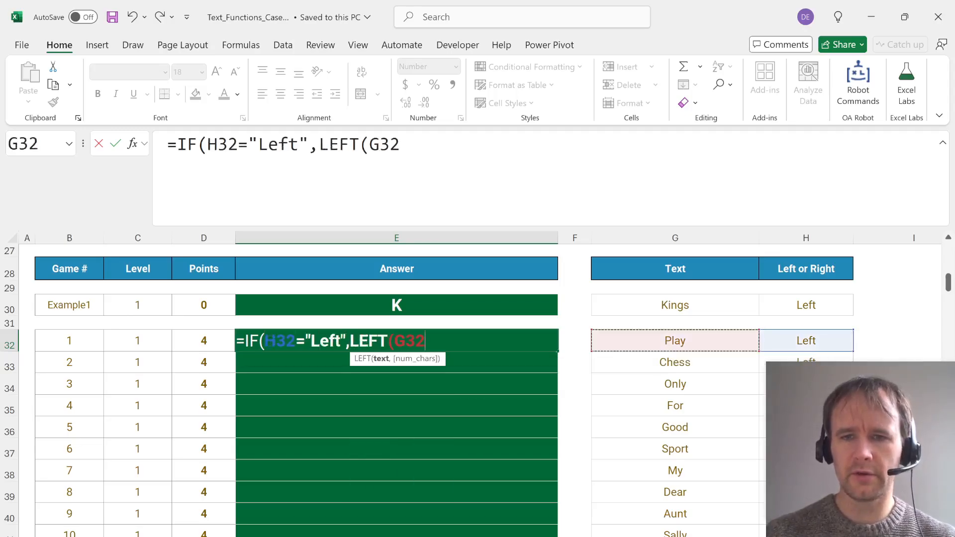
pyautogui.write('),RIGHT(G32')
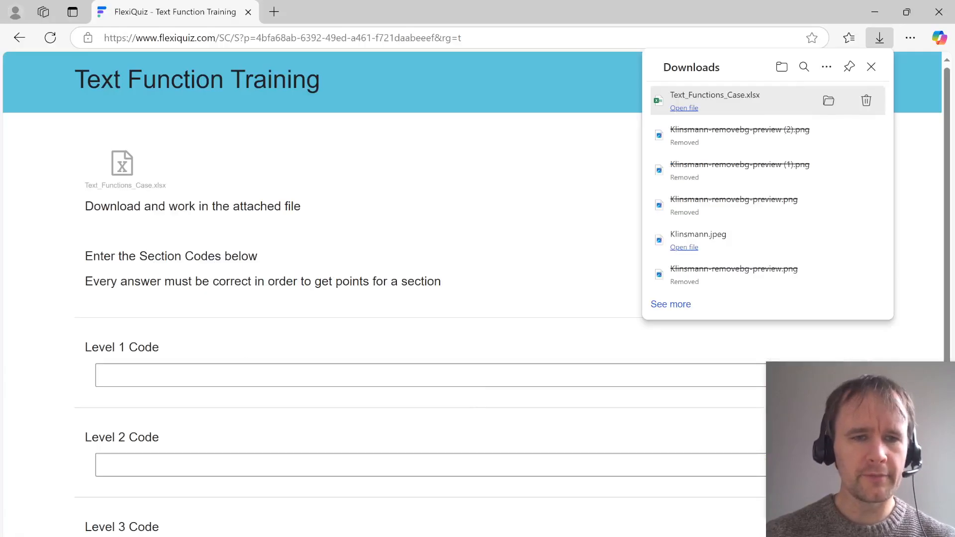
# Back in Excel, enter =MID(G57,H57,I57) in E57 to extract 'ail' from mailbox.
pyautogui.click(684, 108)
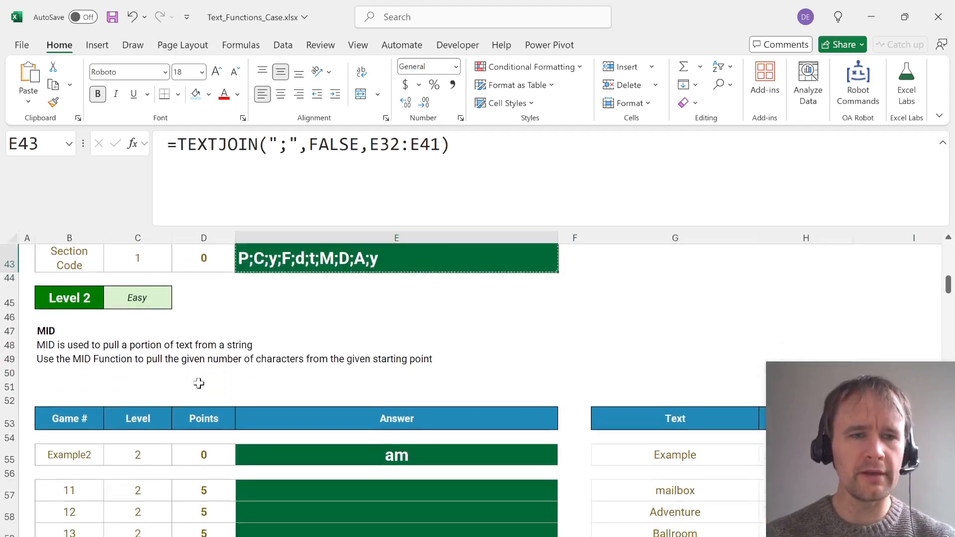
pyautogui.scroll(-3)
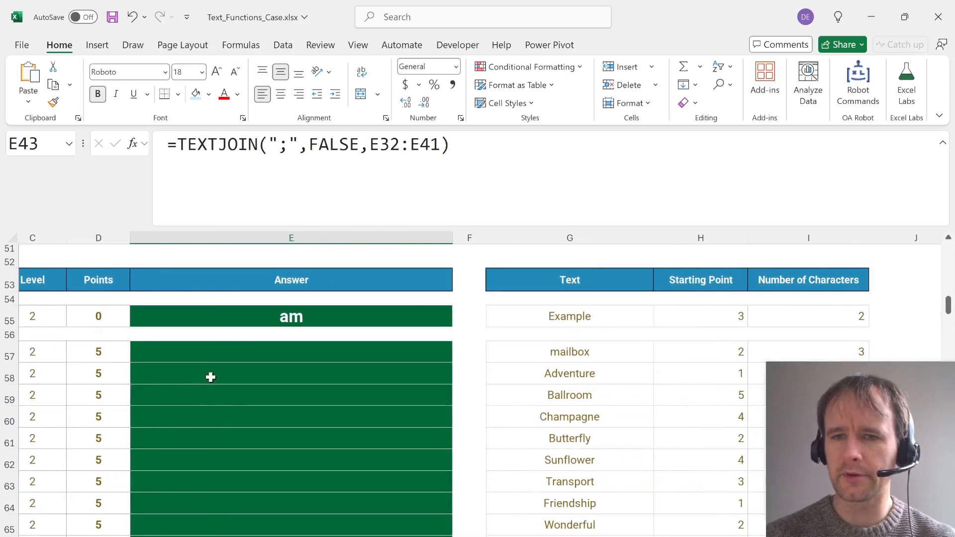
pyautogui.click(290, 351)
pyautogui.write('=MID(G57,')
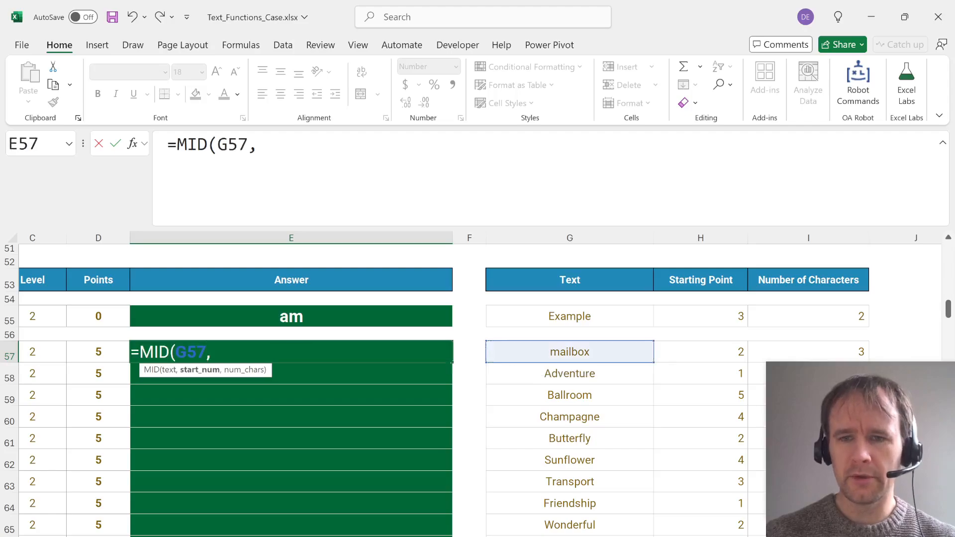
pyautogui.press('Return')
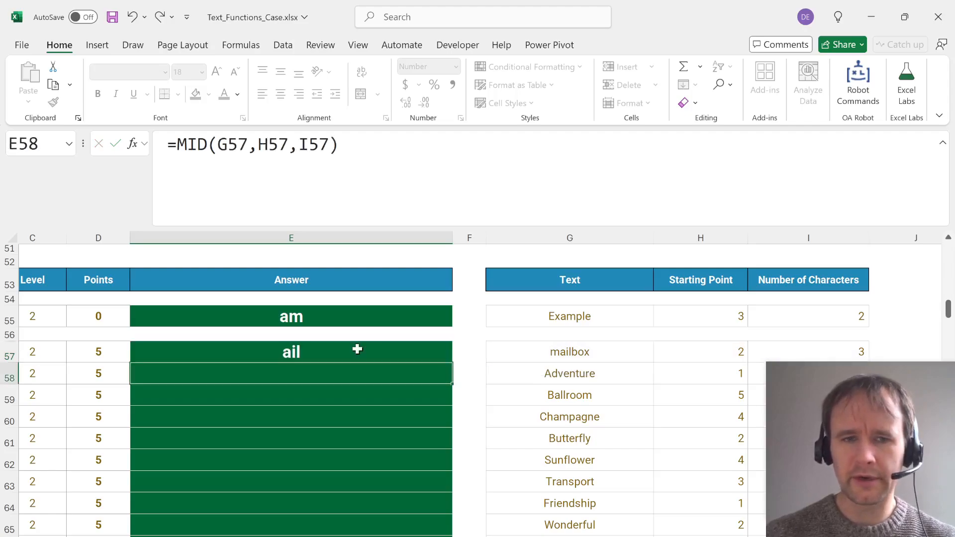
pyautogui.scroll(-3)
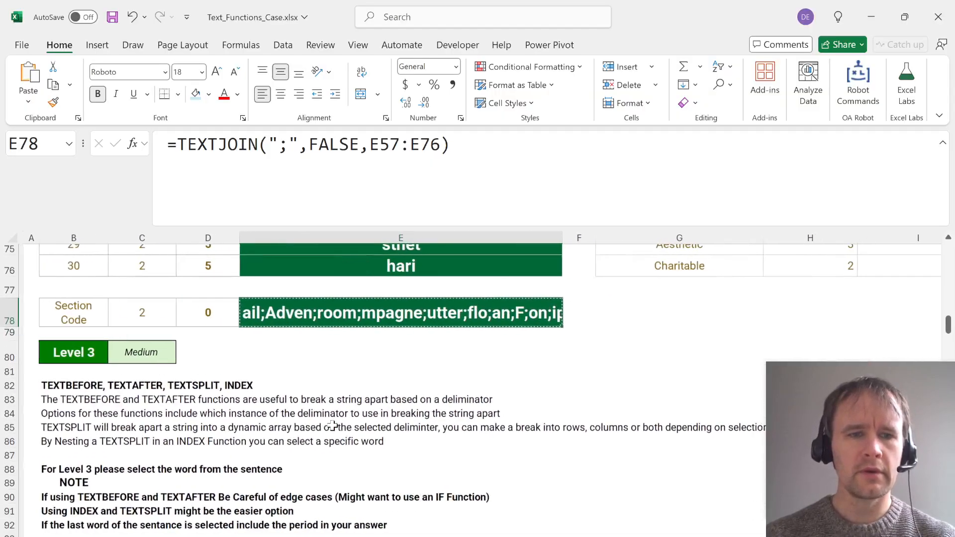
# Scroll to the Level 3 word-selection instructions and select the first answer cell E98.
pyautogui.scroll(-3)
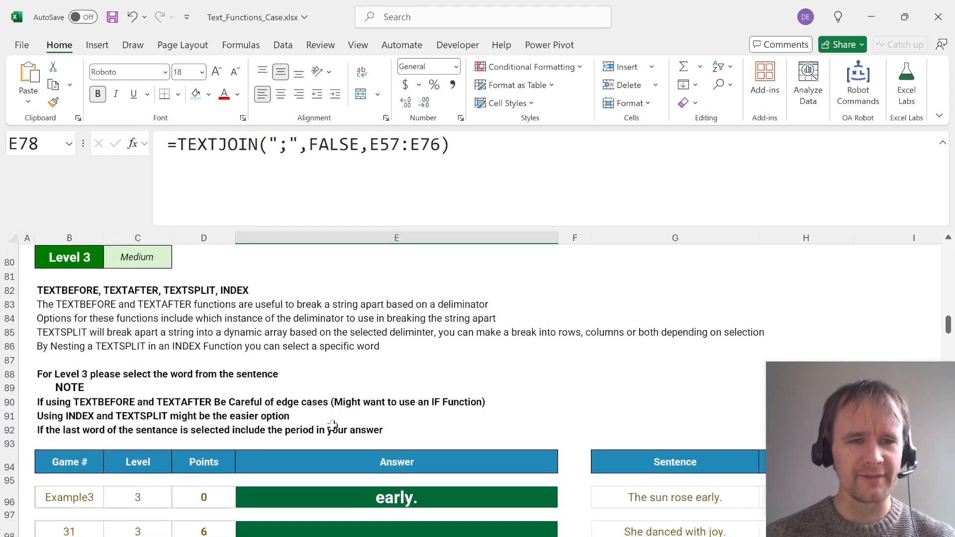
pyautogui.scroll(-3)
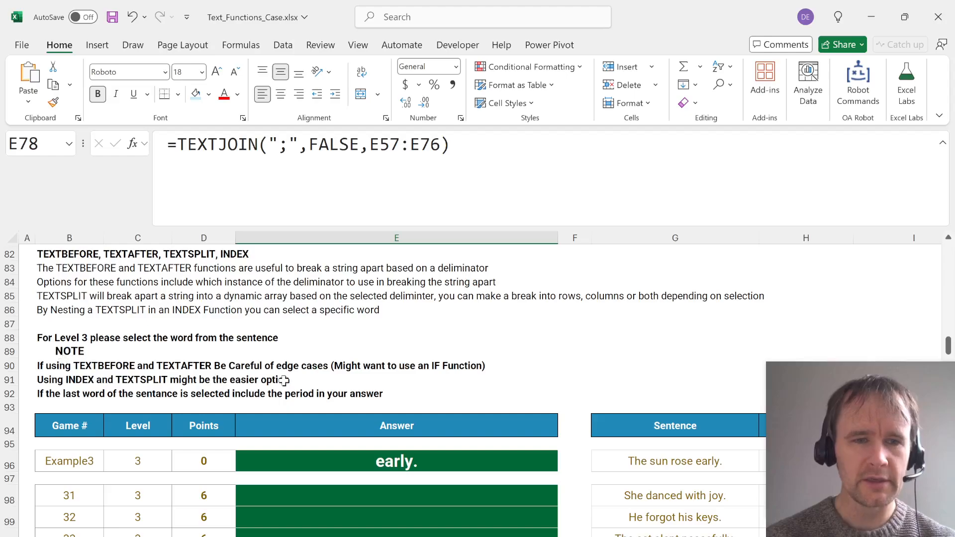
pyautogui.scroll(-3)
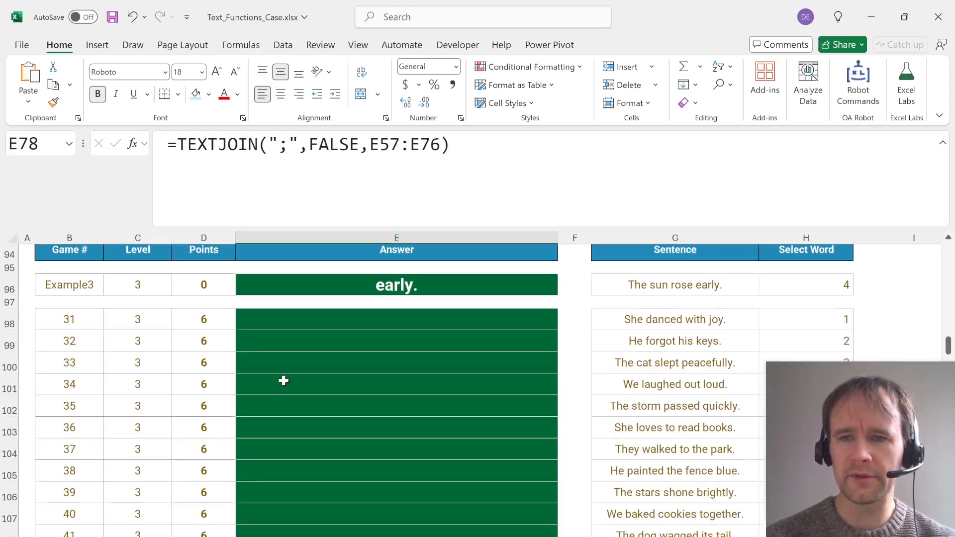
pyautogui.click(396, 318)
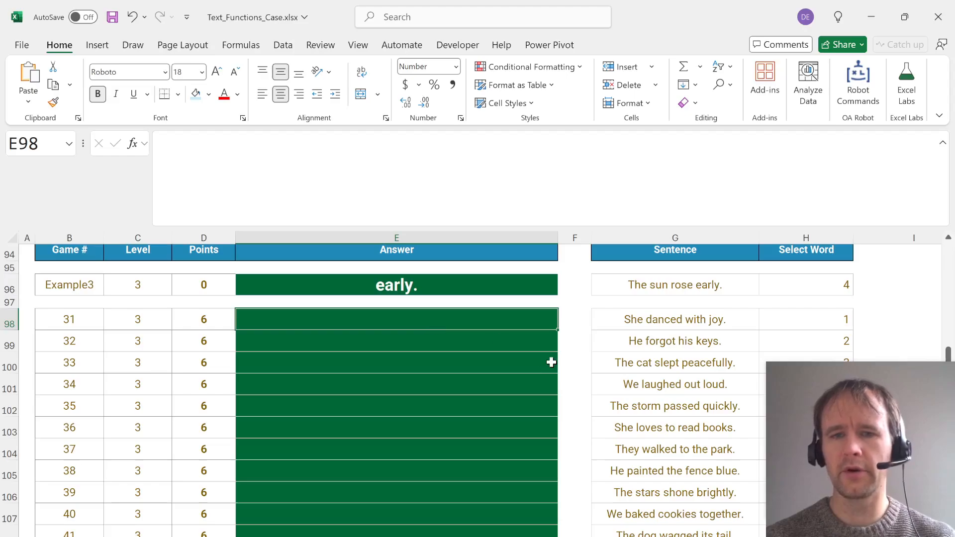
pyautogui.moveTo(722, 319)
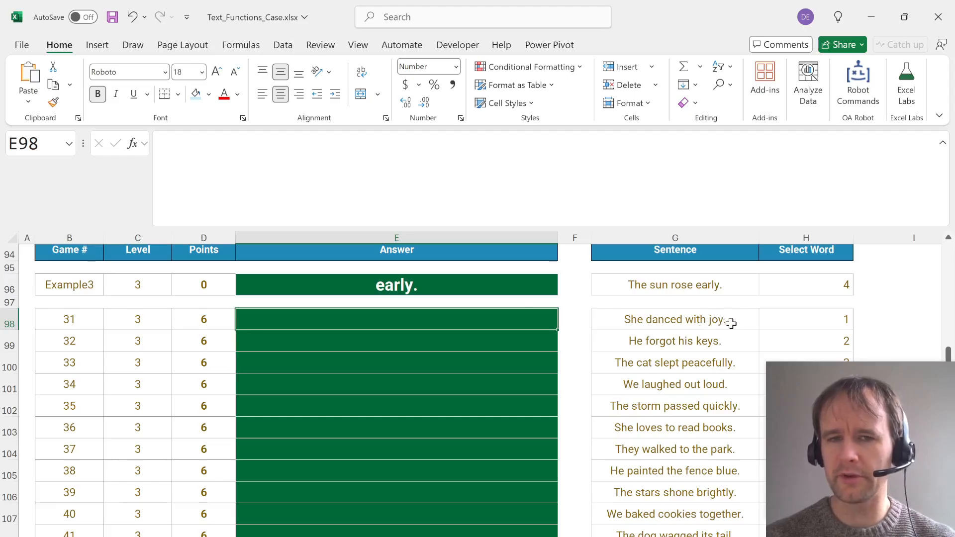
pyautogui.click(396, 284)
pyautogui.write('=')
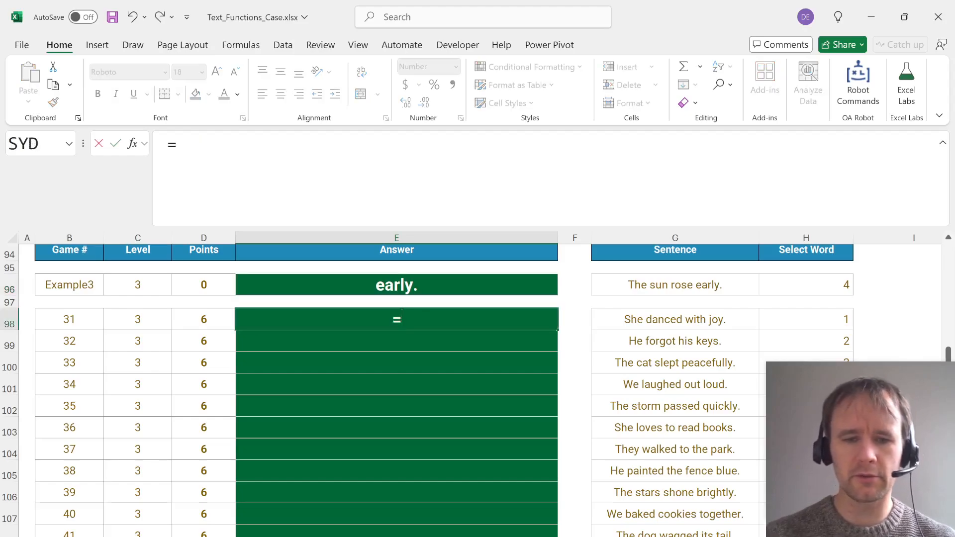
# Begin an INDEX(TEXTSPLIT formula in E98 to return each sentence's selected word.
pyautogui.write('INDEX(texts')
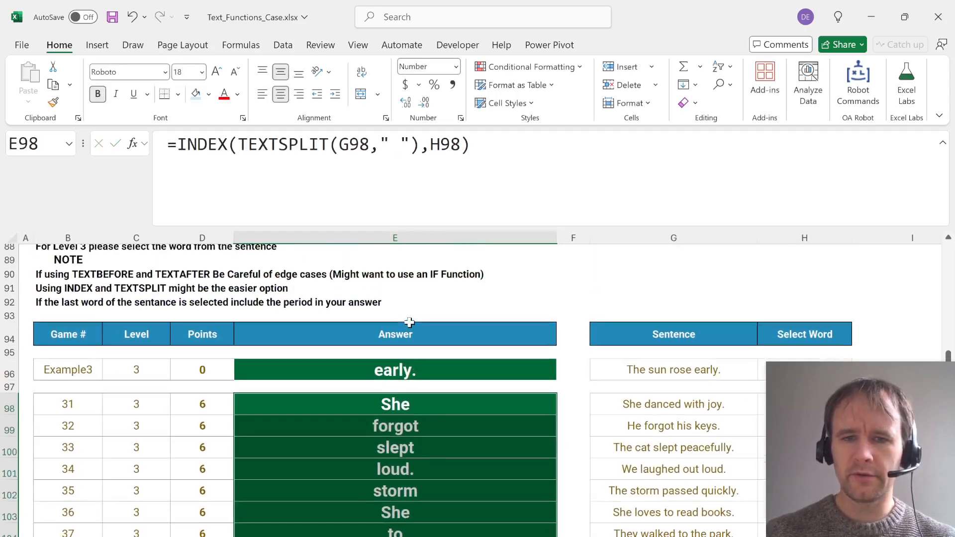
pyautogui.scroll(-3)
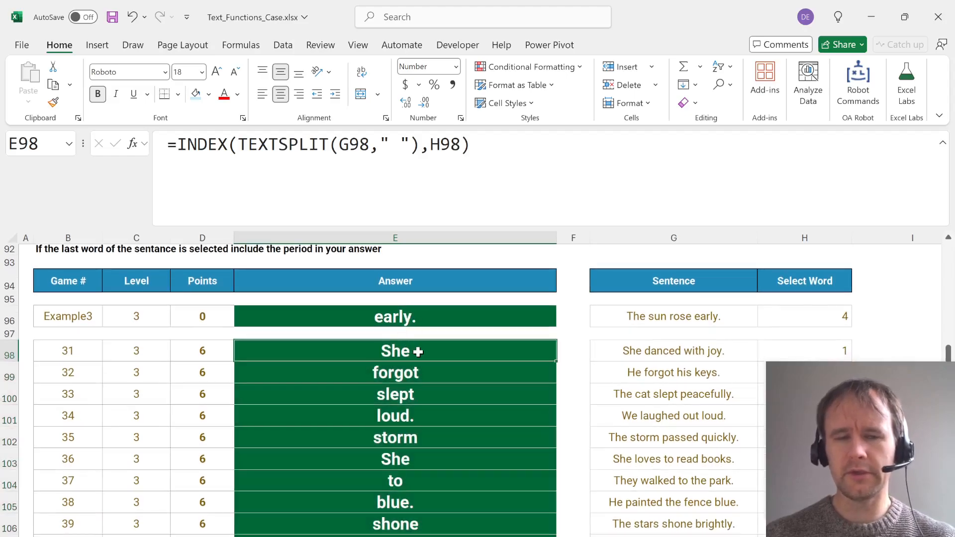
# Enter =TEXTBEFORE(TEXTAFTER(" "&G98," ",H98)&" "," ") in E98 so it returns She.
pyautogui.write('=')
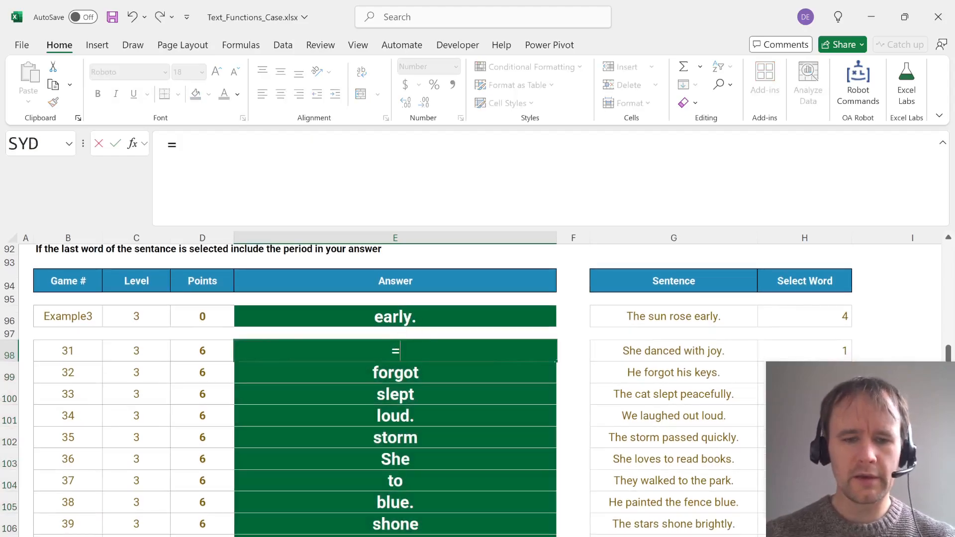
pyautogui.write('text')
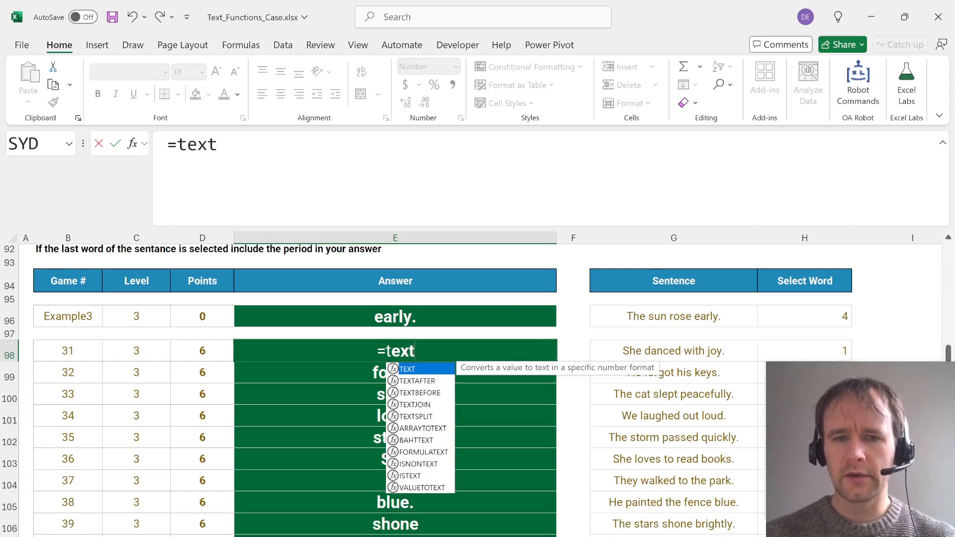
pyautogui.write('a')
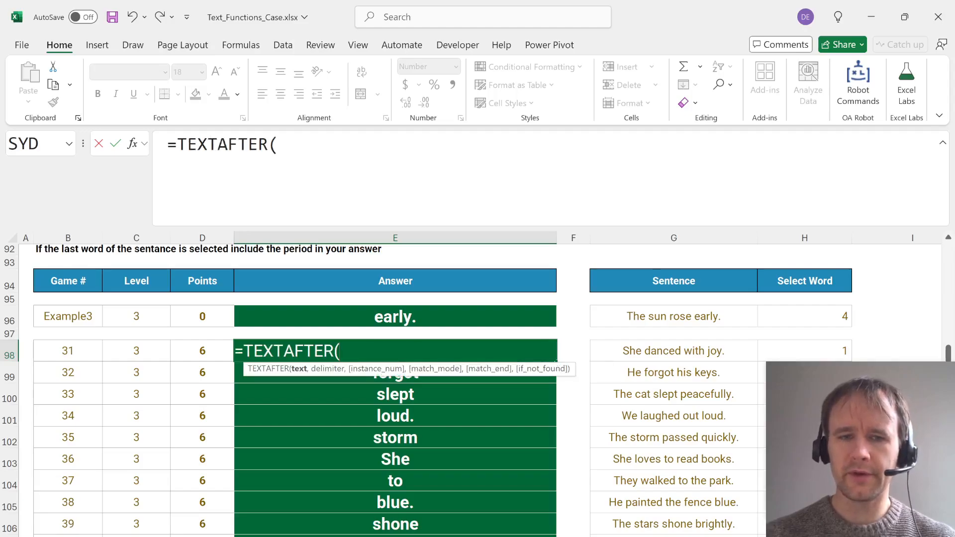
pyautogui.write('" "')
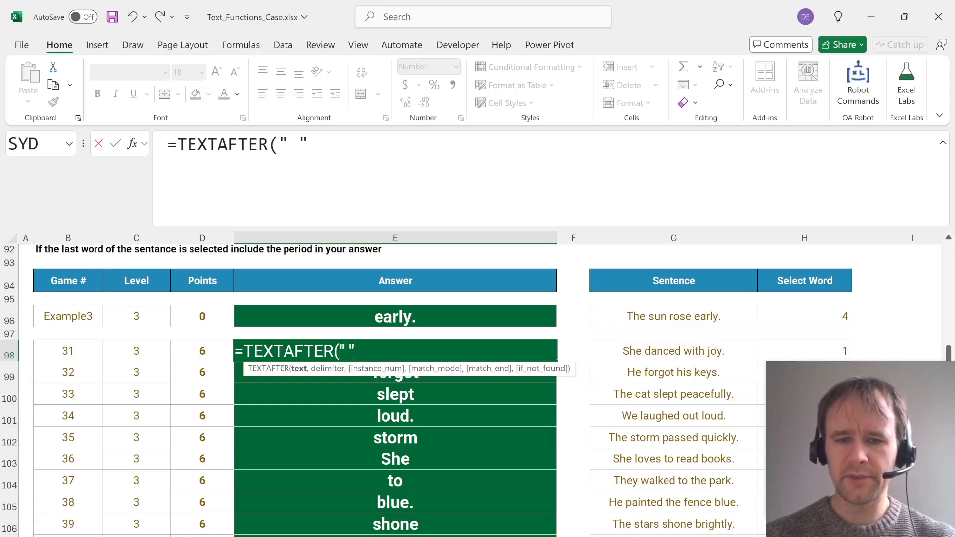
pyautogui.click(673, 350)
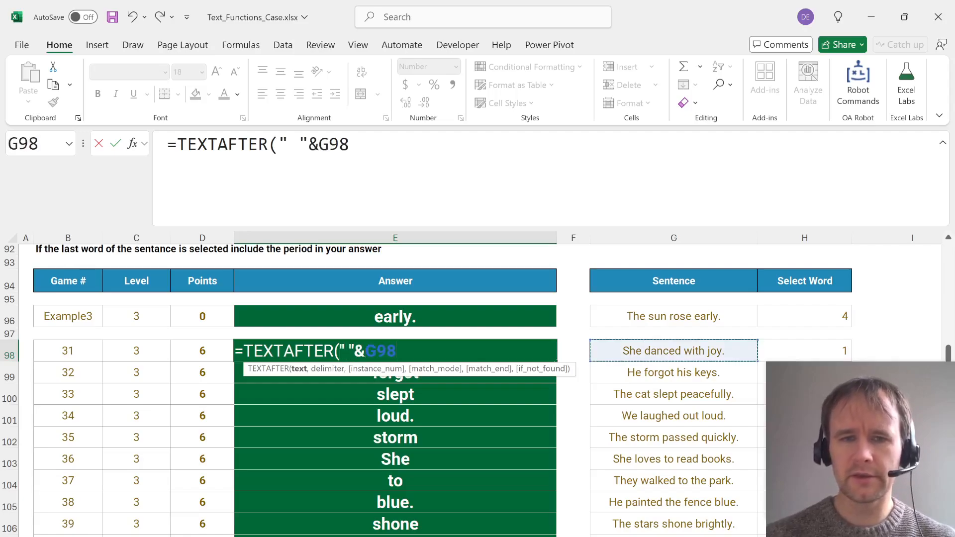
pyautogui.write('," "')
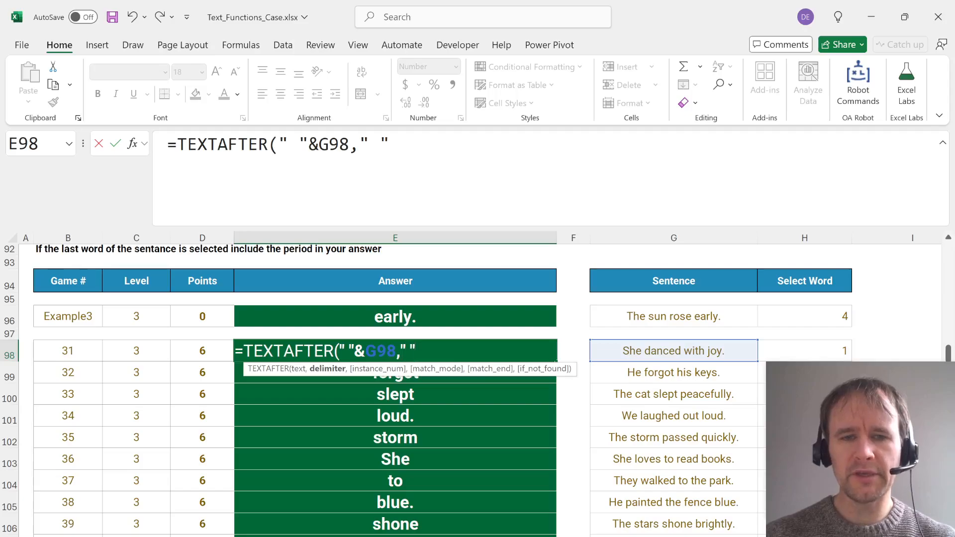
pyautogui.write(',H98)')
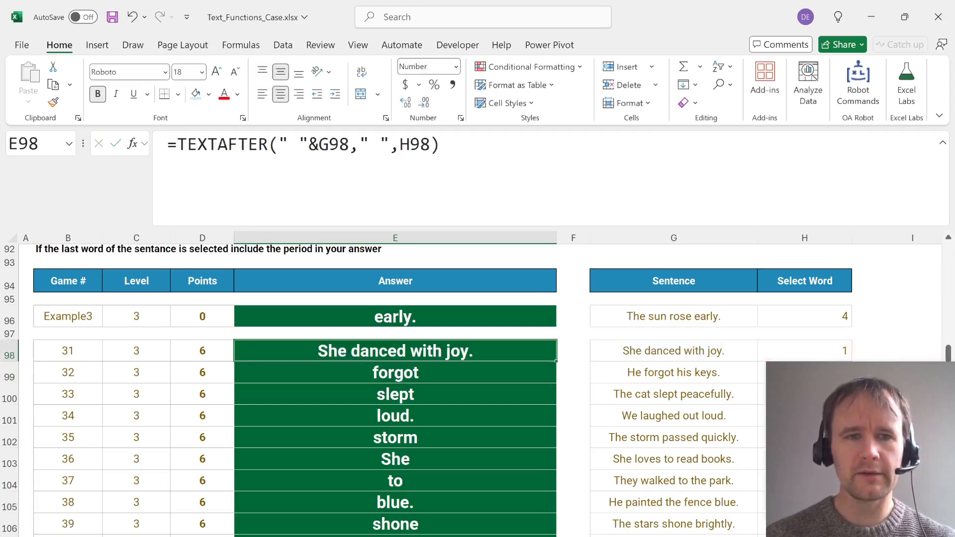
pyautogui.moveTo(616, 328)
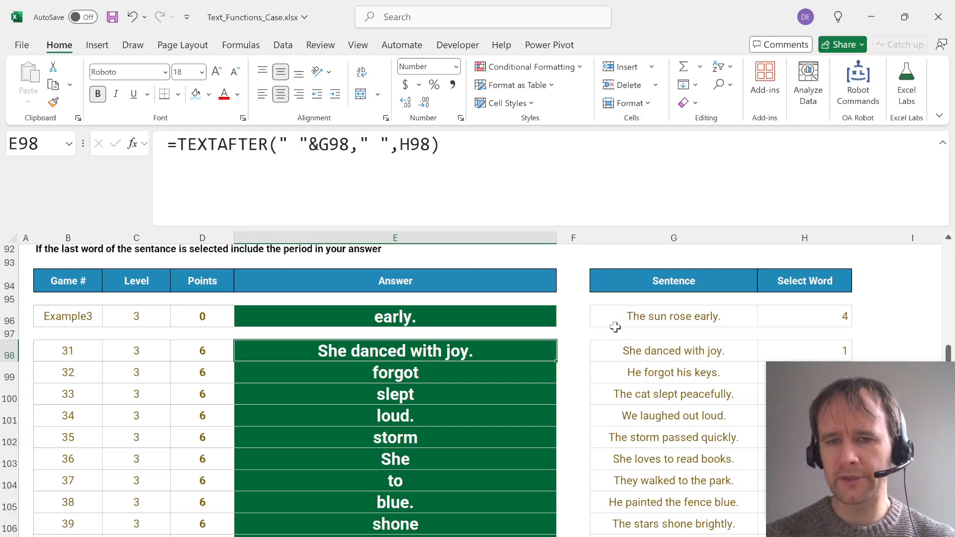
pyautogui.moveTo(621, 348)
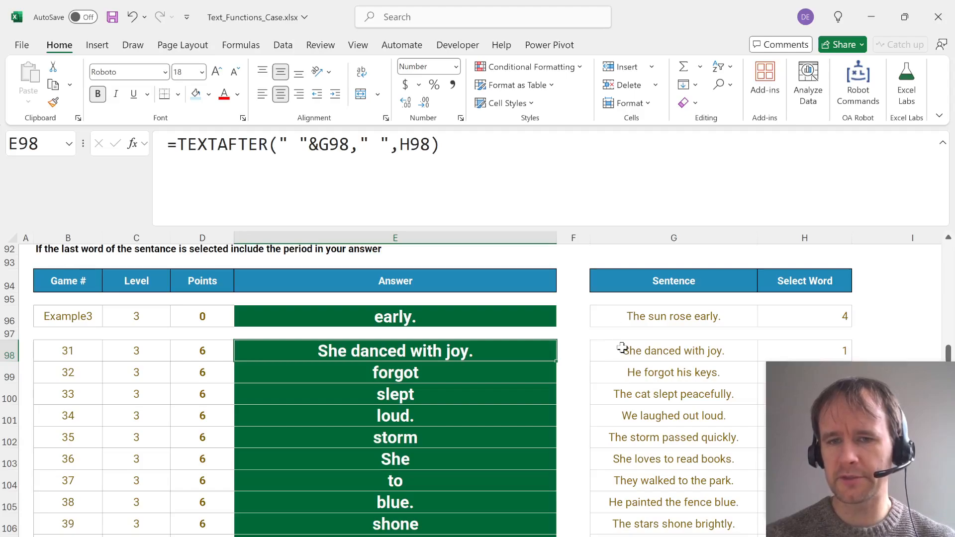
pyautogui.moveTo(638, 350)
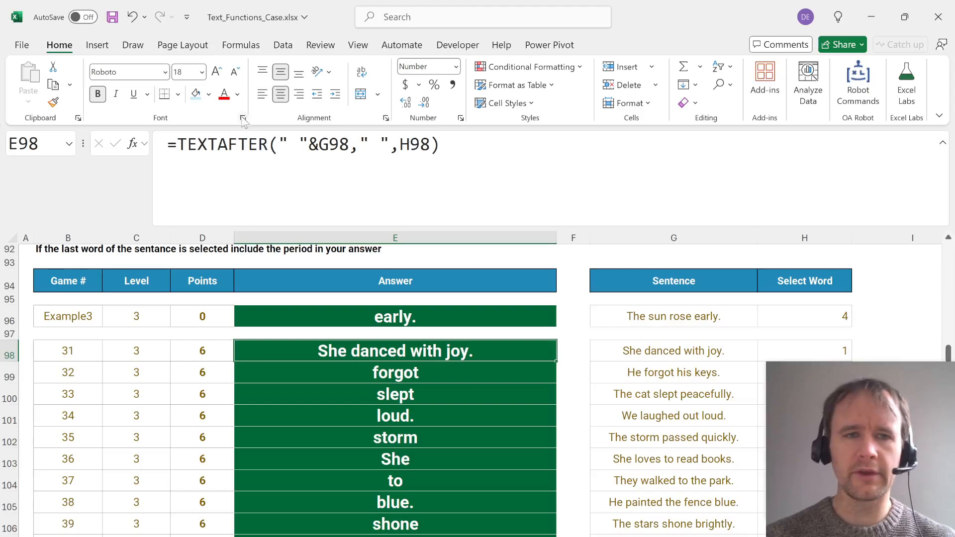
pyautogui.write('tex')
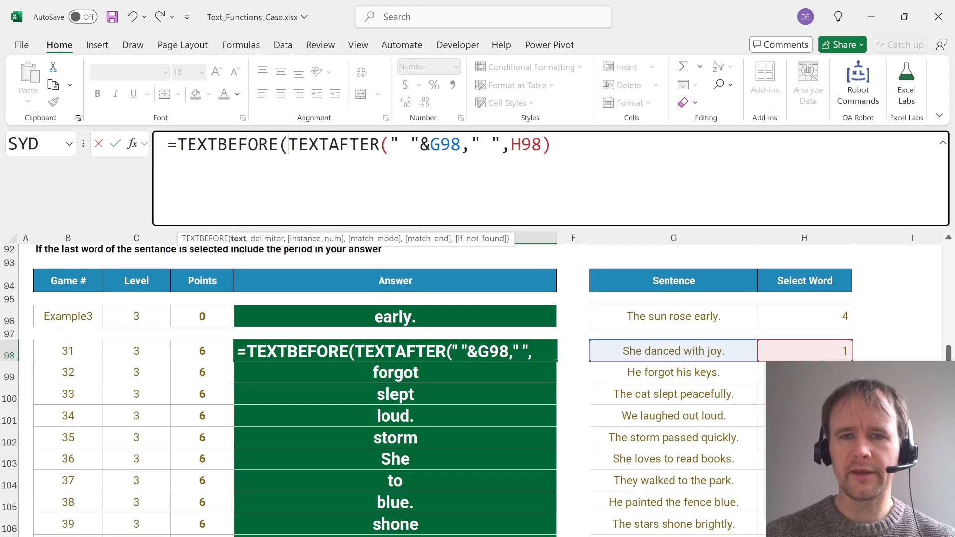
pyautogui.write('&"')
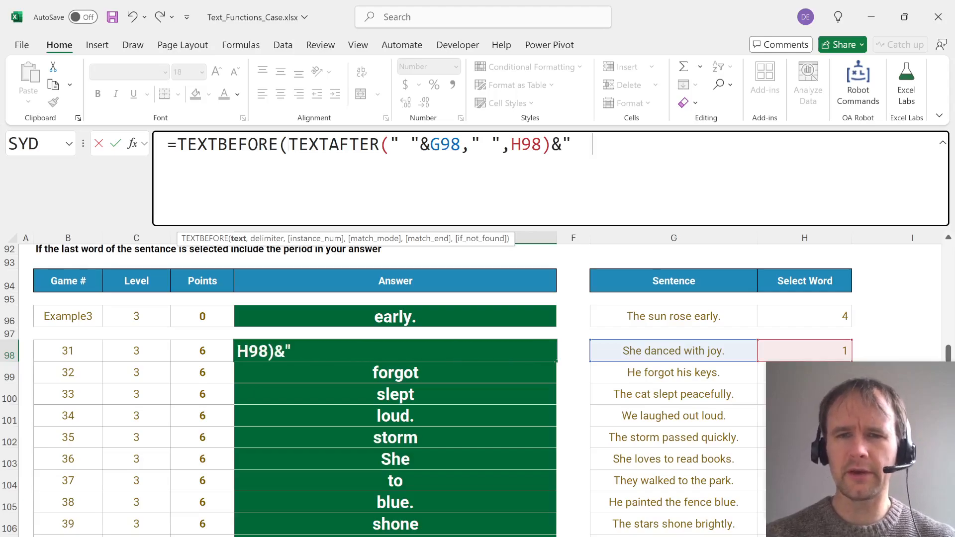
pyautogui.write(',')
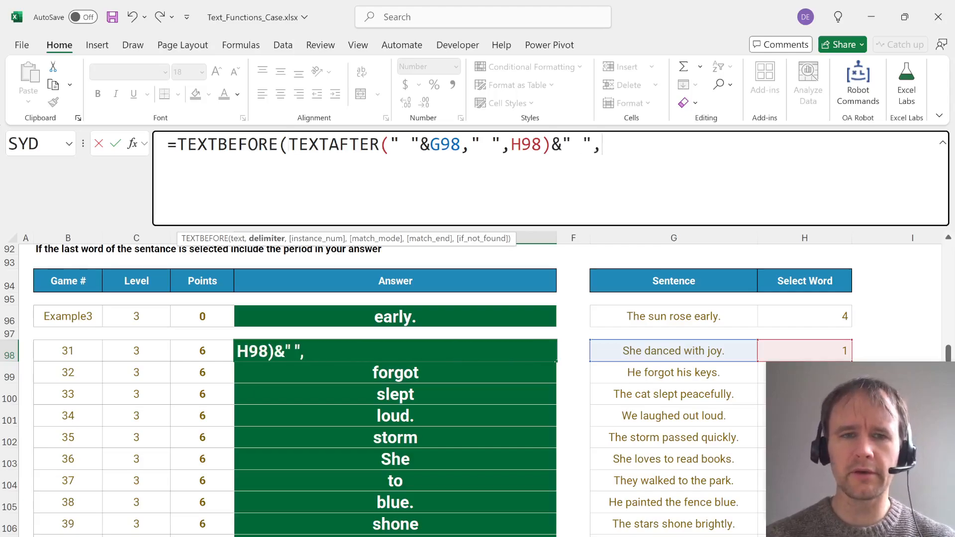
pyautogui.write('" ")')
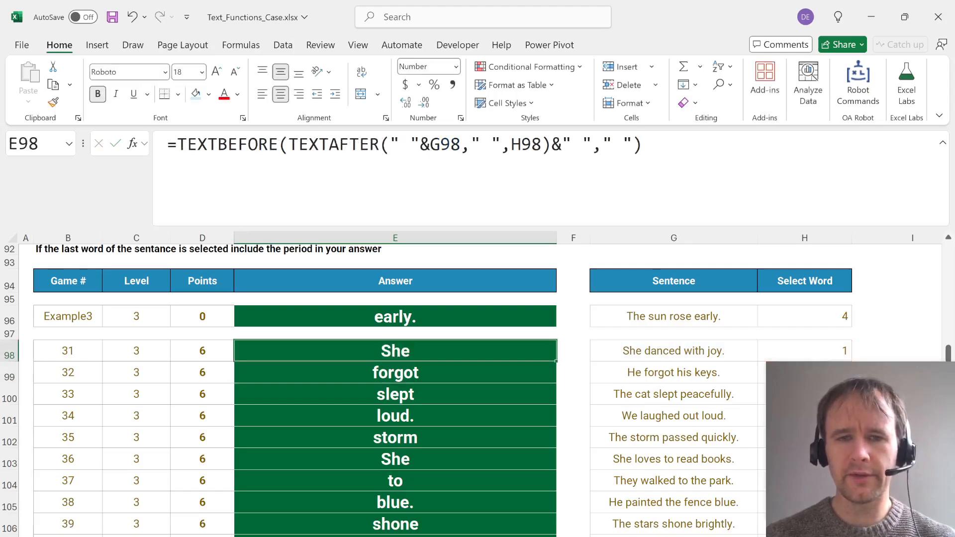
pyautogui.scroll(3)
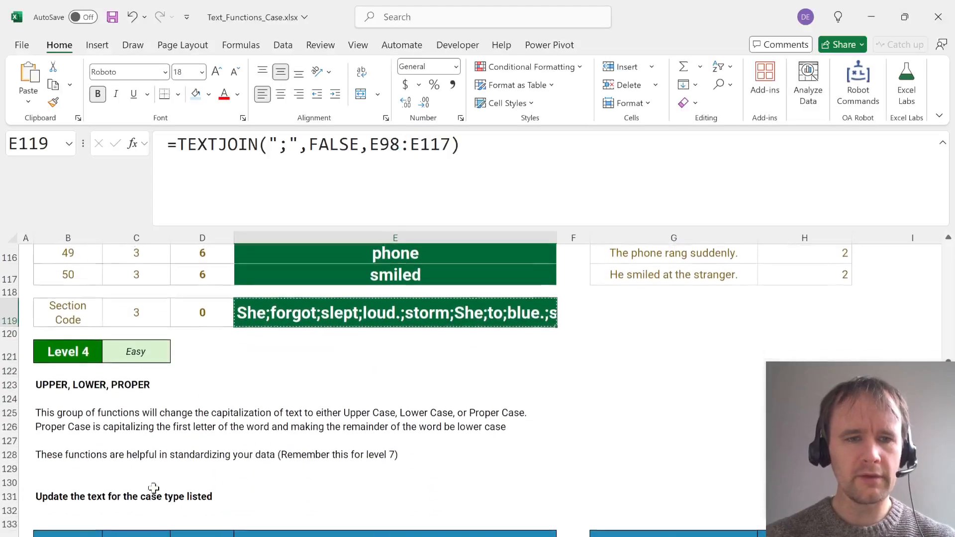
# Scroll past the Section Code row to the Level 4 upper, lower and proper case table.
pyautogui.scroll(-3)
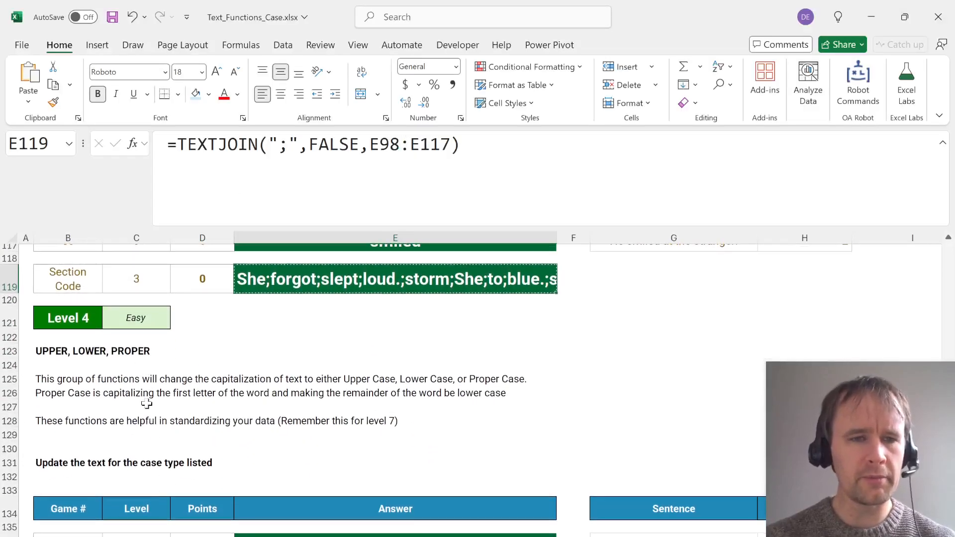
pyautogui.scroll(-3)
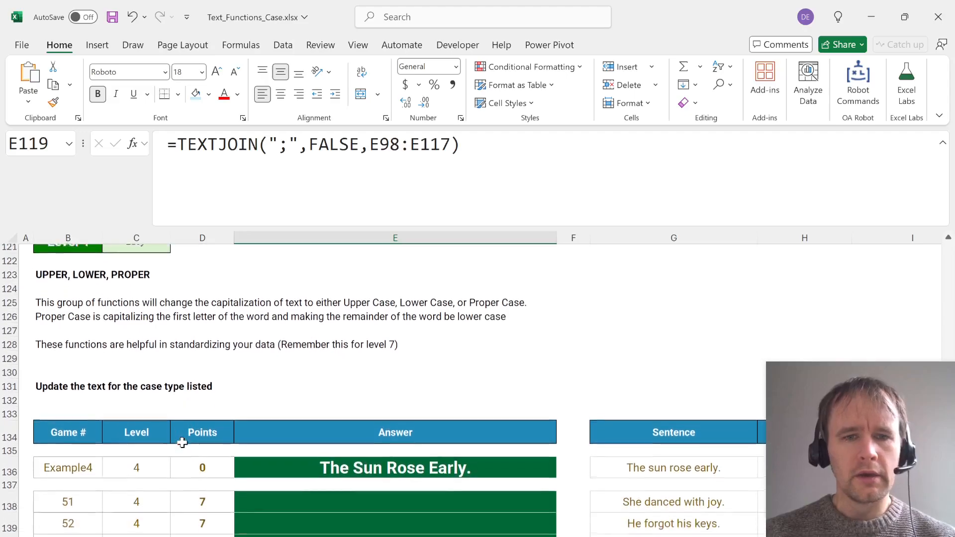
pyautogui.scroll(-3)
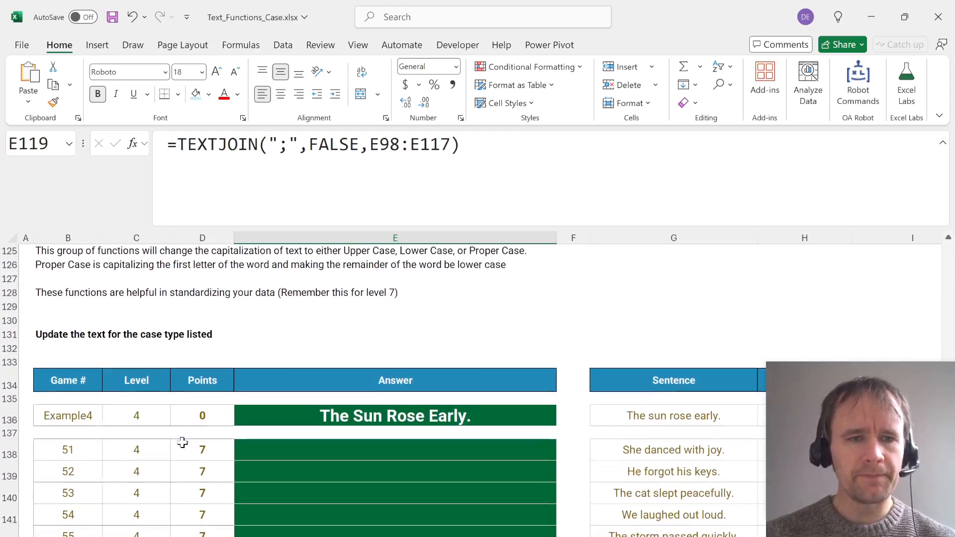
pyautogui.scroll(-3)
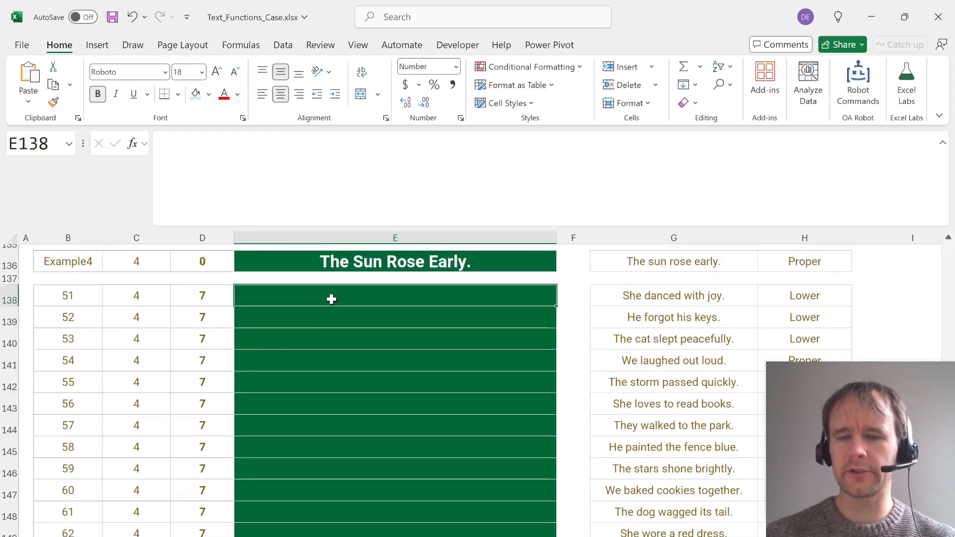
# Start =LET(func,SWITCH(H138,...) in E138 mapping "Lower", "Upper", "Proper" to LOWER, UPPER, PROPER.
pyautogui.write('=let')
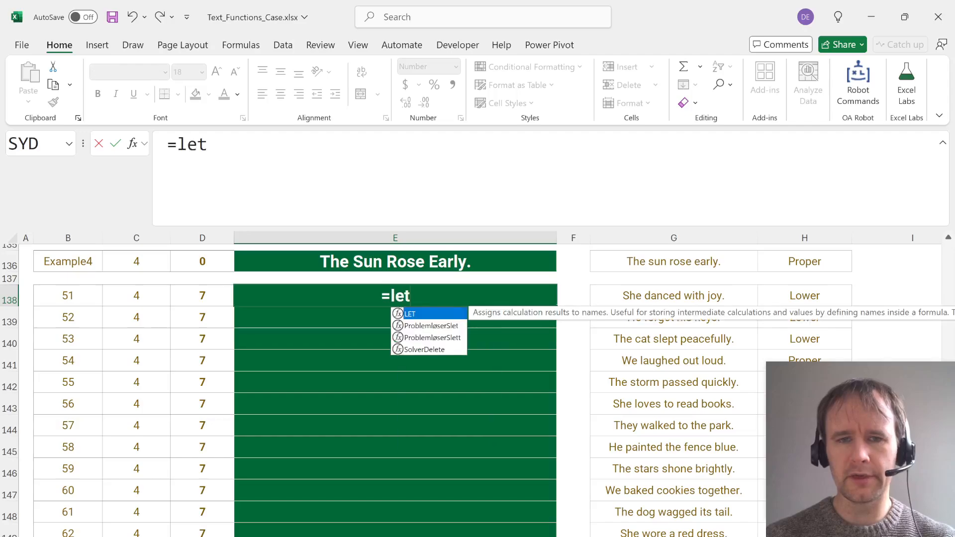
pyautogui.write('(func,')
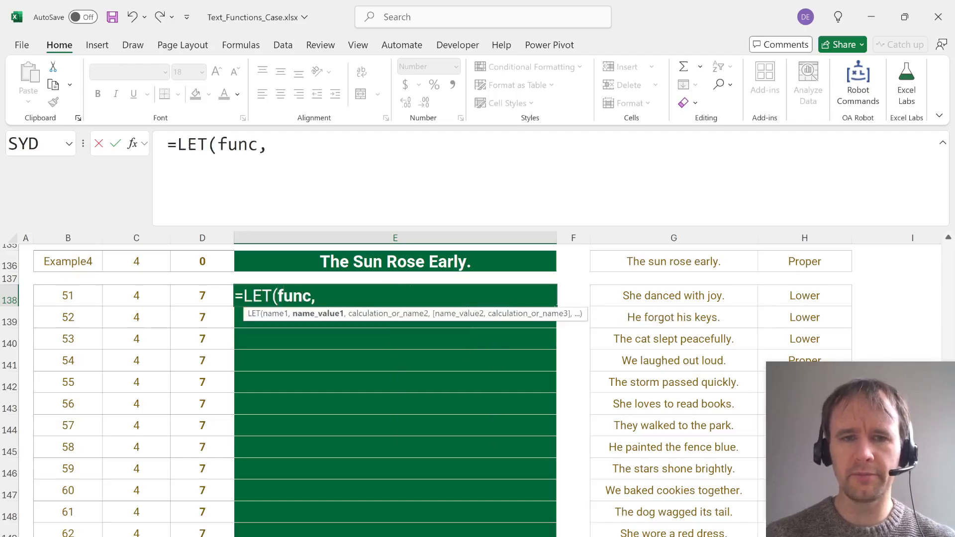
pyautogui.write('SWITCH(H138,')
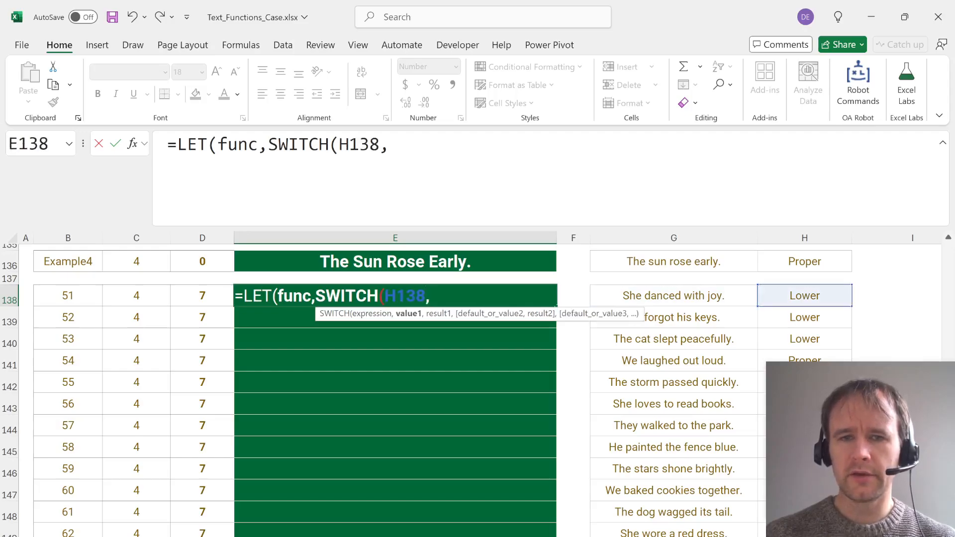
pyautogui.write('"Lower",lower')
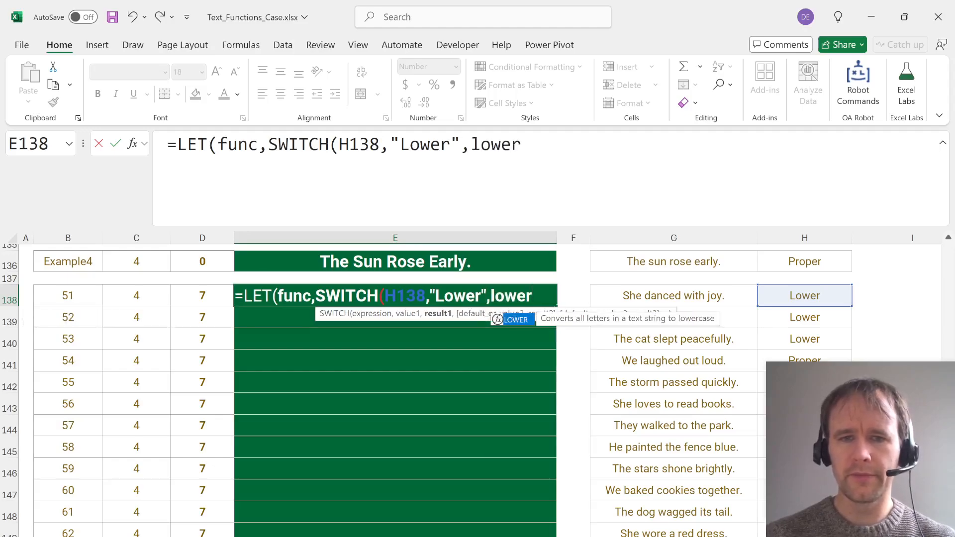
pyautogui.write('LOWER(')
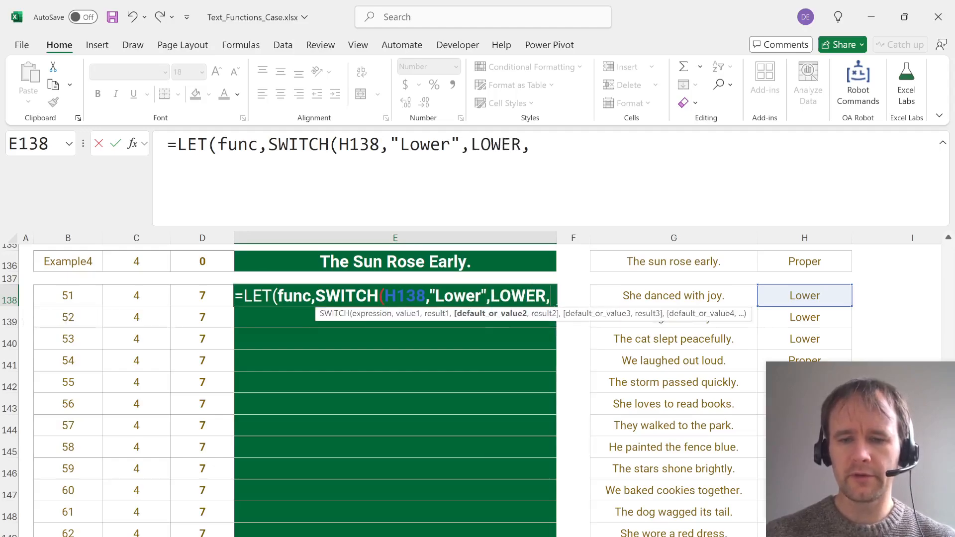
pyautogui.write('"Upper",')
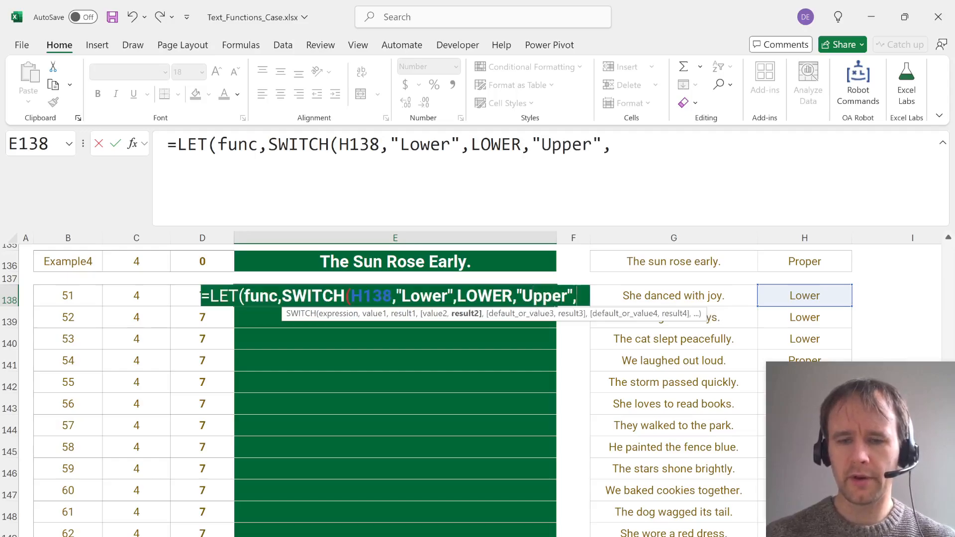
pyautogui.write('UPPER,')
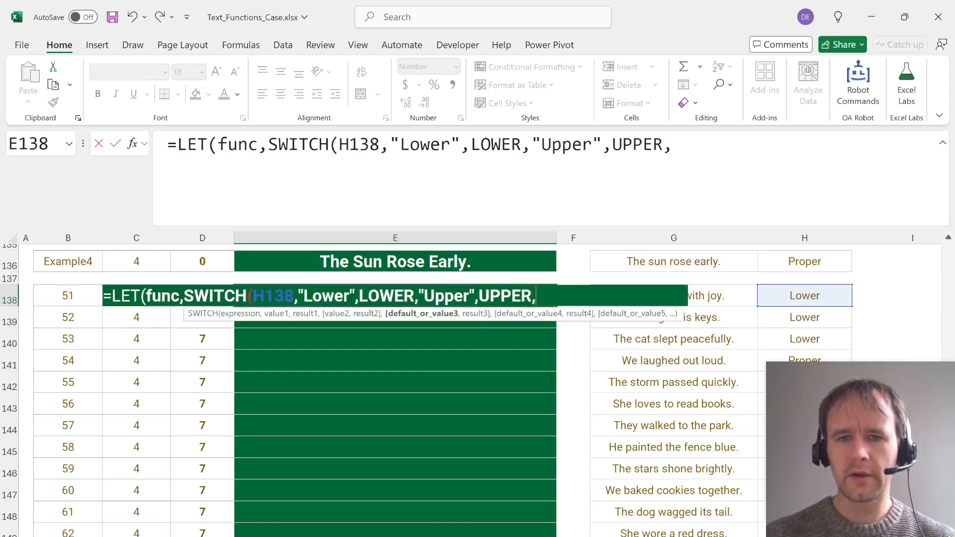
pyautogui.write('"')
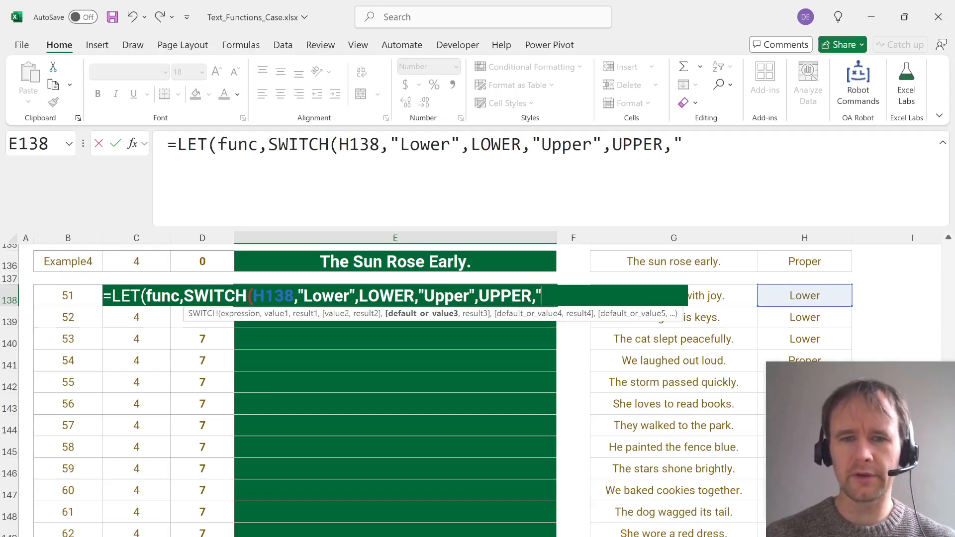
pyautogui.write('Proper",Pro')
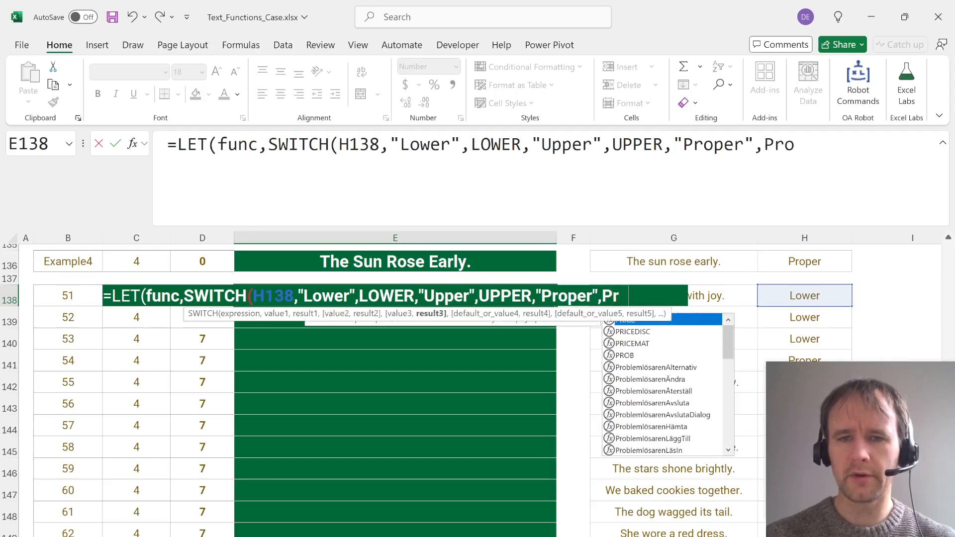
pyautogui.write('PROPER(')
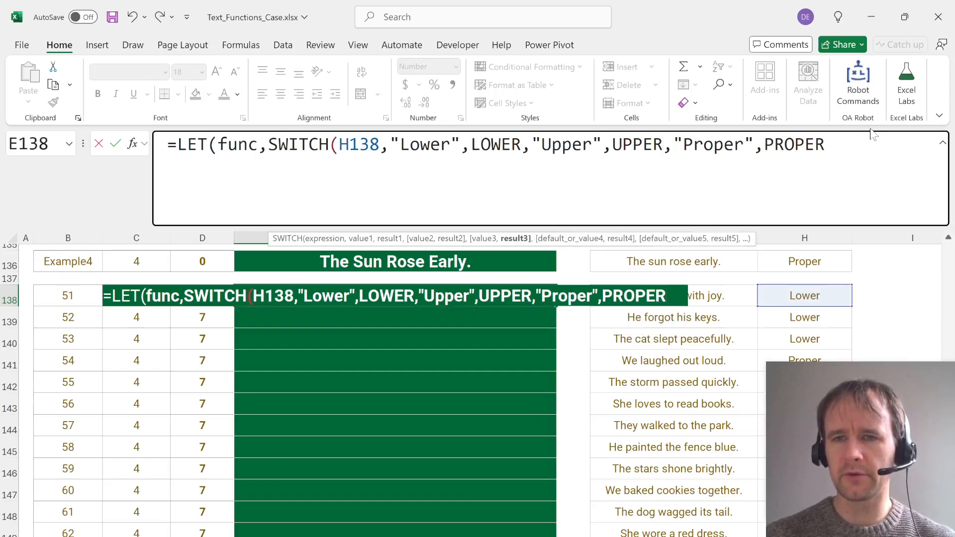
# Close the SWITCH with an na default and begin the func calculation.
pyautogui.write('(')
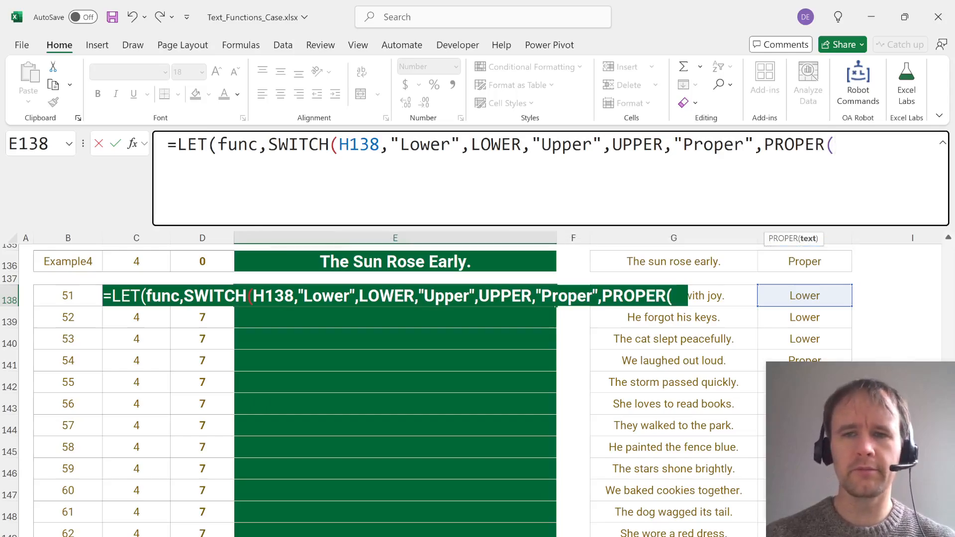
pyautogui.press('Backspace')
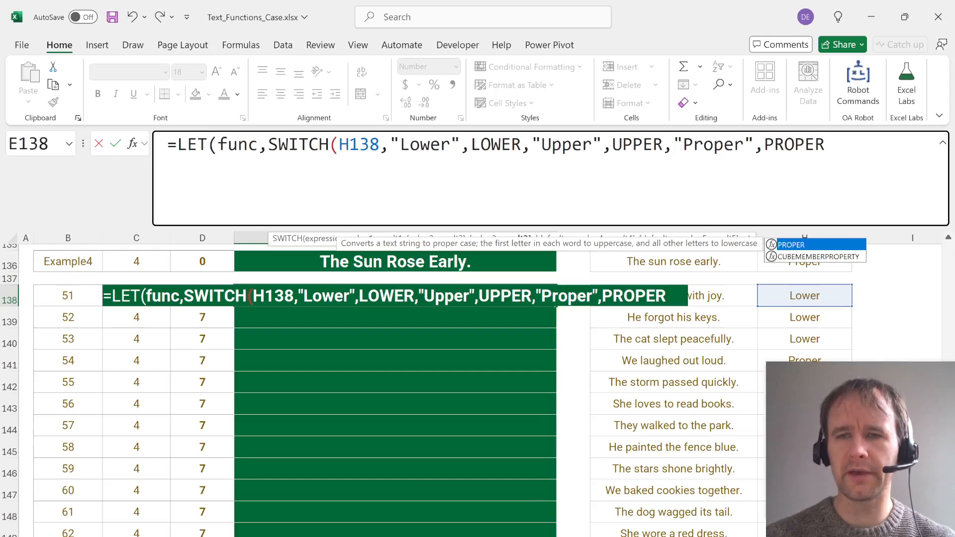
pyautogui.write(',na(')
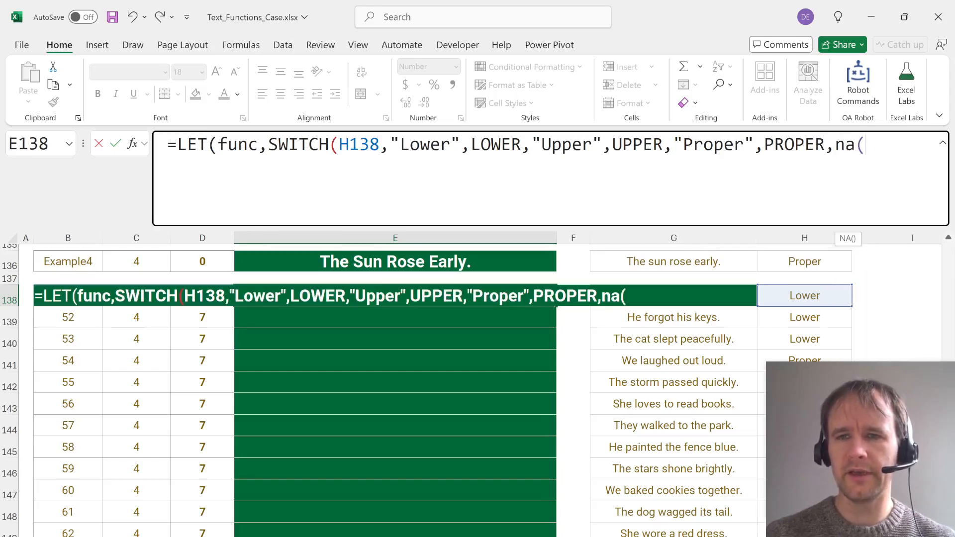
pyautogui.write(')')
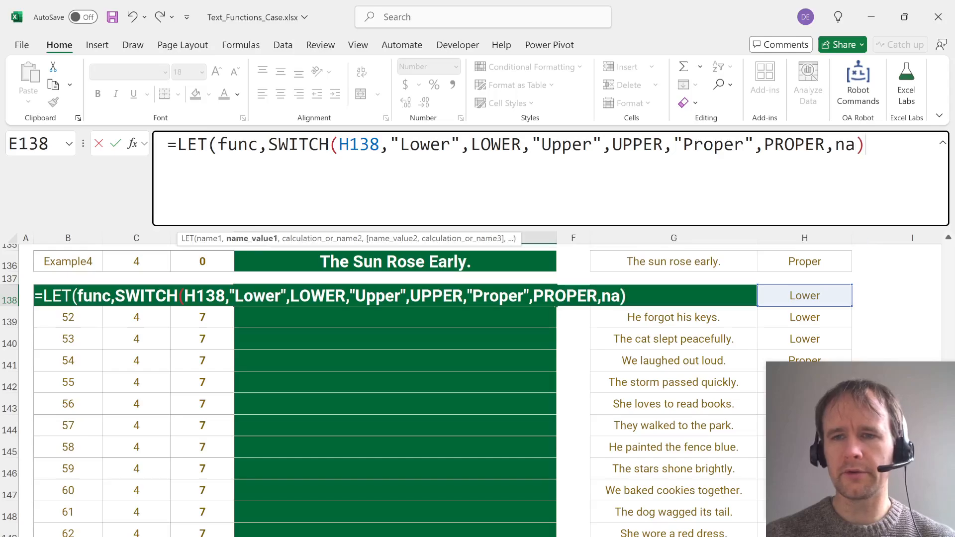
pyautogui.write(',')
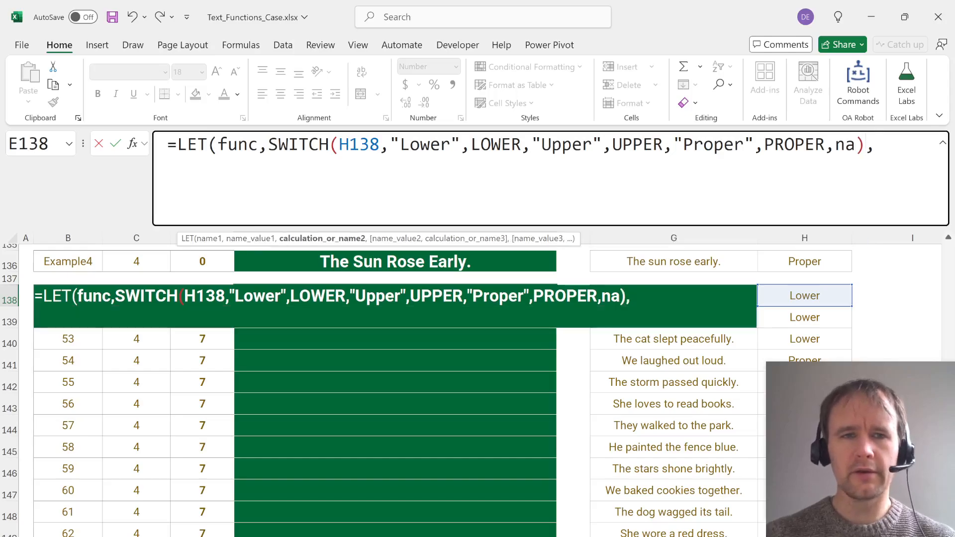
pyautogui.write('func')
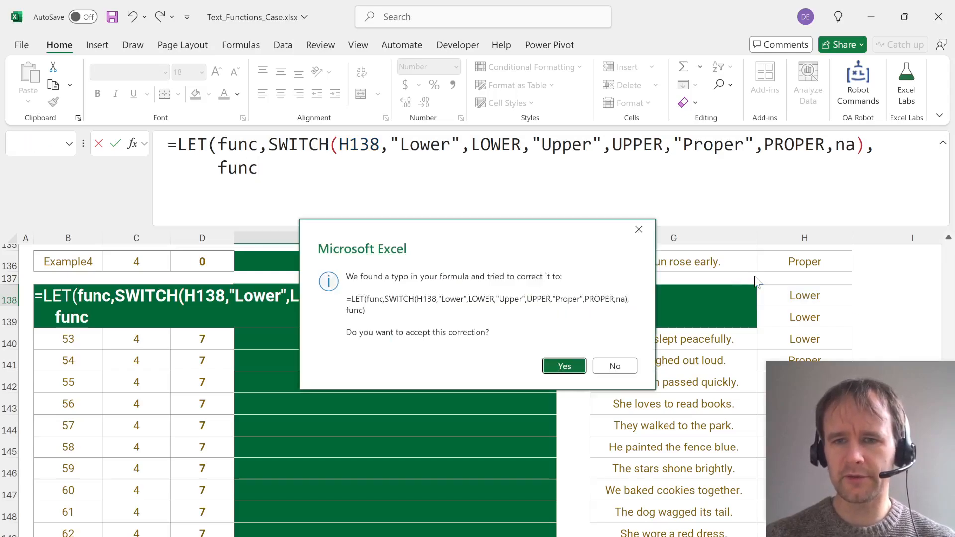
# Decline the typo correction and apply func( to the game 51 sentence cell.
pyautogui.click(562, 366)
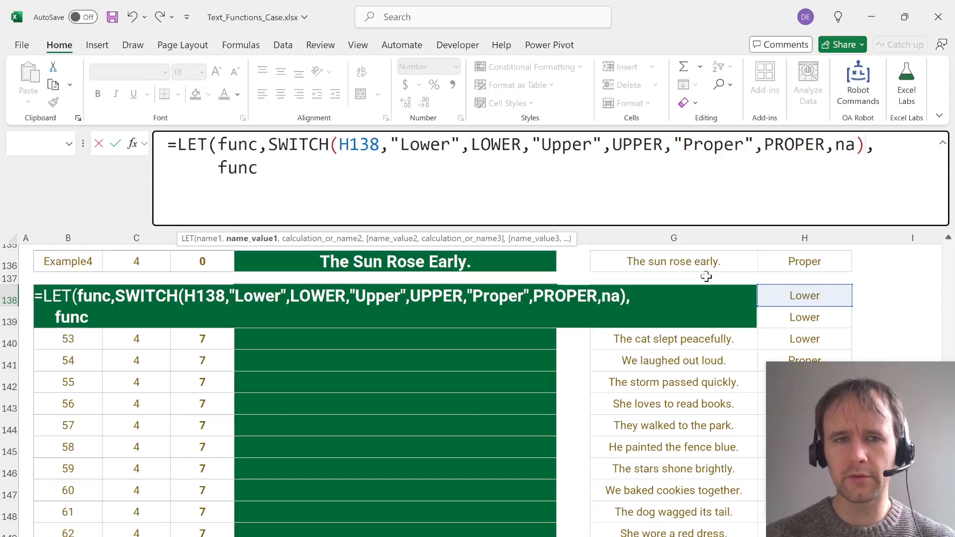
pyautogui.write('(')
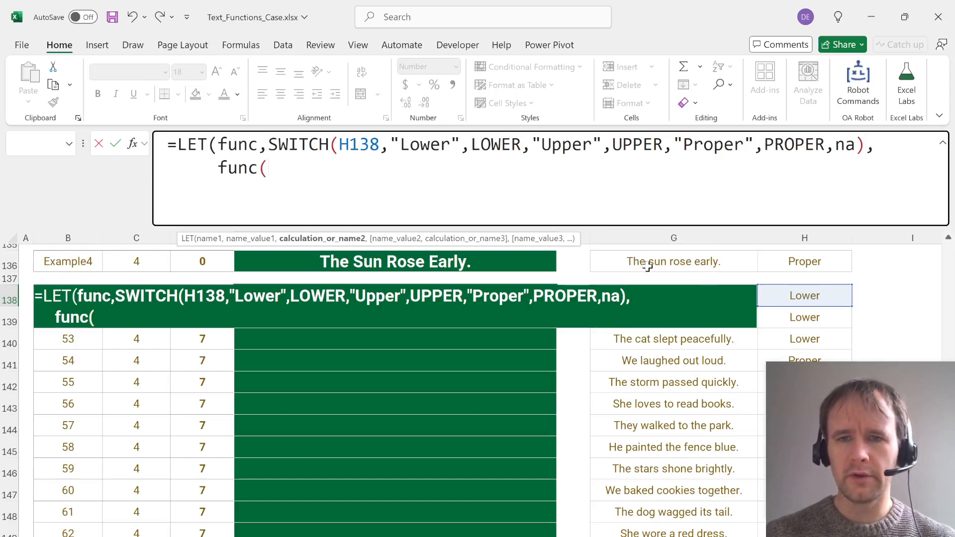
pyautogui.click(673, 261)
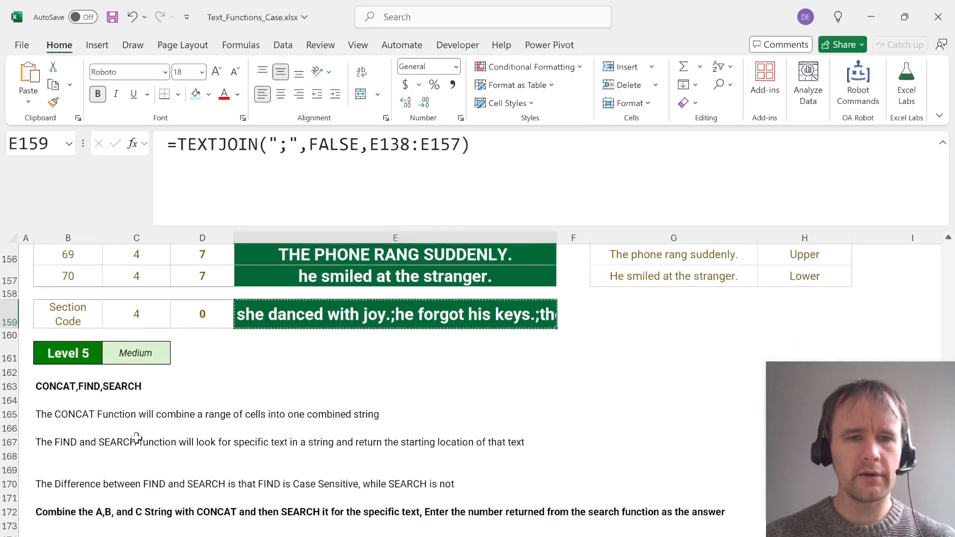
# Enter =SEARCH(G180,CONCAT(H180:J180)) in E180 and fill it down to E199.
pyautogui.scroll(-3)
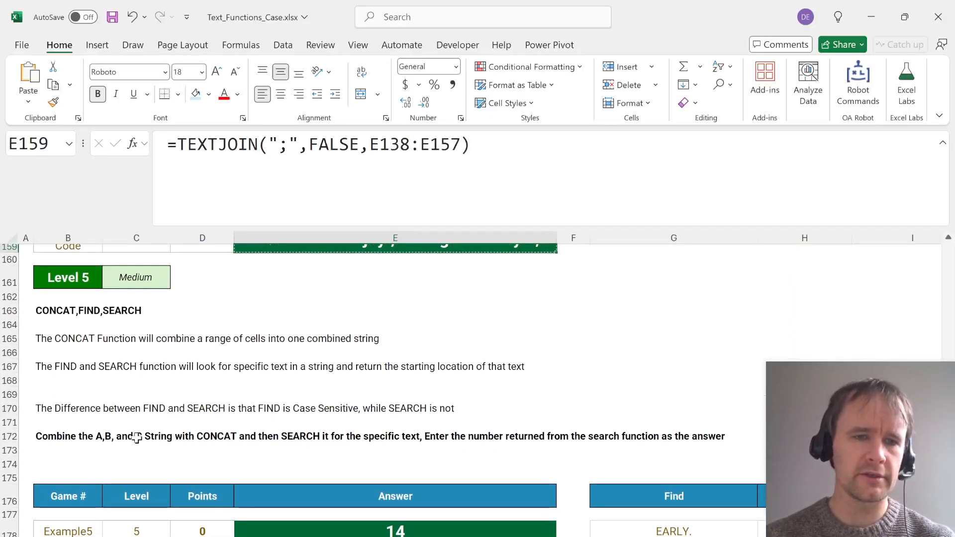
pyautogui.scroll(-3)
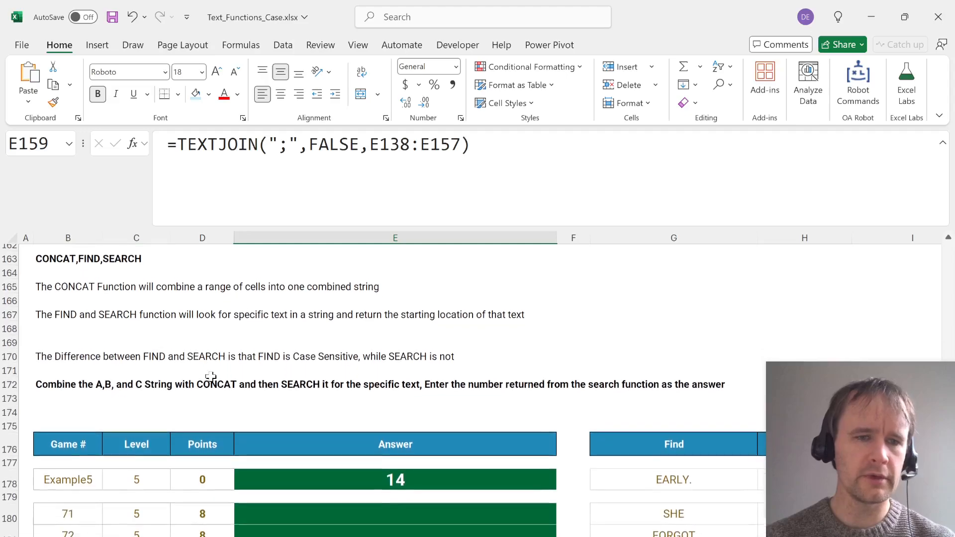
pyautogui.scroll(-3)
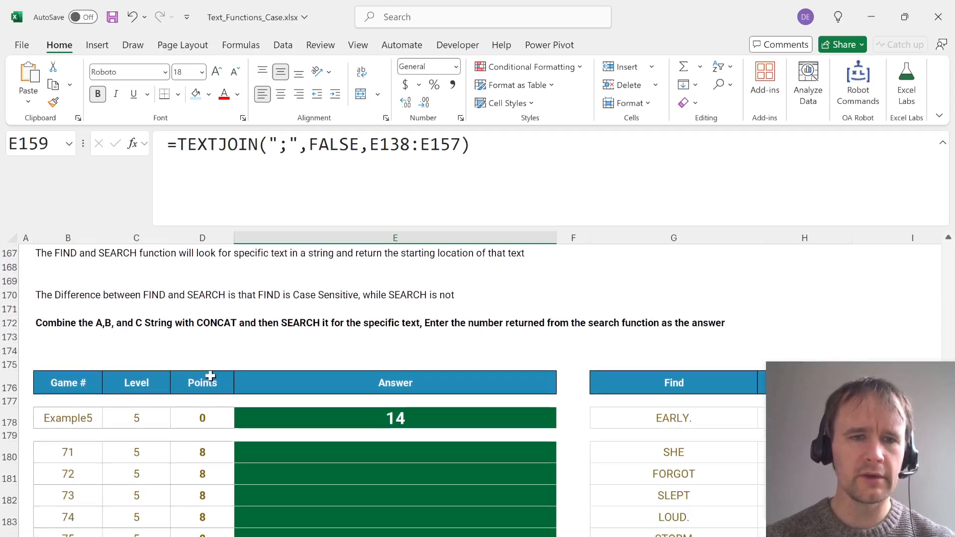
pyautogui.moveTo(290, 310)
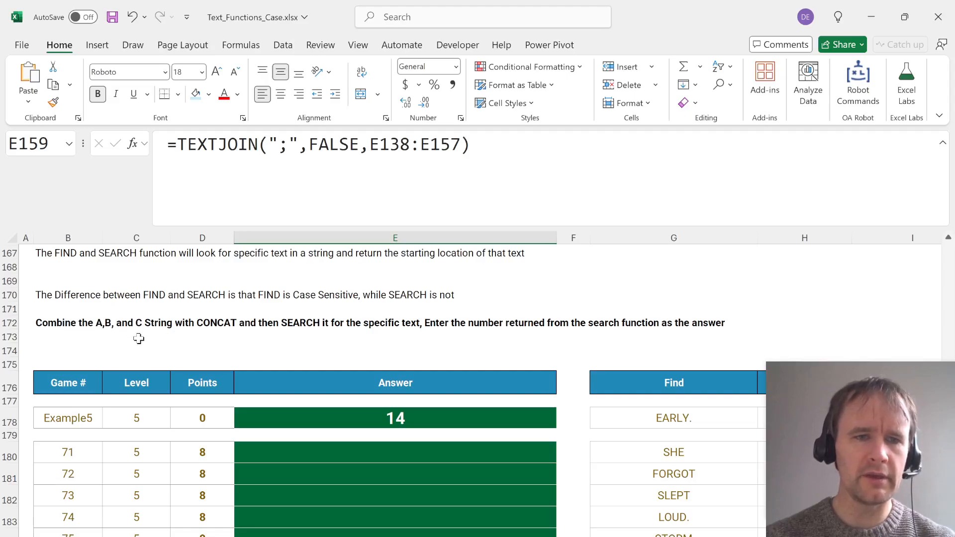
pyautogui.moveTo(347, 354)
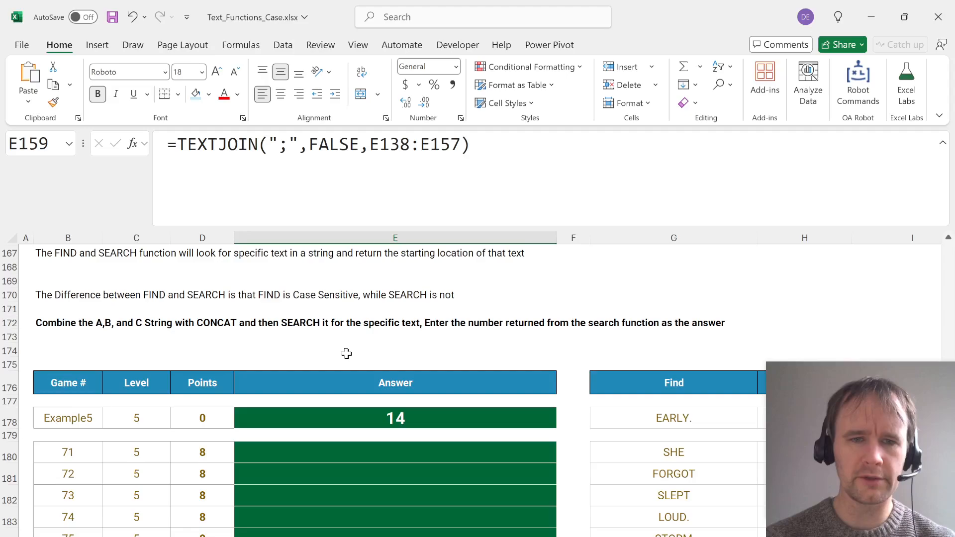
pyautogui.hscroll(3)
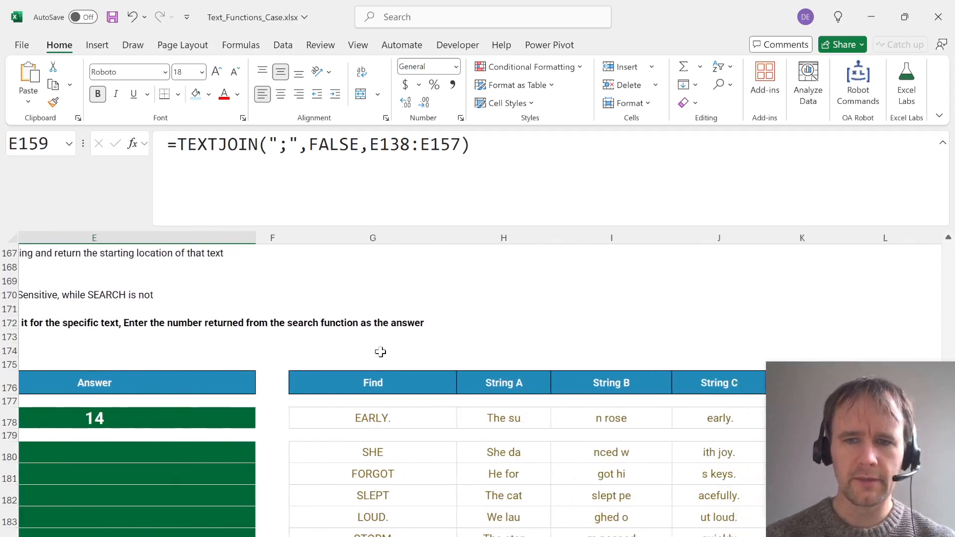
pyautogui.hscroll(3)
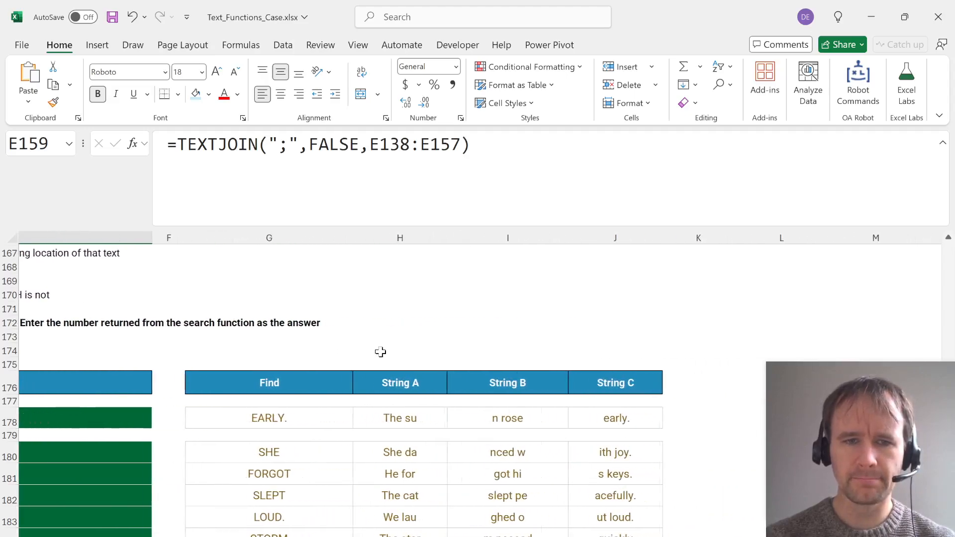
pyautogui.hscroll(-3)
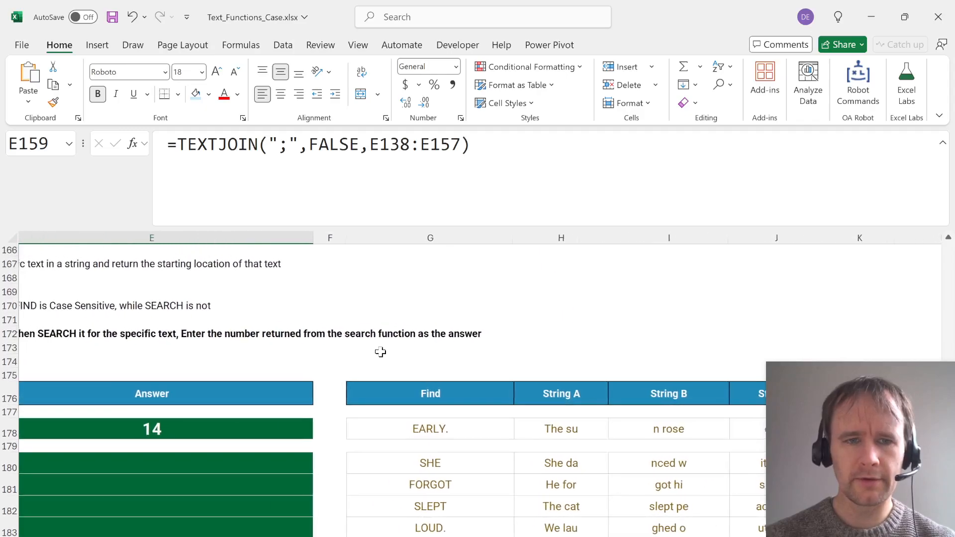
pyautogui.hscroll(-3)
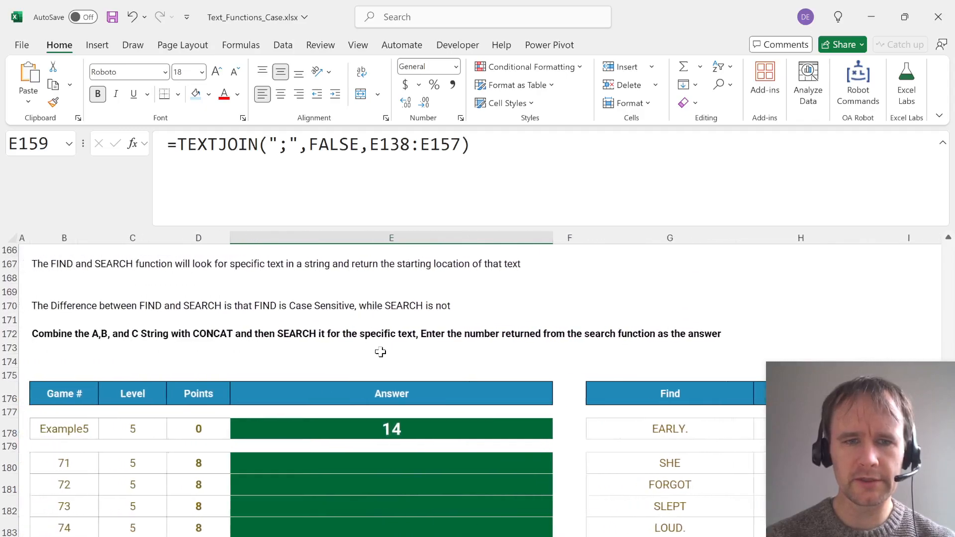
pyautogui.scroll(3)
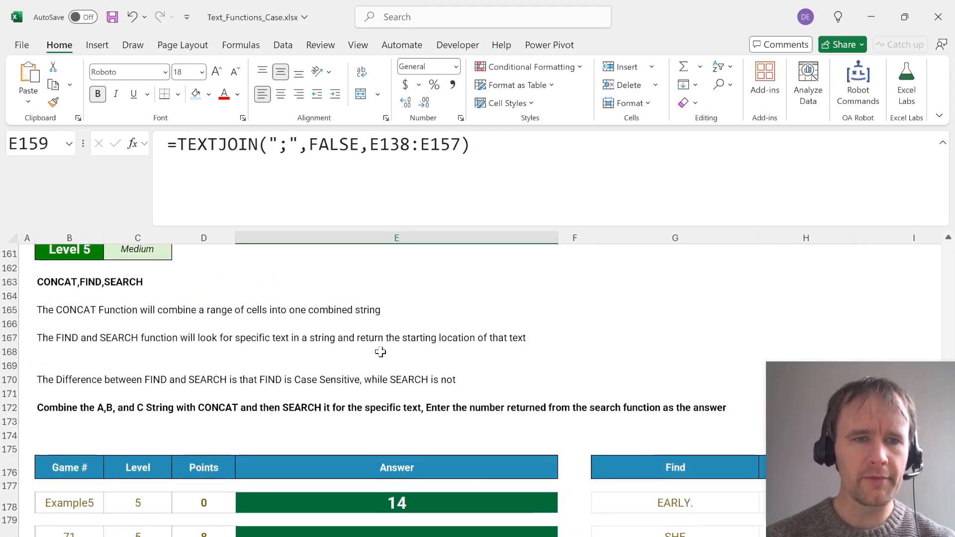
pyautogui.scroll(-3)
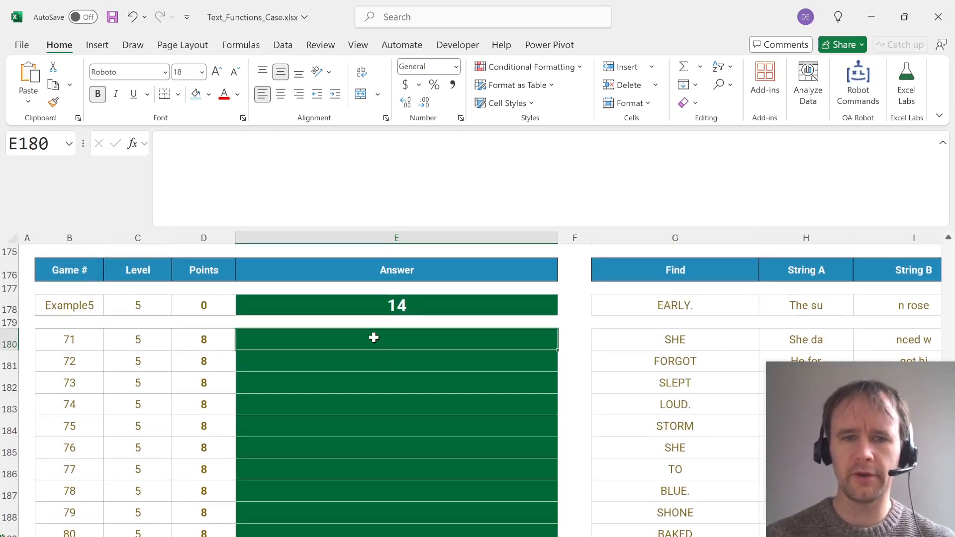
pyautogui.write('=')
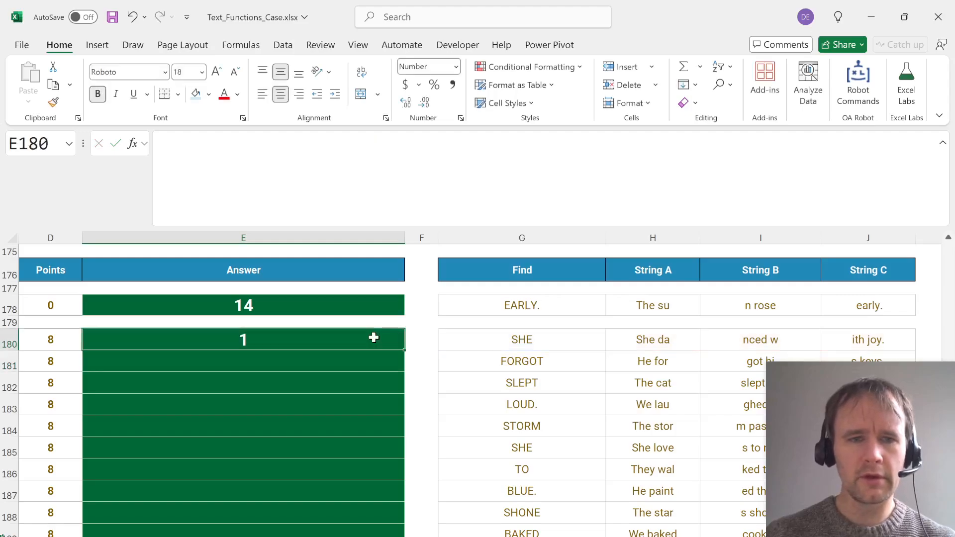
pyautogui.scroll(-3)
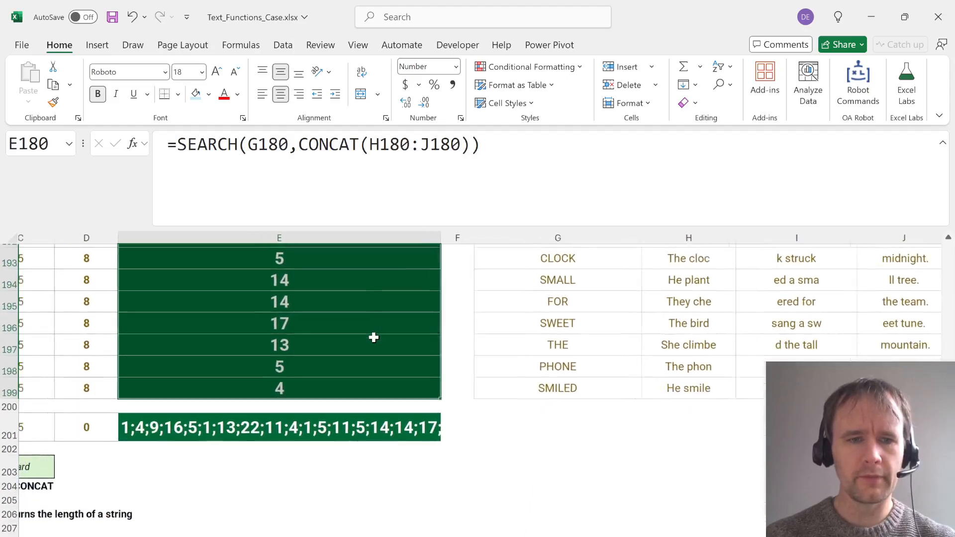
pyautogui.scroll(-3)
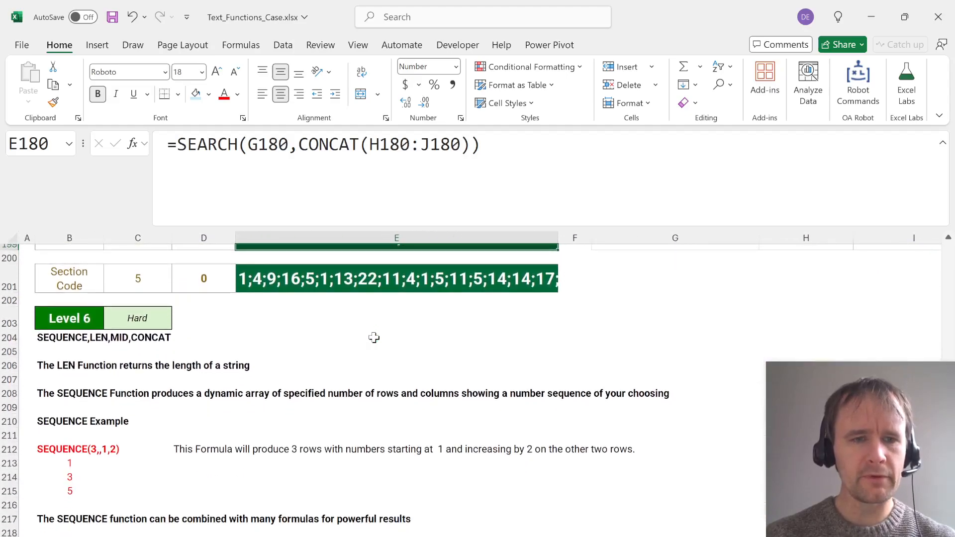
# Bring the Level 6 word-reversal table into view and select answer cell E232 for mailbox.
pyautogui.scroll(-3)
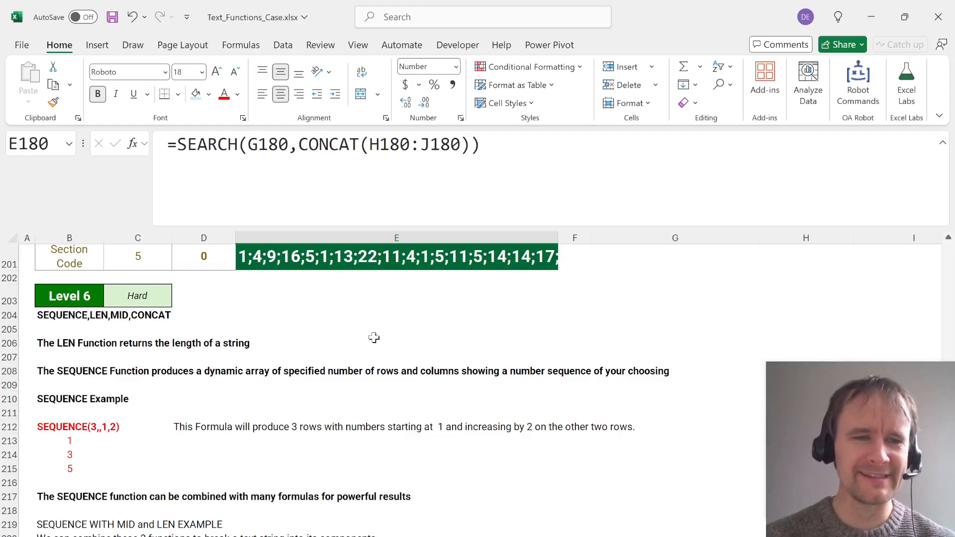
pyautogui.click(68, 343)
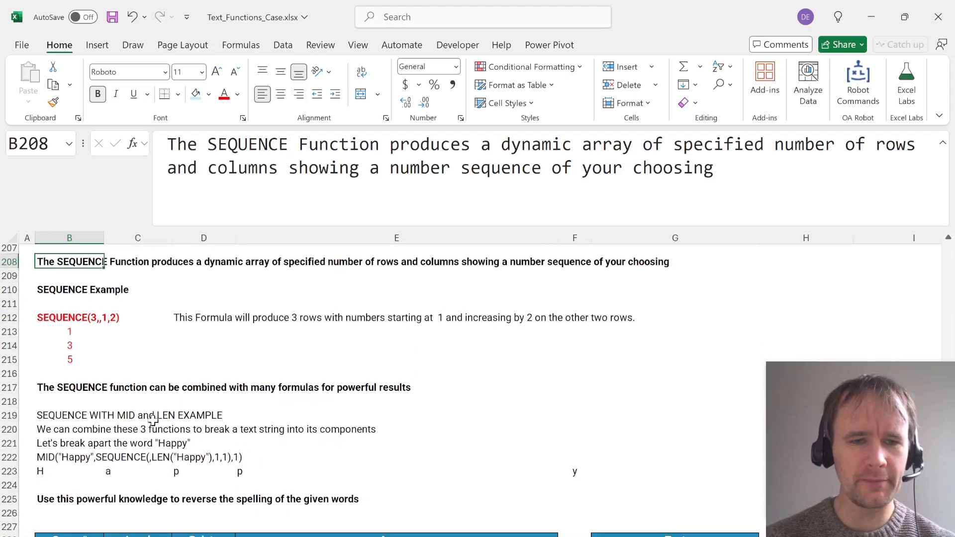
pyautogui.scroll(-3)
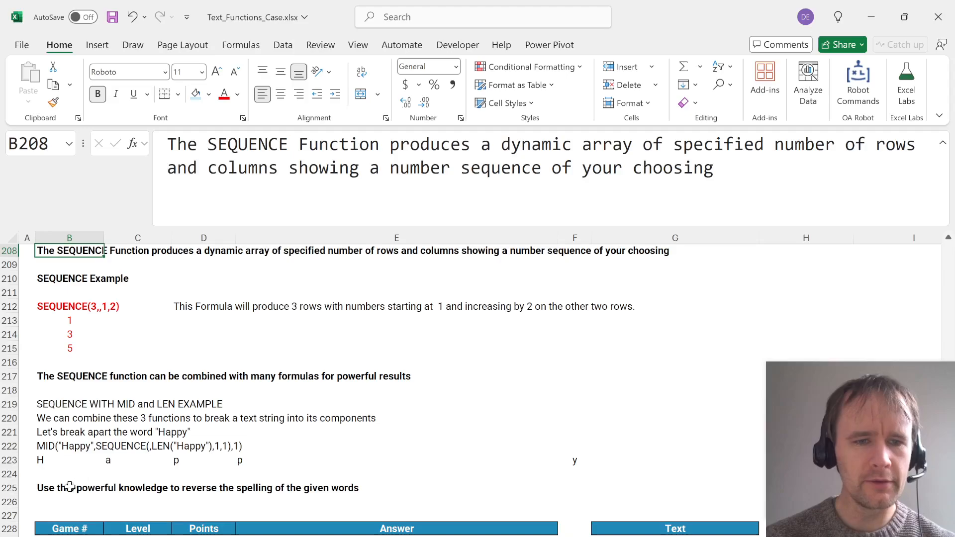
pyautogui.click(69, 488)
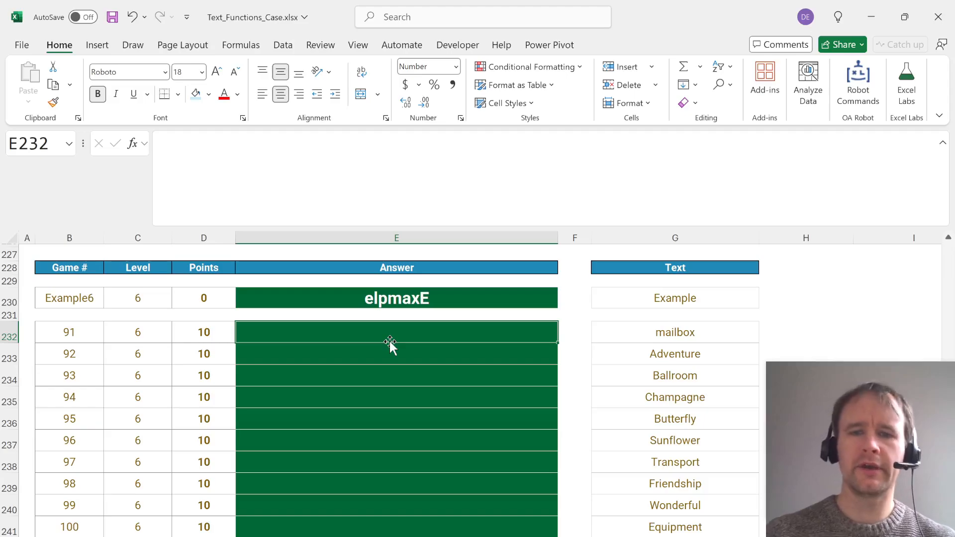
# Enter =MID(G232,SEQUENCE(LEN(G232)),1) in E232 to spill mailbox's letters down column E.
pyautogui.write('=MID(')
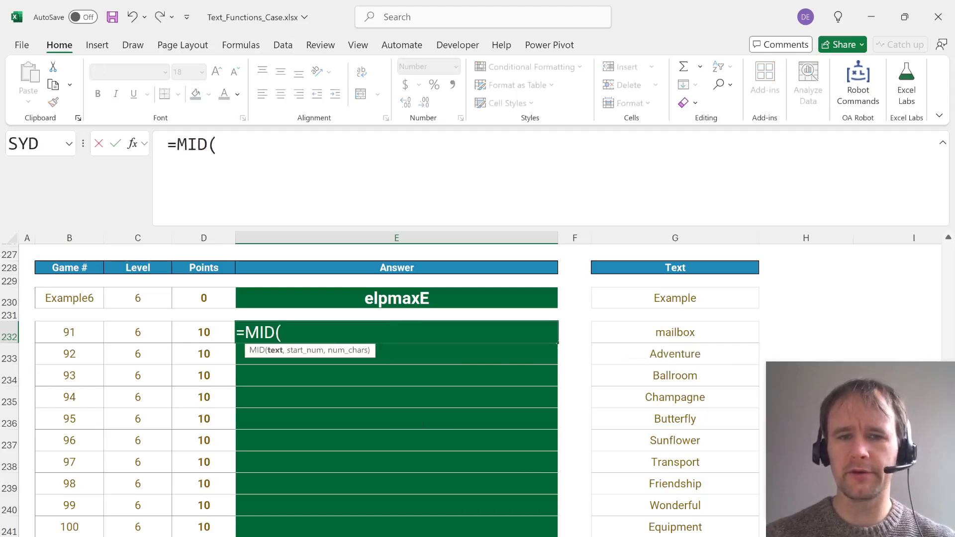
pyautogui.click(675, 331)
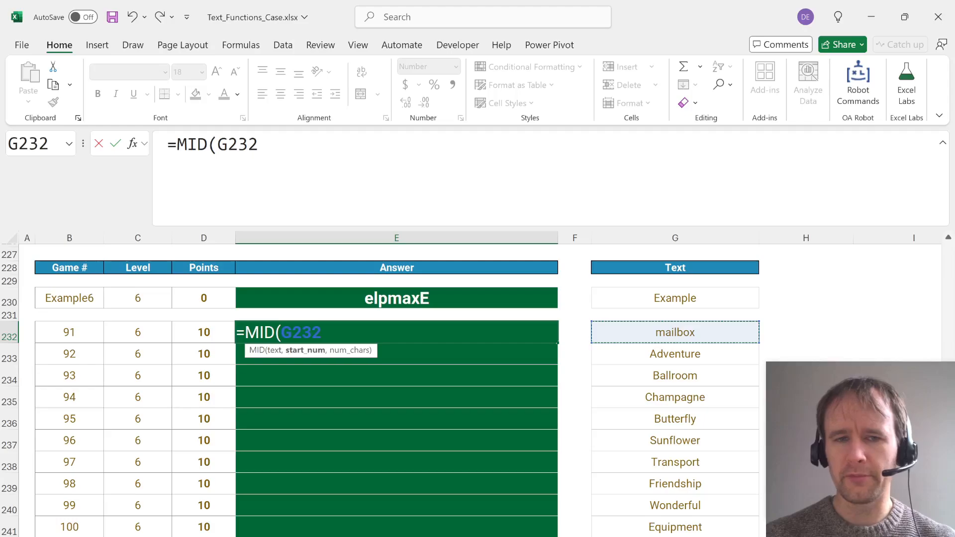
pyautogui.write('4,')
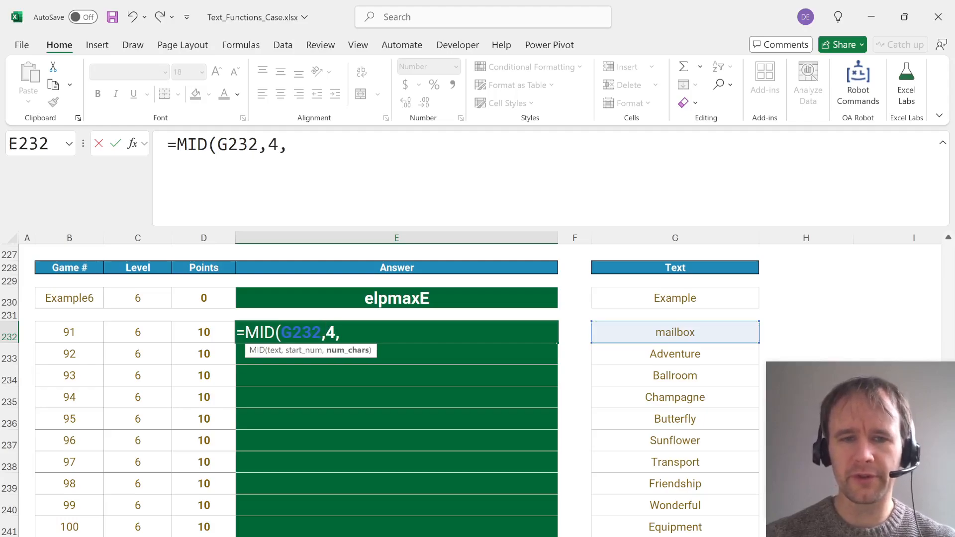
pyautogui.write('1)')
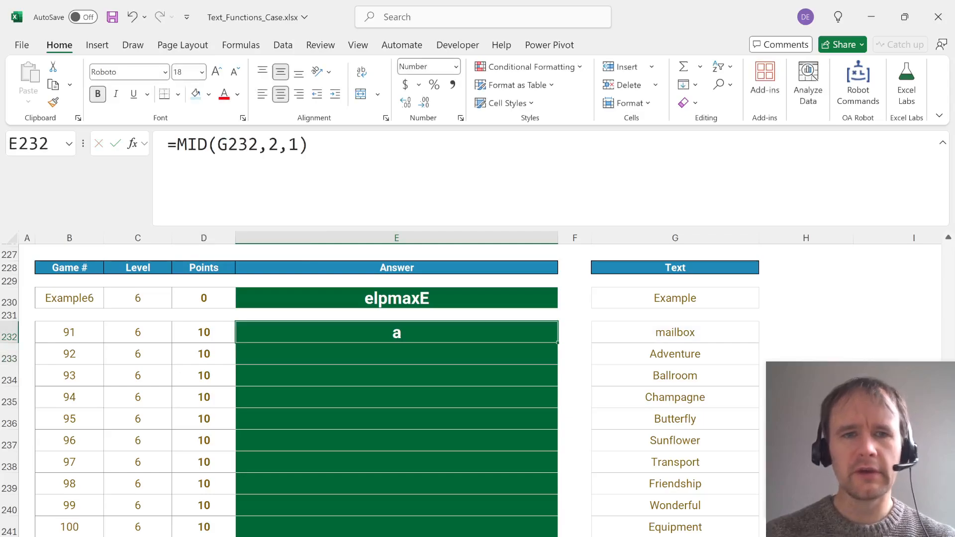
pyautogui.write('{{')
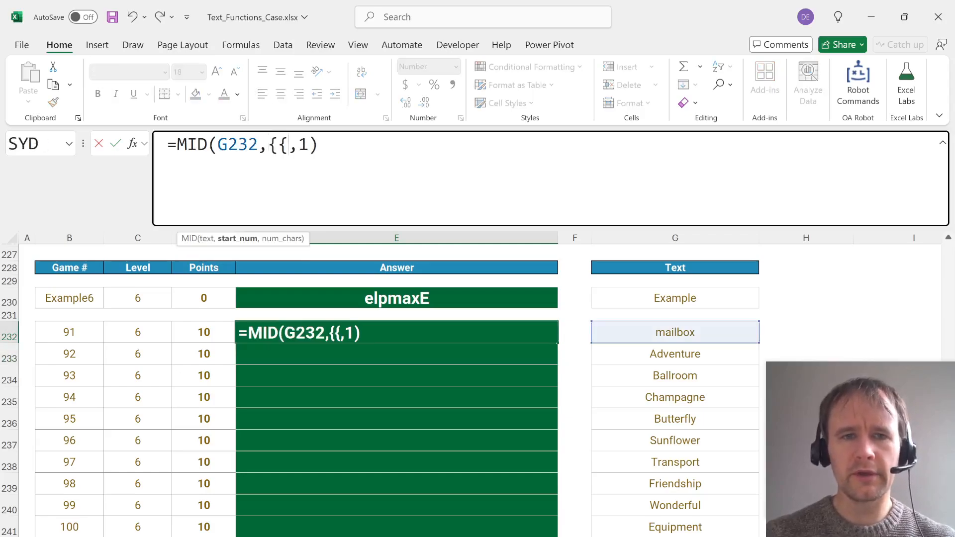
pyautogui.write('1;2;3')
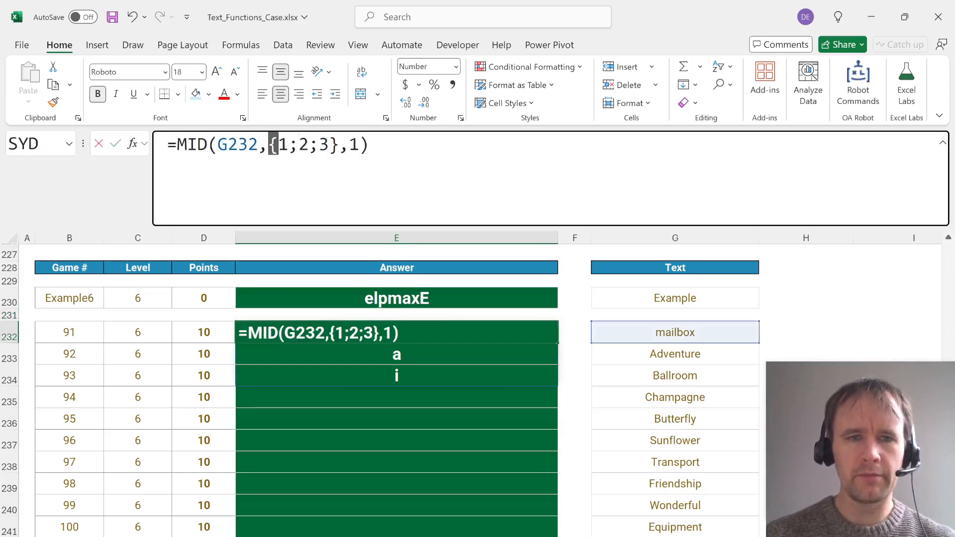
pyautogui.write('SEQUENCE(')
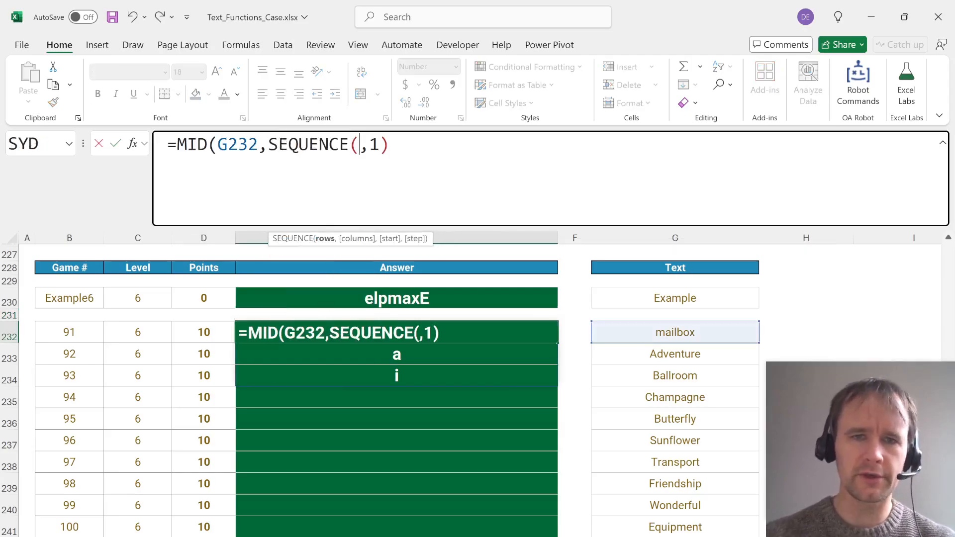
pyautogui.write('LEFT(')
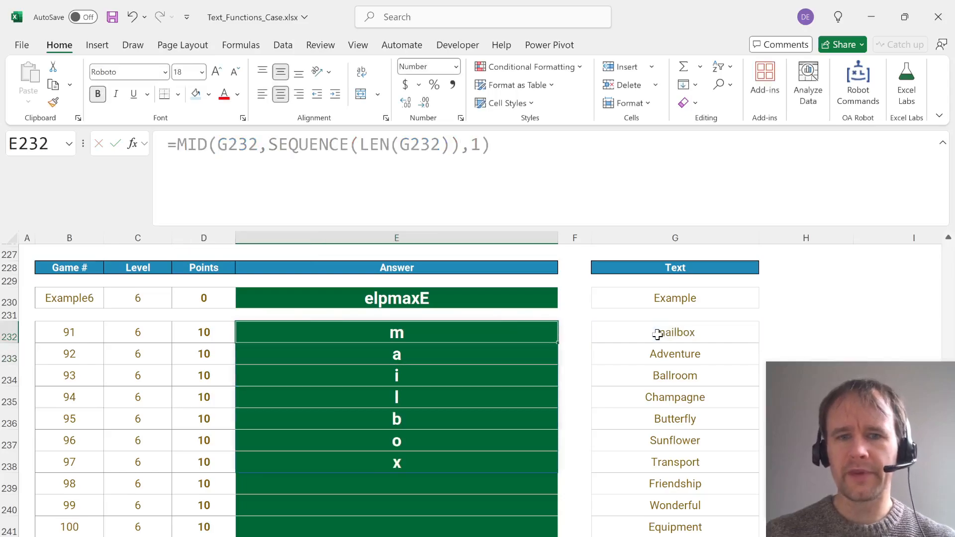
pyautogui.doubleClick(396, 331)
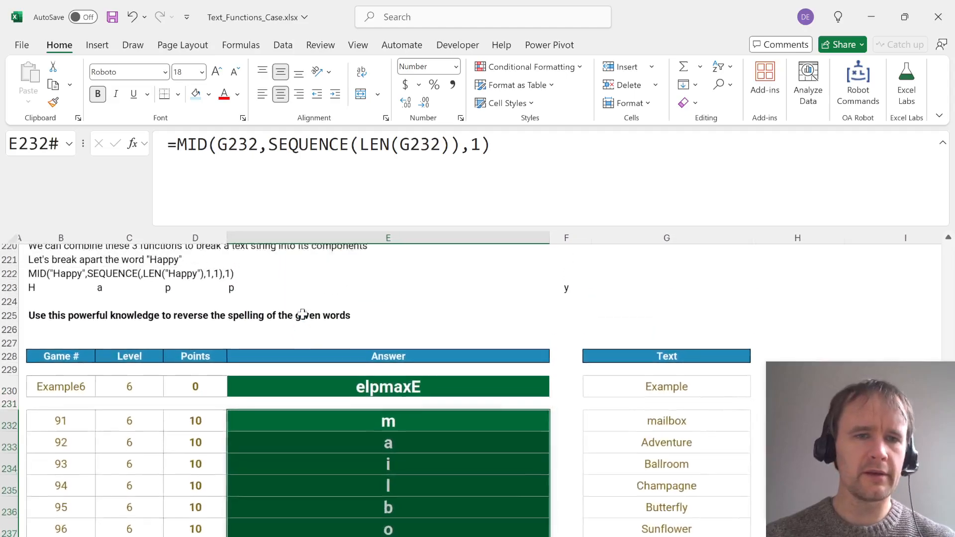
# Change the SEQUENCE arguments to count down from LEN(G232) so the letters come out reversed.
pyautogui.scroll(3)
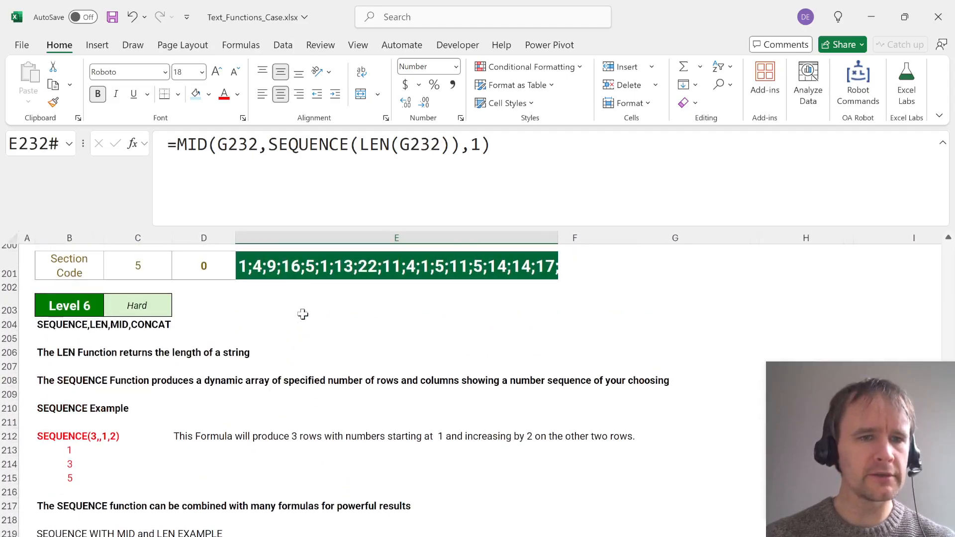
pyautogui.scroll(-3)
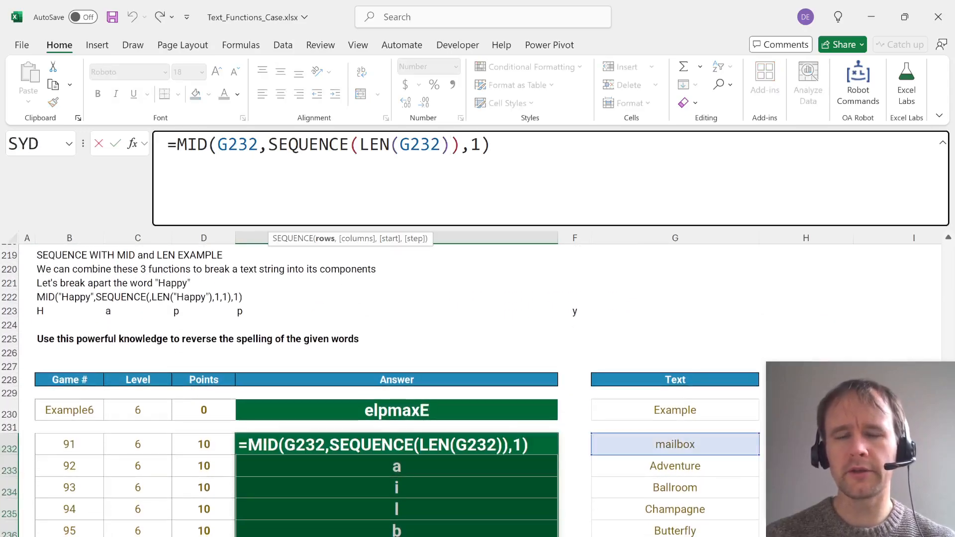
pyautogui.doubleClick(401, 144)
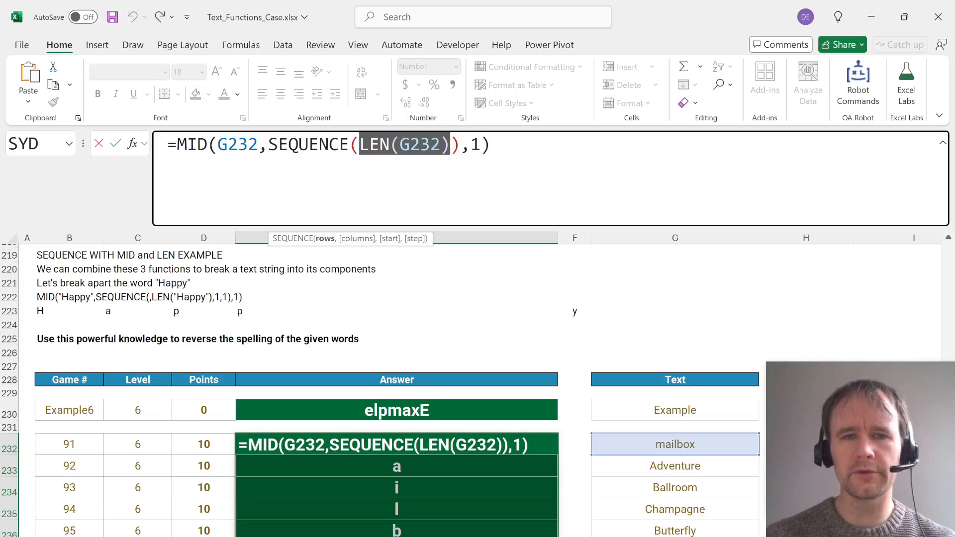
pyautogui.write(',,')
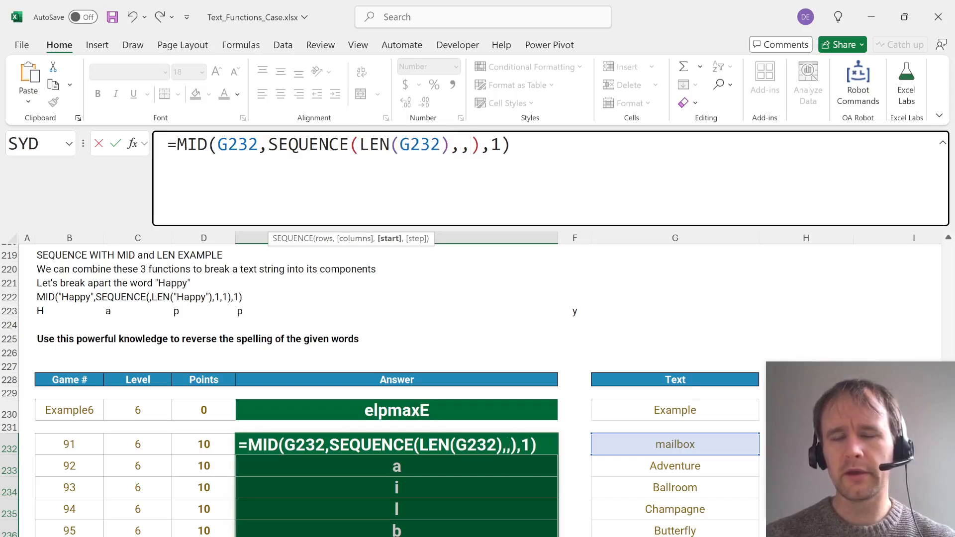
pyautogui.write('LEN(G232)')
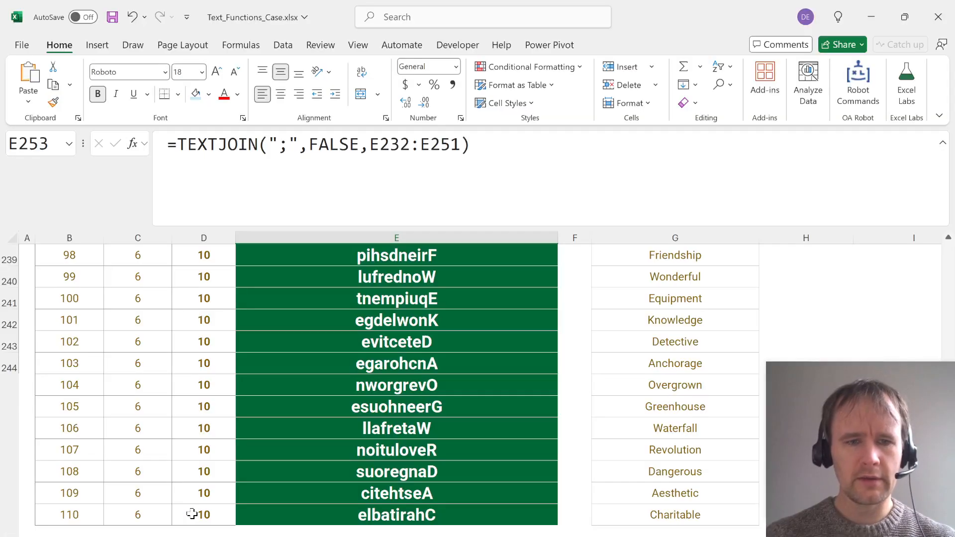
# In Level 7 cell E269, enter =MID(G269,SEQUENCE(LEN(G269)),1) to spill mailbox's letters.
pyautogui.scroll(-3)
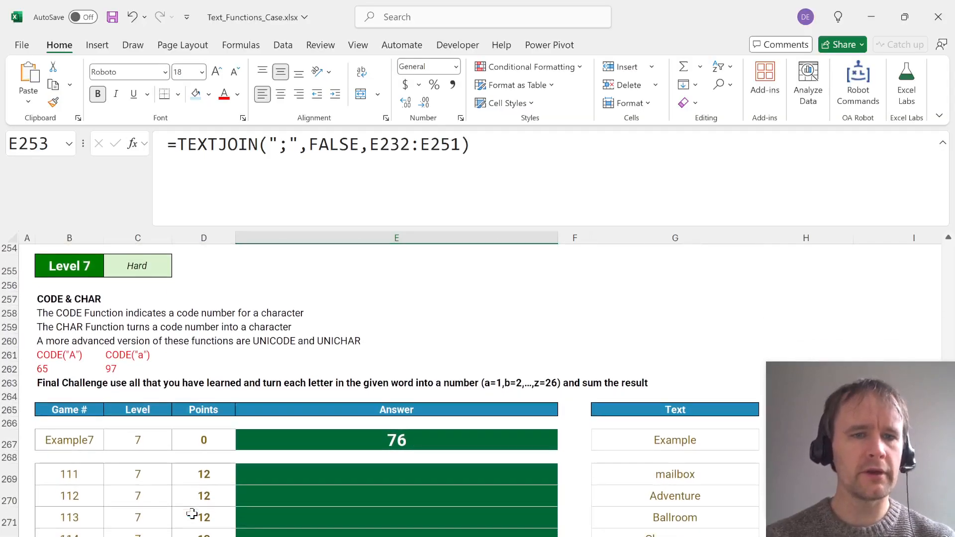
pyautogui.scroll(-3)
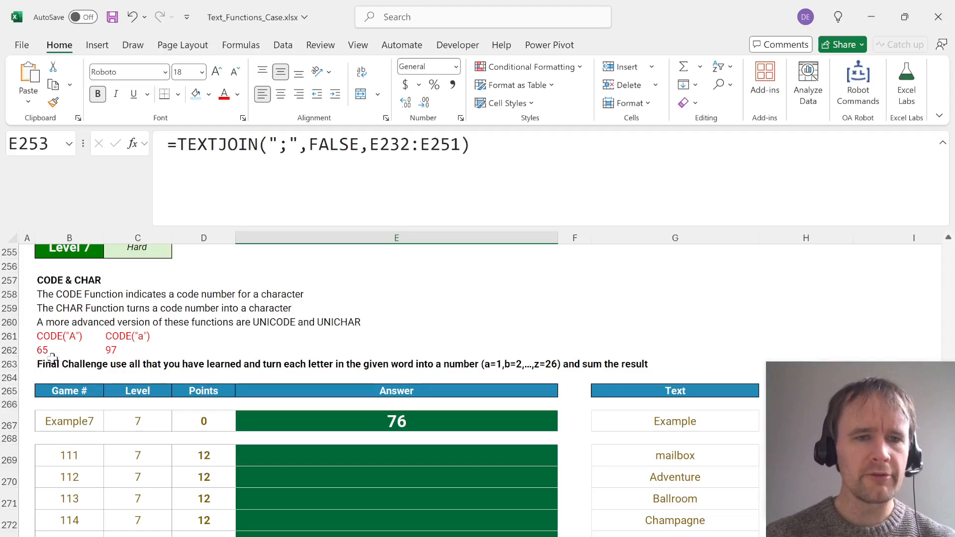
pyautogui.moveTo(258, 372)
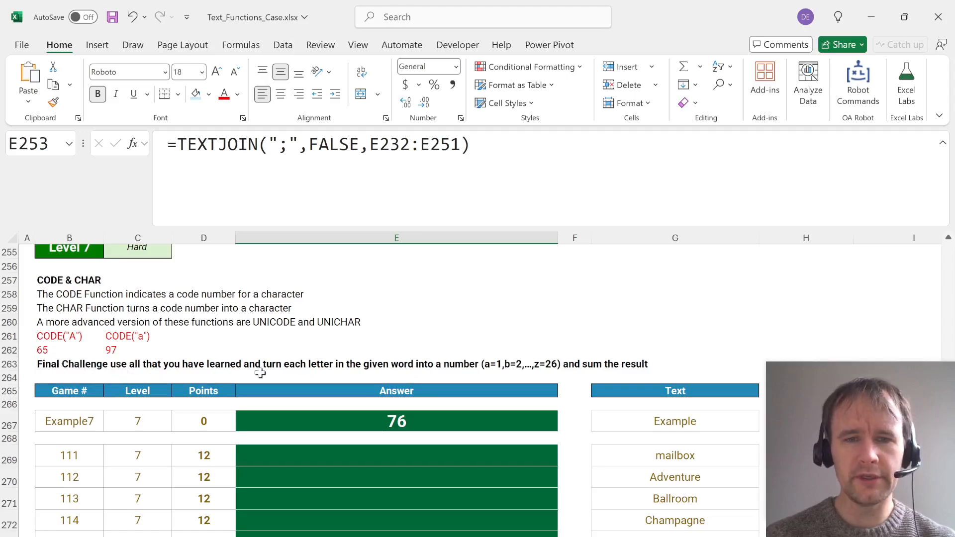
pyautogui.moveTo(547, 359)
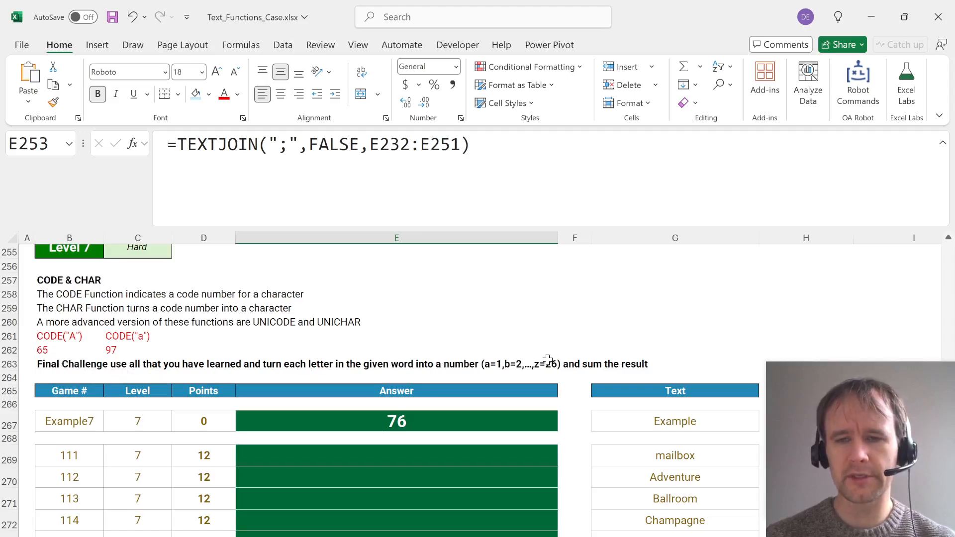
pyautogui.write('=mid')
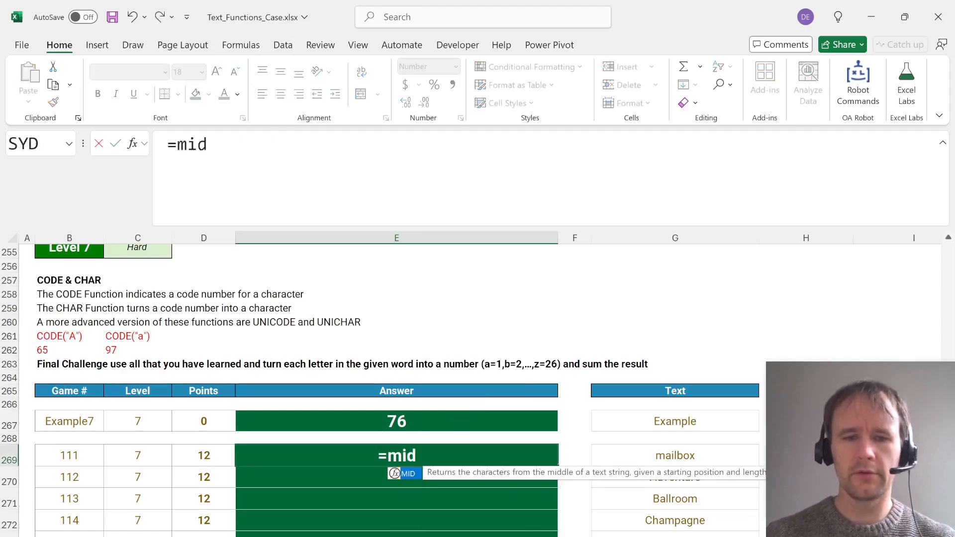
pyautogui.write('(G269,s')
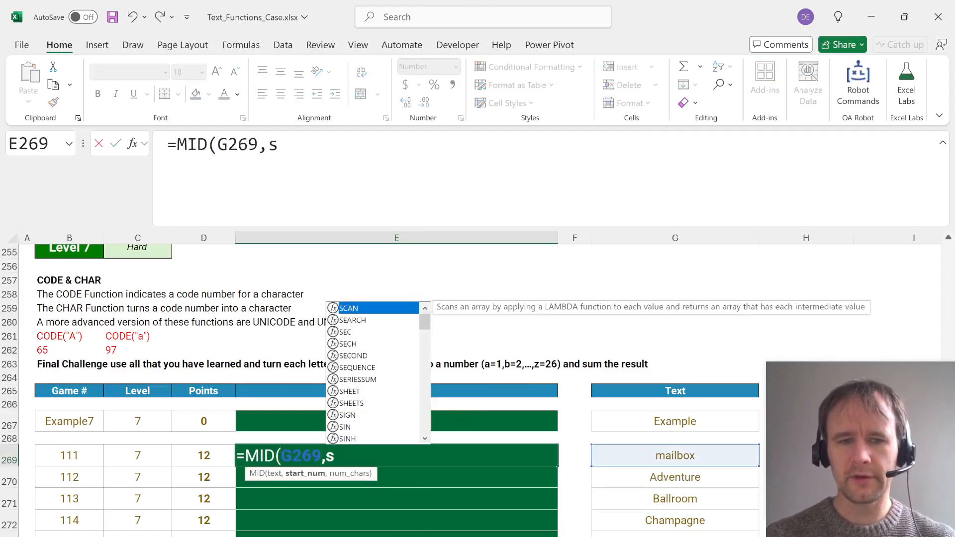
pyautogui.write('SEQUENCE(LEN(G269)),1')
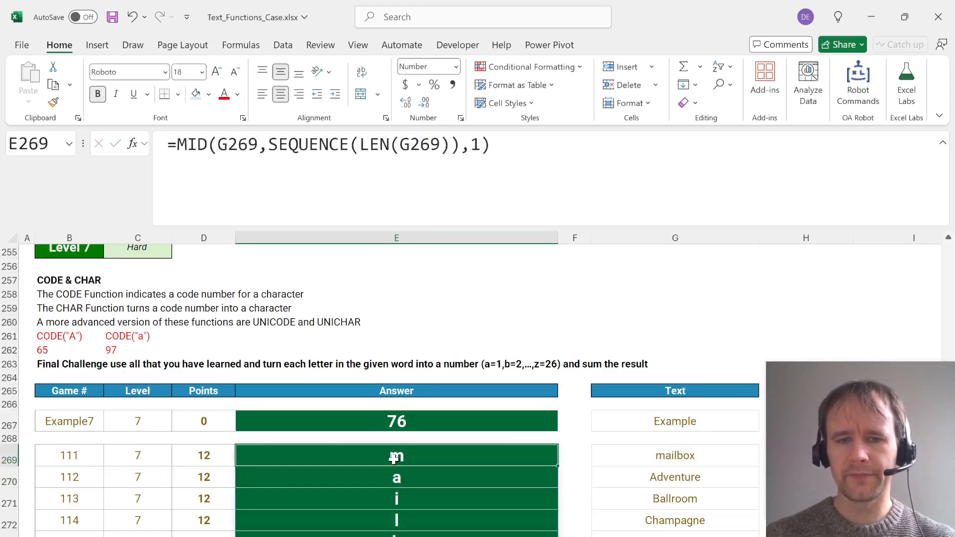
pyautogui.scroll(-3)
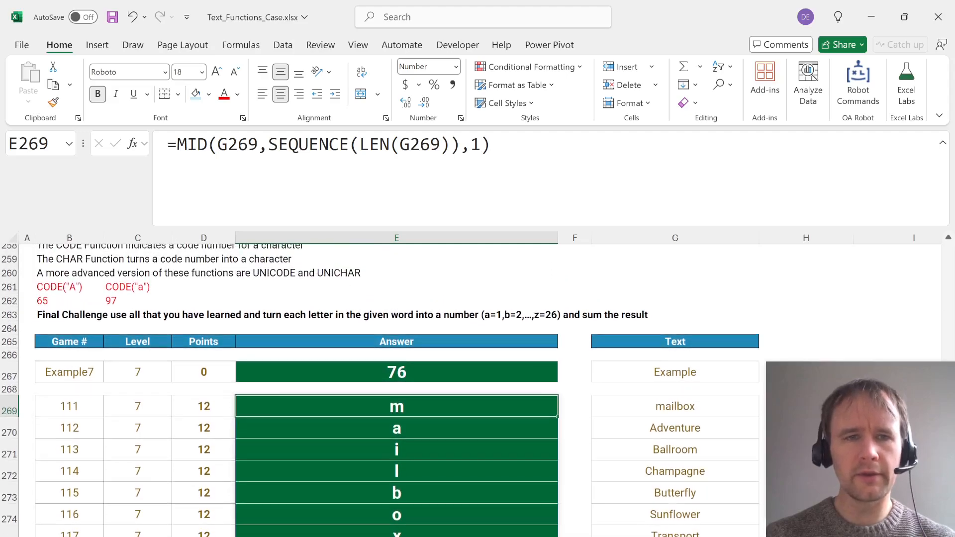
pyautogui.scroll(-3)
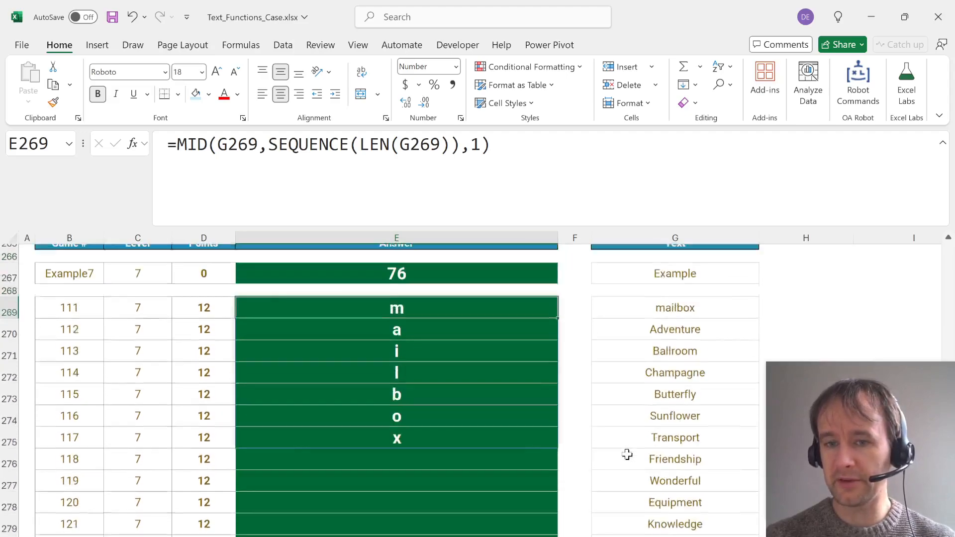
pyautogui.scroll(3)
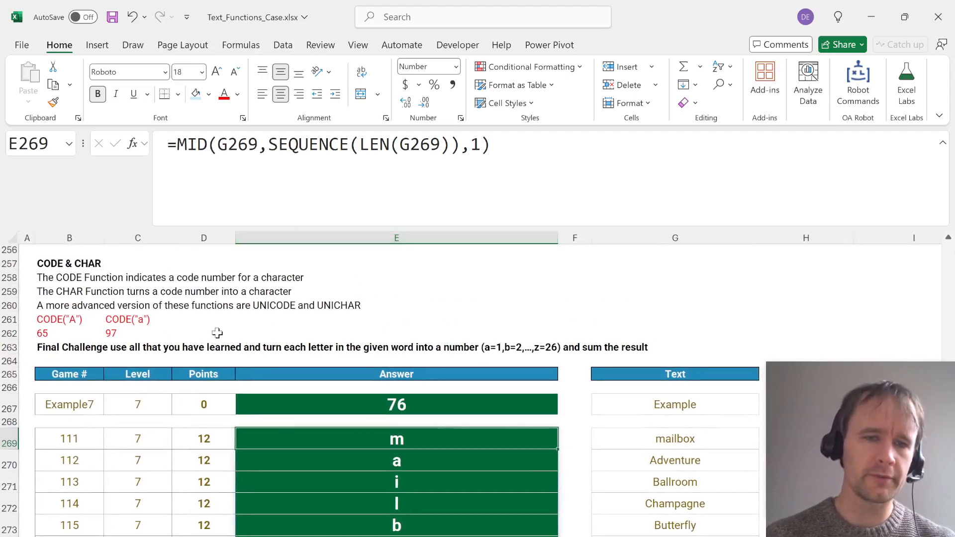
pyautogui.click(69, 333)
pyautogui.write('=C262-B262')
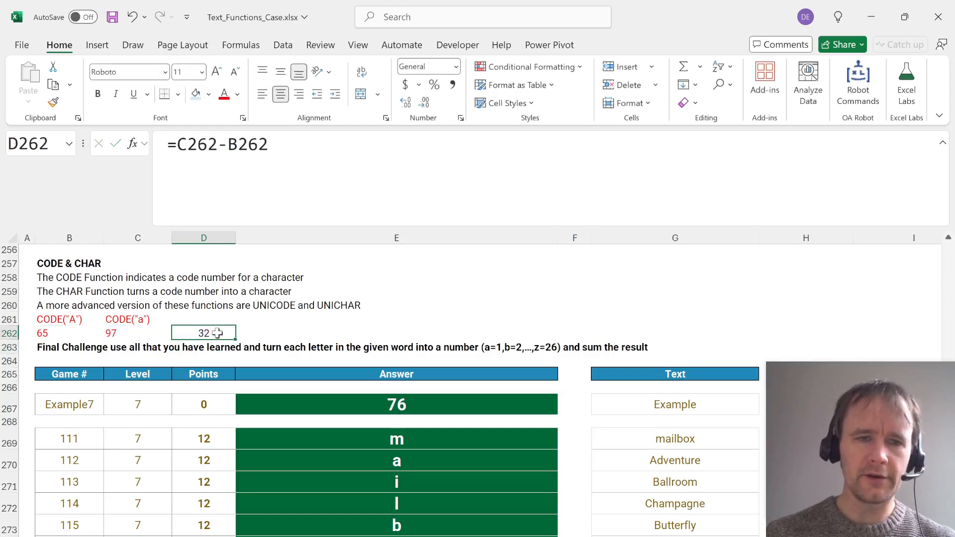
pyautogui.click(69, 332)
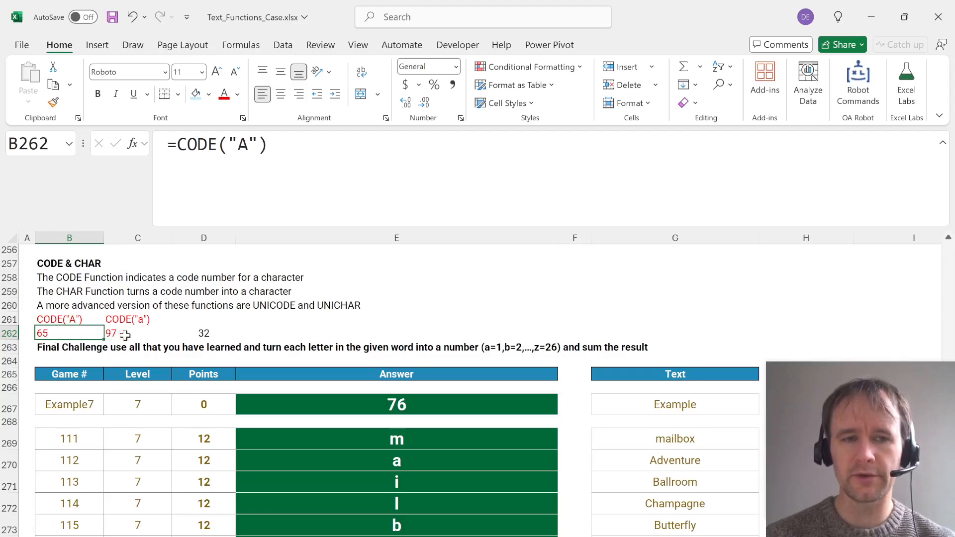
pyautogui.click(203, 333)
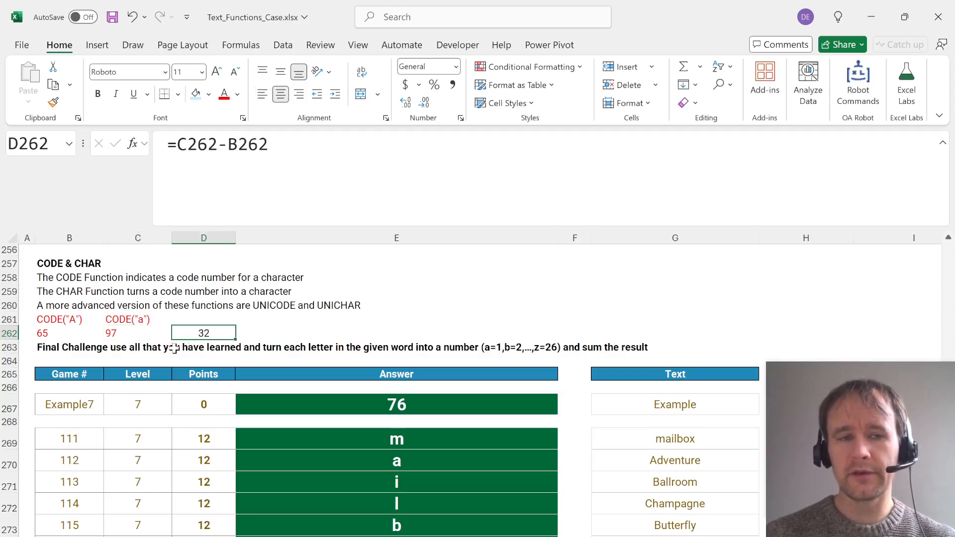
pyautogui.moveTo(165, 337)
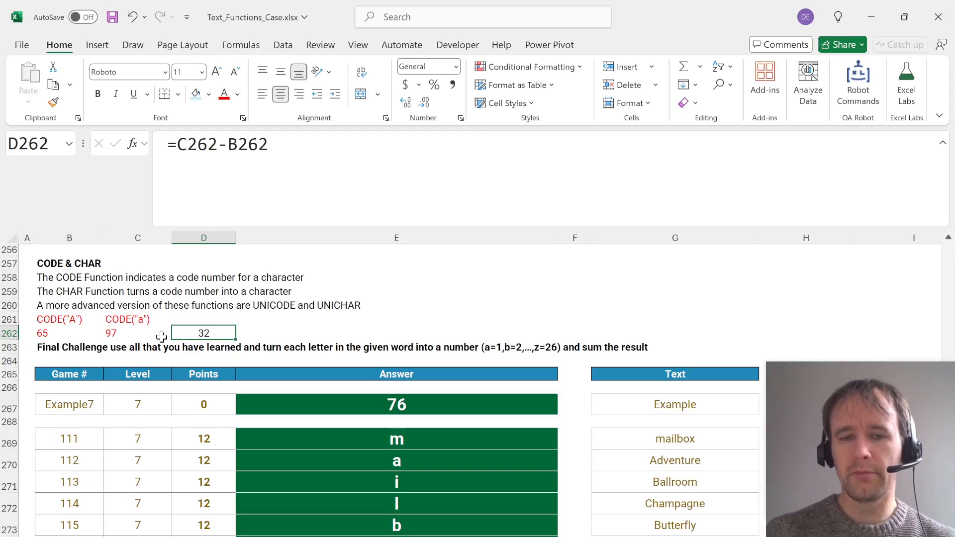
pyautogui.press('Delete')
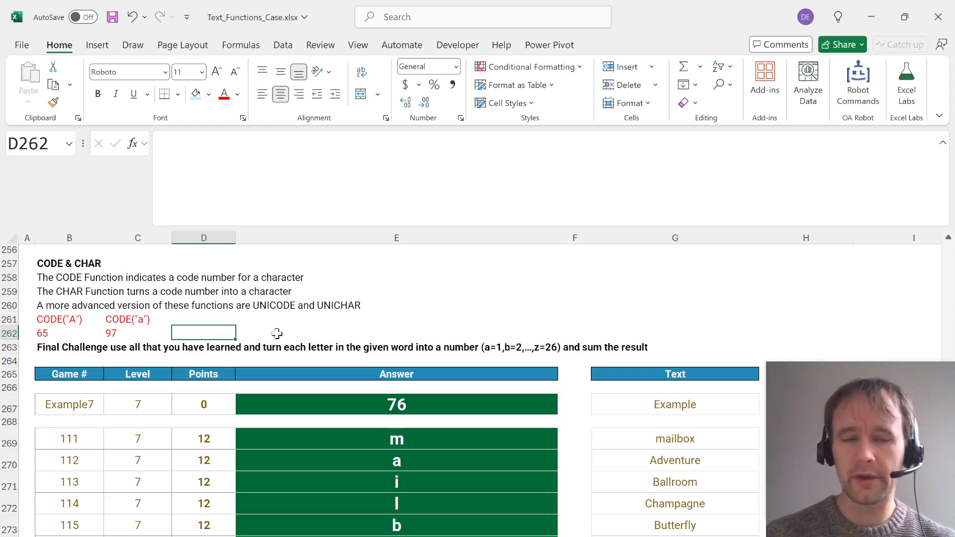
pyautogui.moveTo(89, 334)
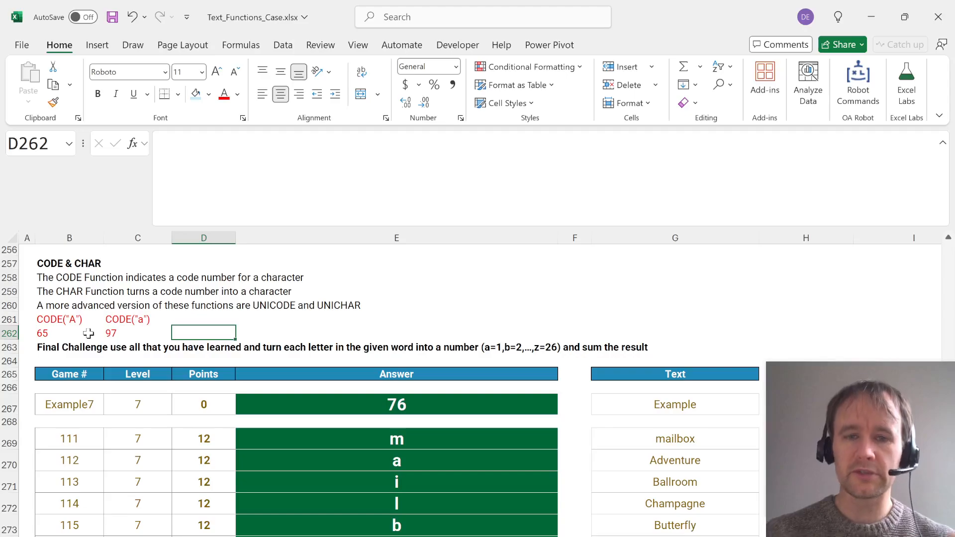
pyautogui.moveTo(420, 456)
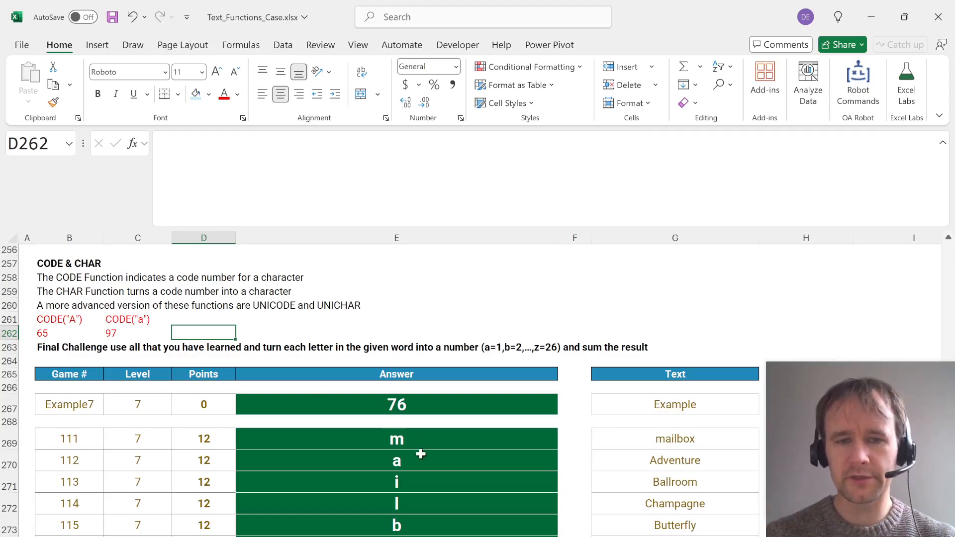
# Wrap game 111's letters in CODE and MOD 32, checking the spilled positions 13, 1, 9, 12, 2.
pyautogui.click(396, 438)
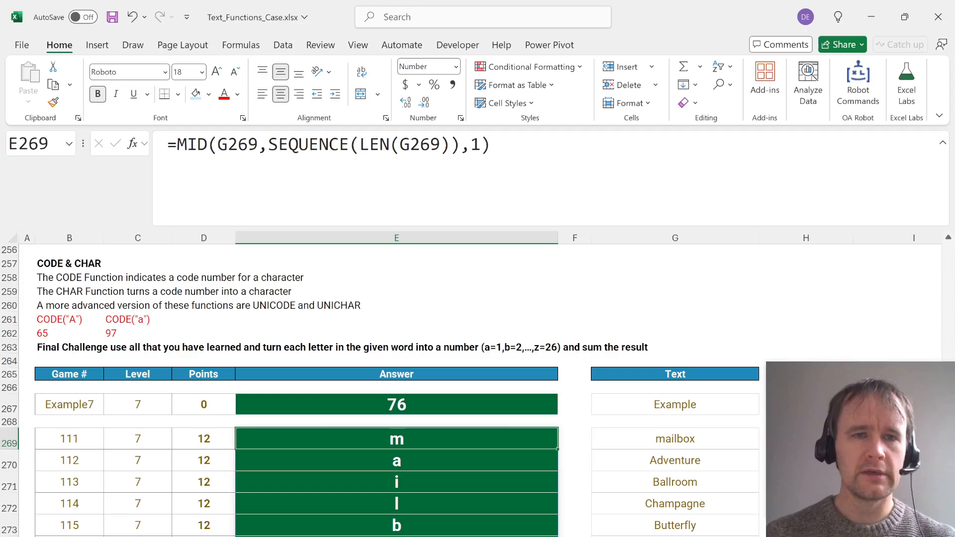
pyautogui.write('char')
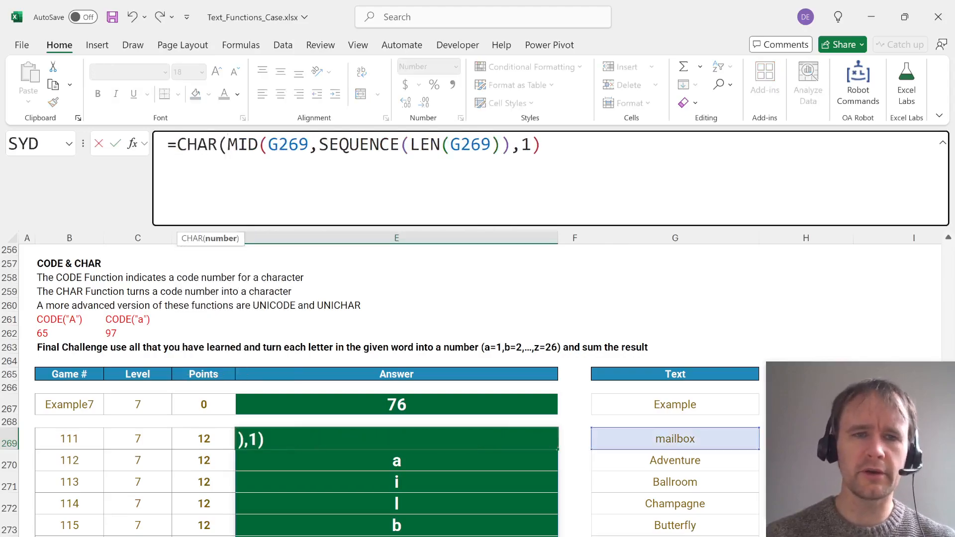
pyautogui.write('Code')
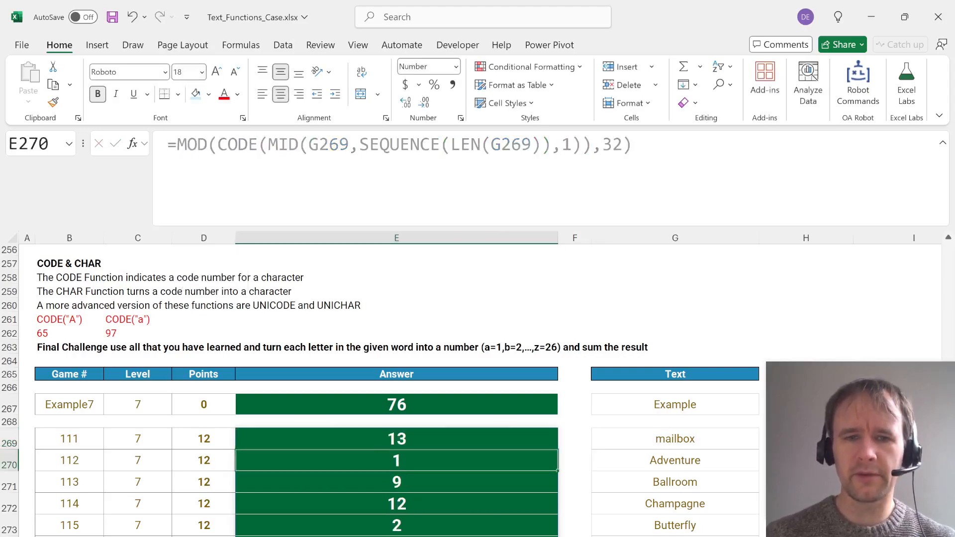
pyautogui.click(396, 482)
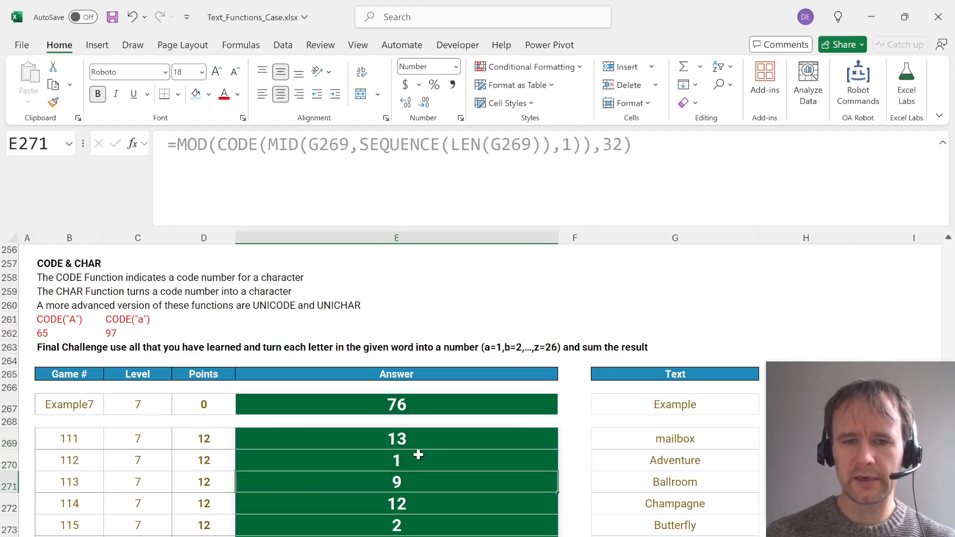
pyautogui.click(397, 459)
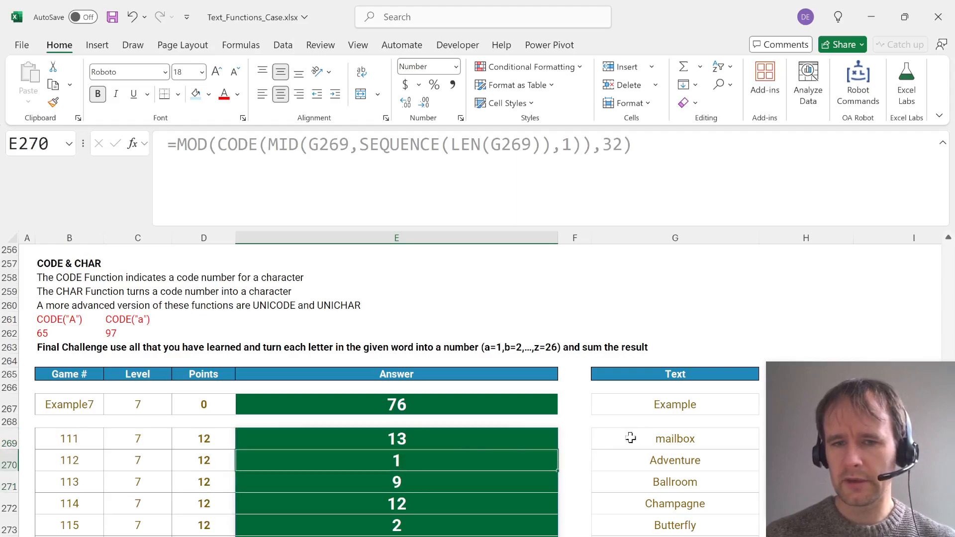
pyautogui.click(397, 438)
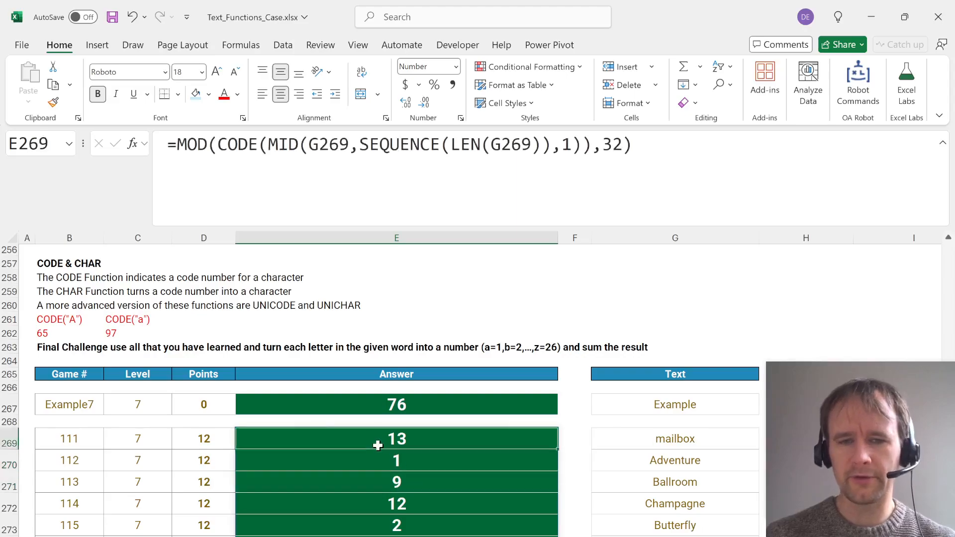
pyautogui.scroll(-3)
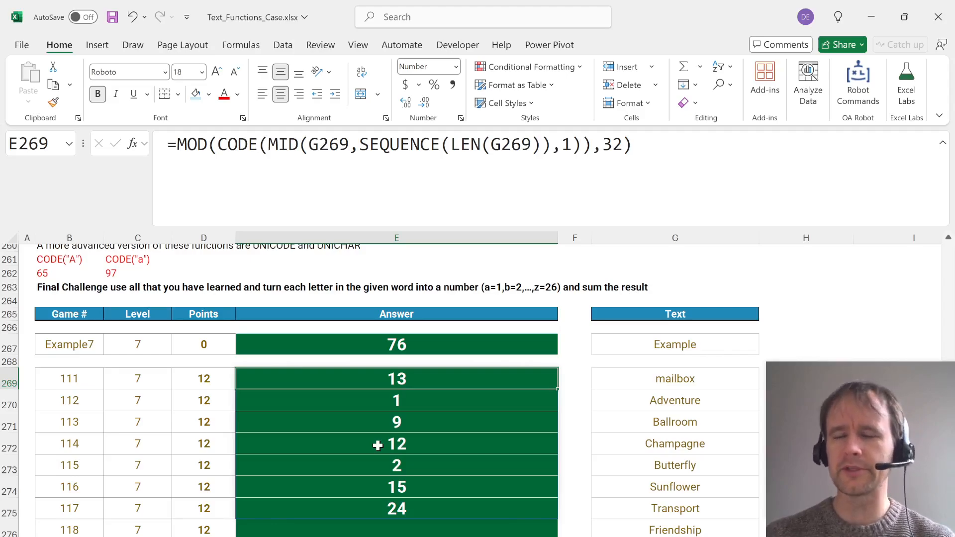
pyautogui.moveTo(407, 377)
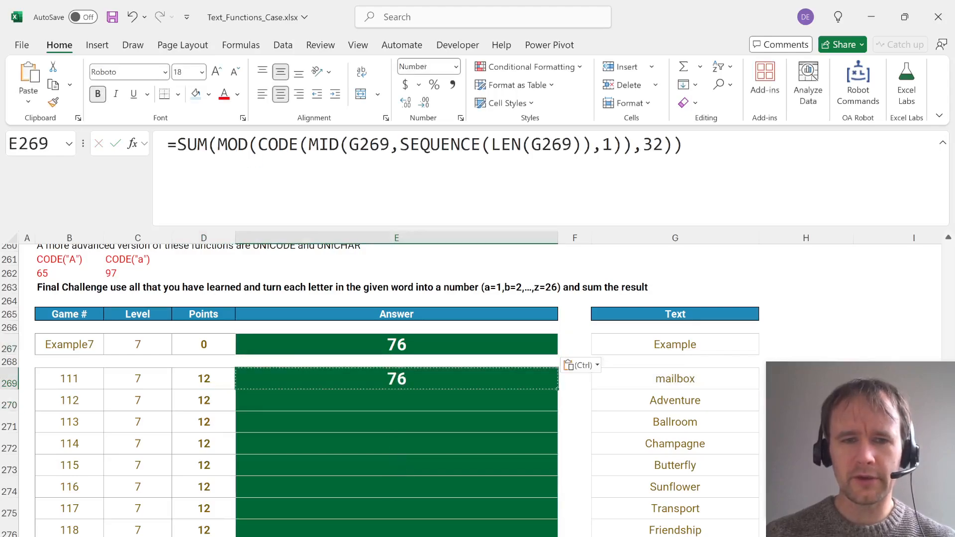
# Paste the letter-sum formula down E270:E288 for the remaining Level 7 words.
pyautogui.scroll(-3)
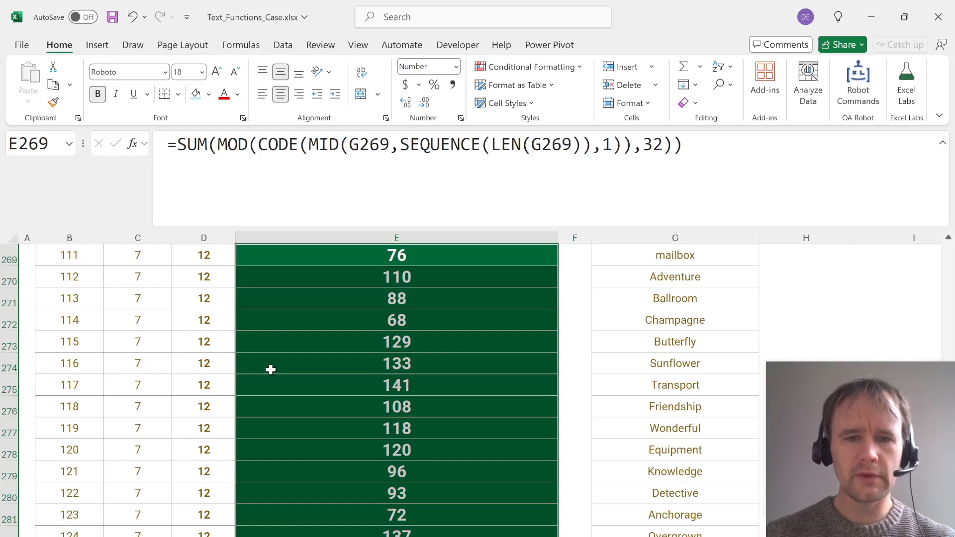
pyautogui.scroll(-3)
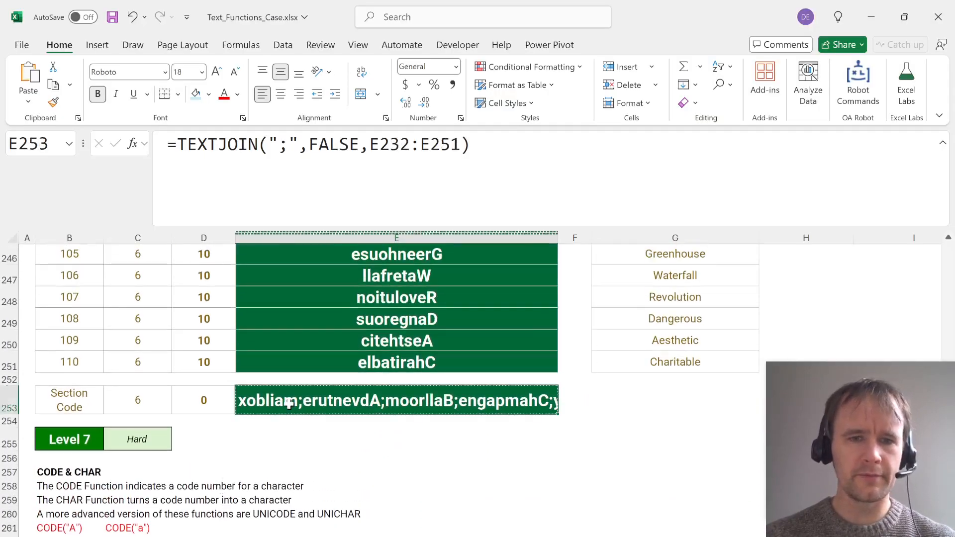
pyautogui.scroll(-3)
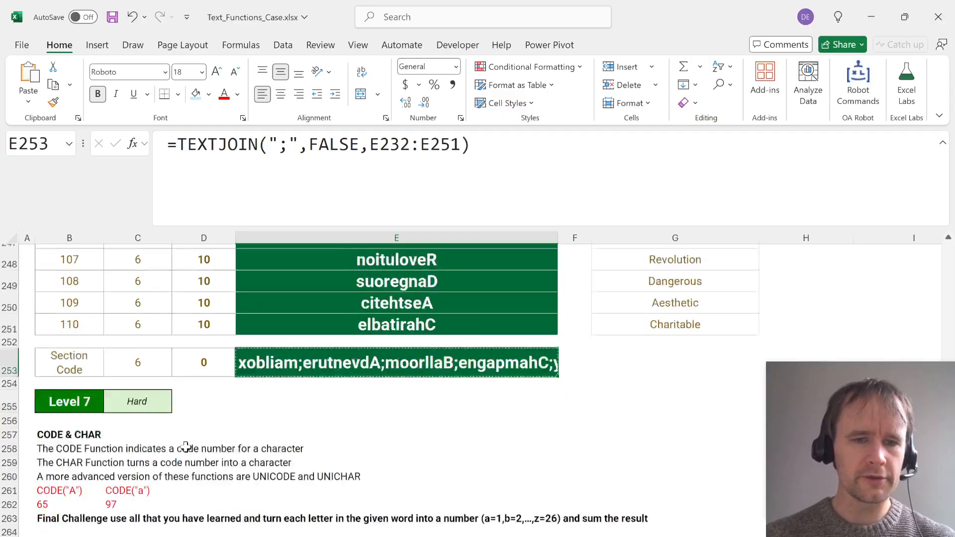
pyautogui.scroll(-3)
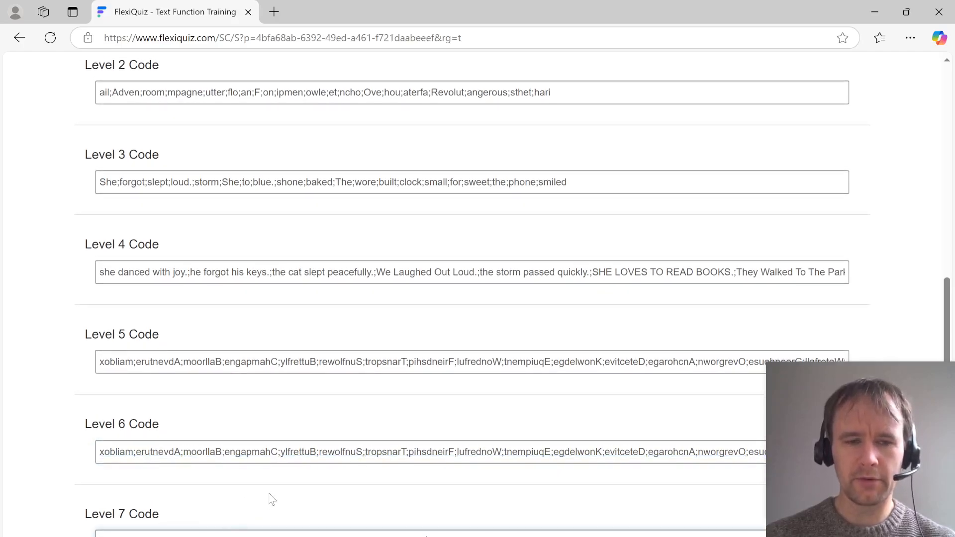
# Scroll the FlexiQuiz quiz through the Level Code fields back to its instructions.
pyautogui.scroll(3)
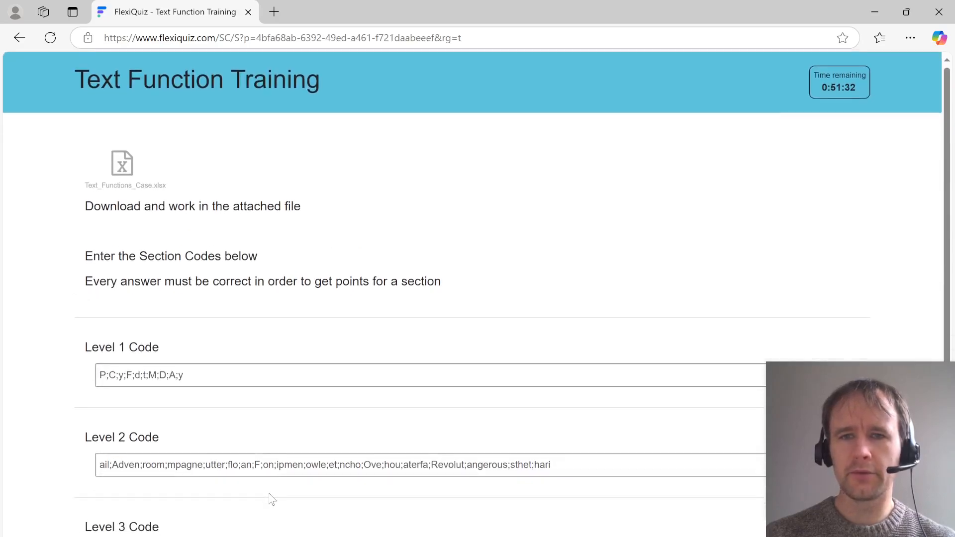
pyautogui.scroll(-3)
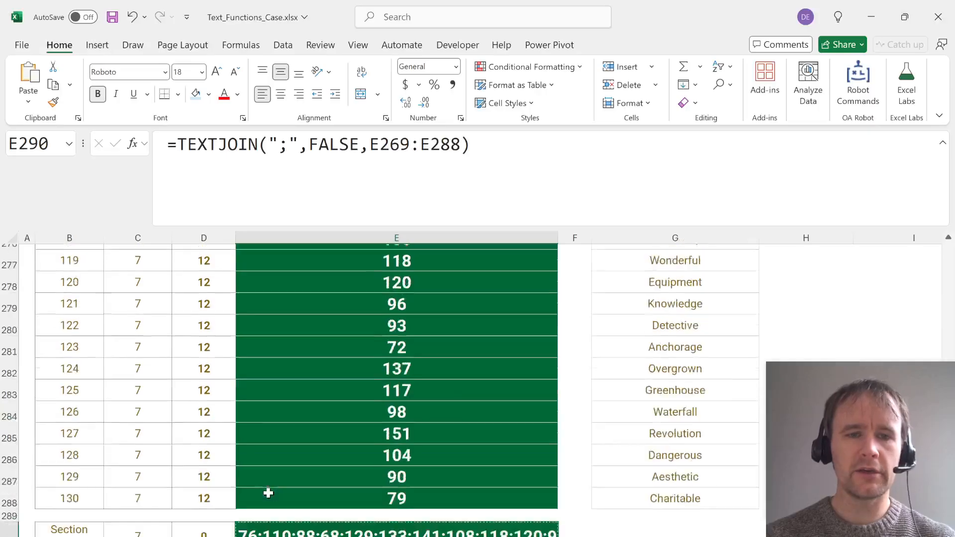
pyautogui.scroll(3)
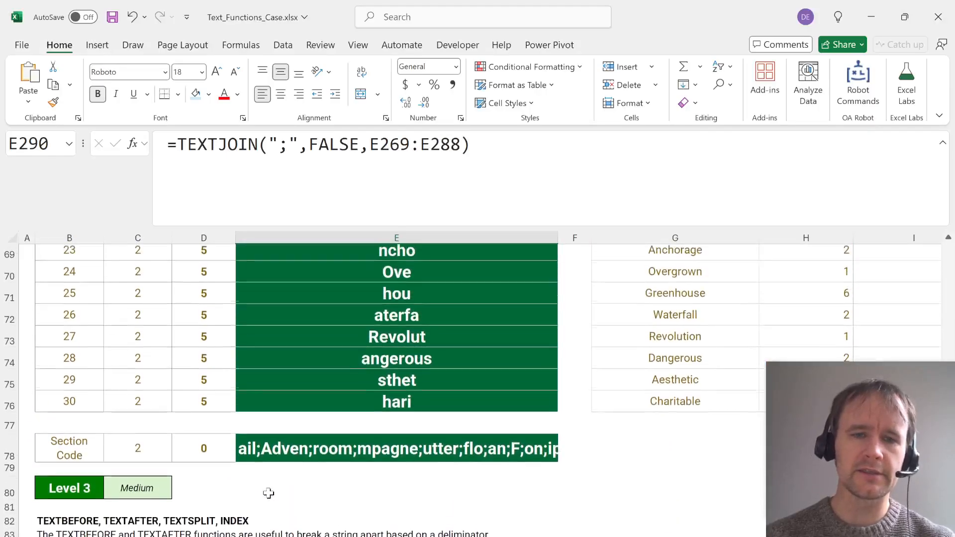
pyautogui.scroll(3)
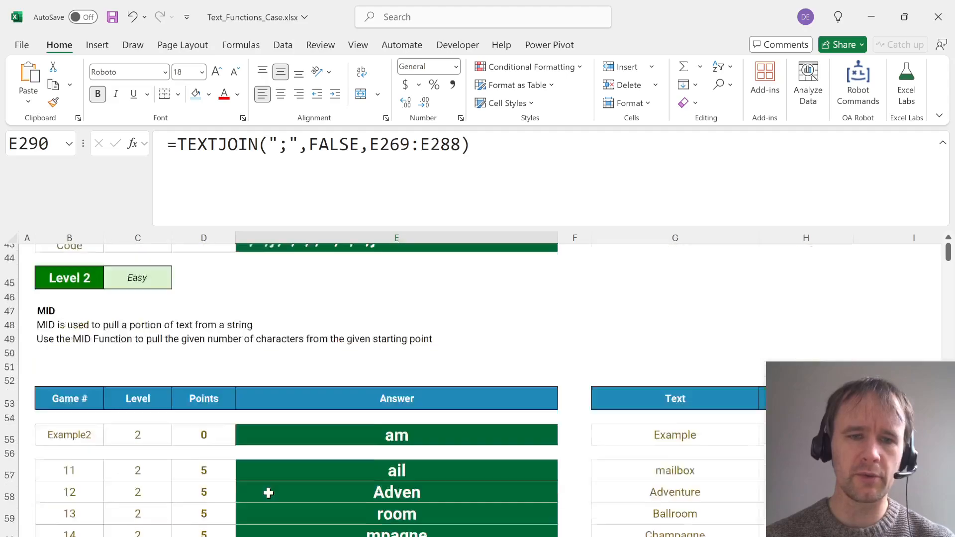
pyautogui.scroll(-3)
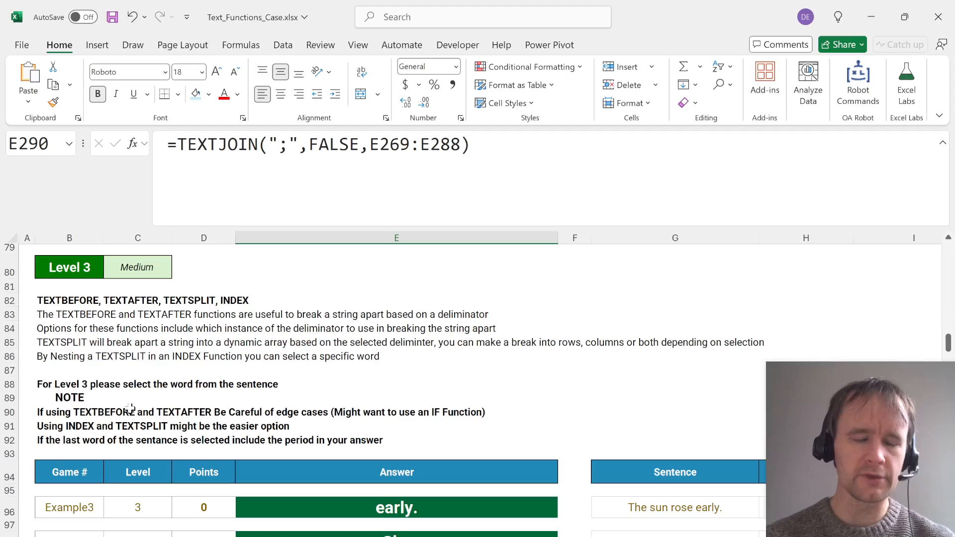
pyautogui.write('=te')
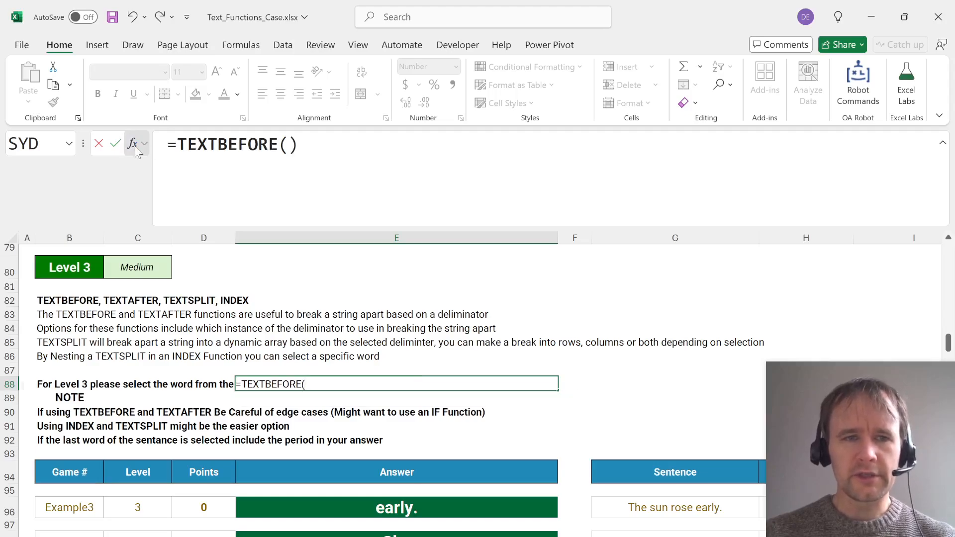
pyautogui.click(131, 144)
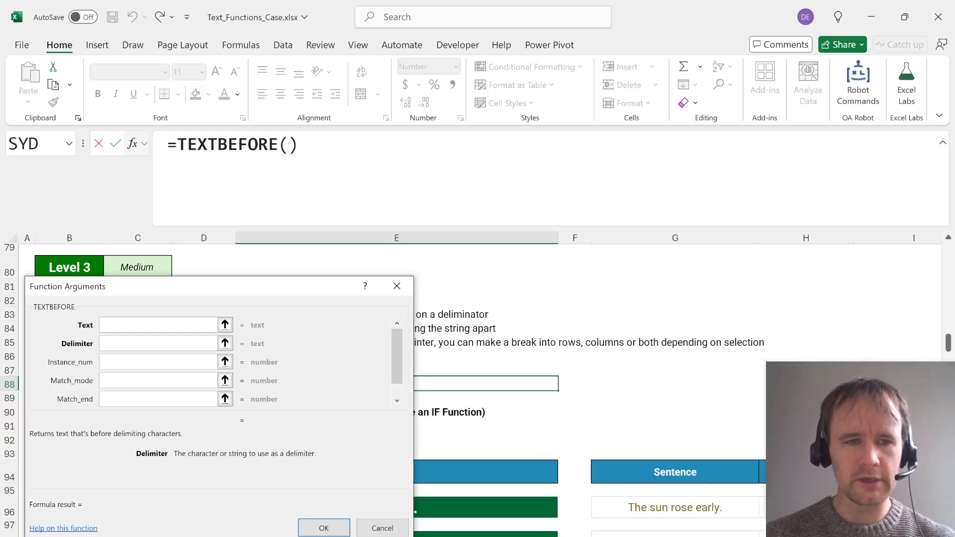
pyautogui.click(160, 362)
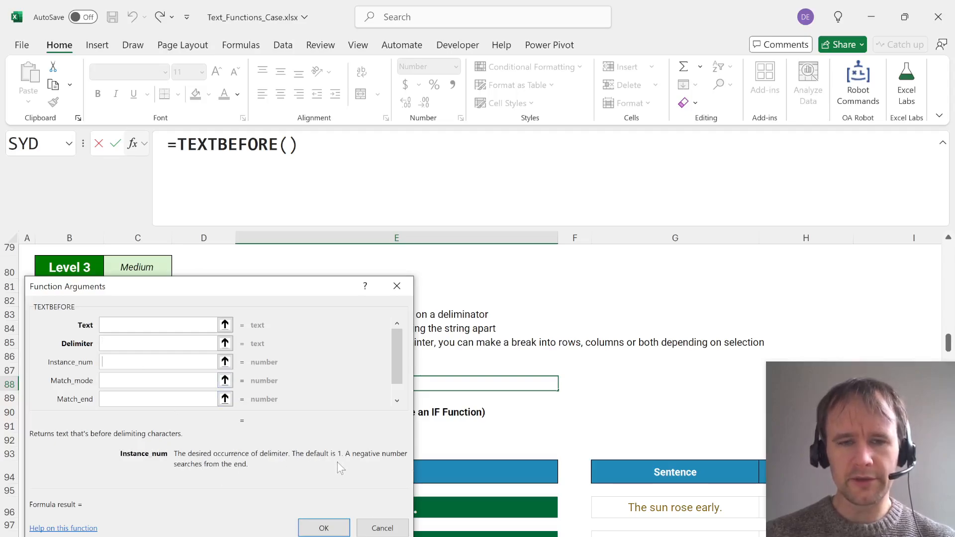
pyautogui.click(381, 528)
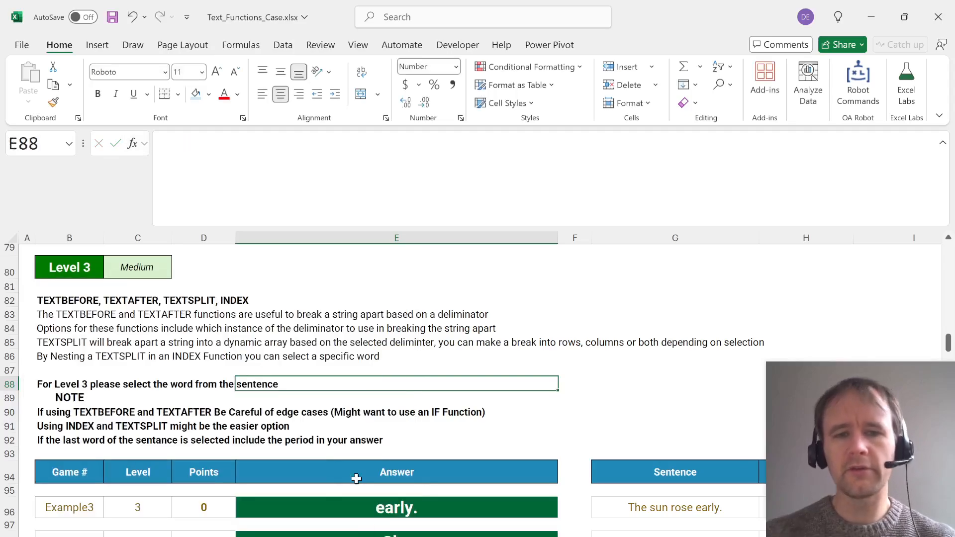
pyautogui.scroll(-3)
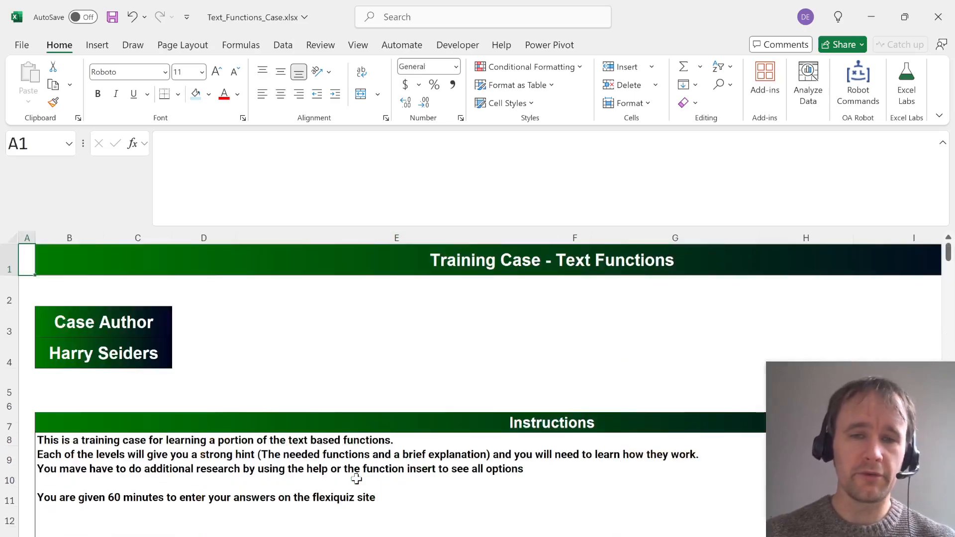
pyautogui.scroll(-3)
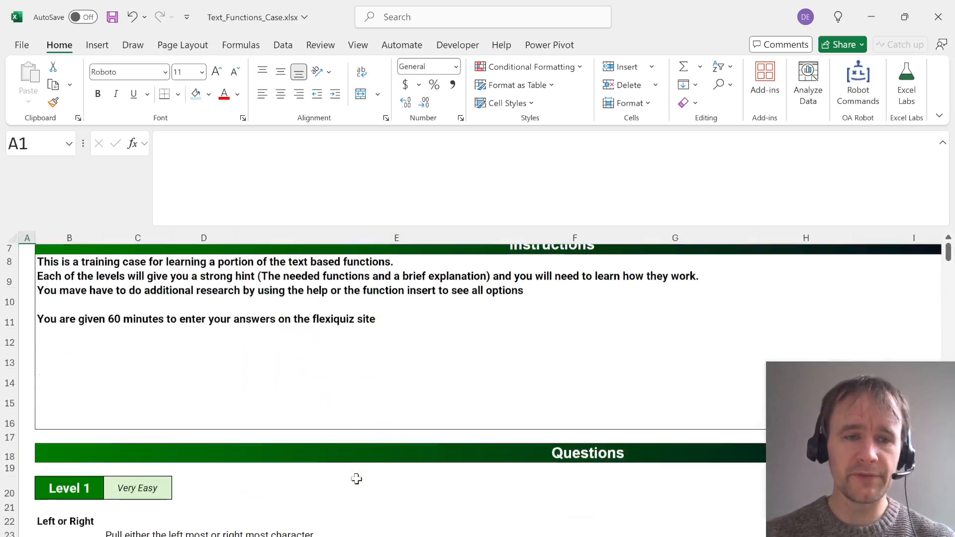
pyautogui.scroll(3)
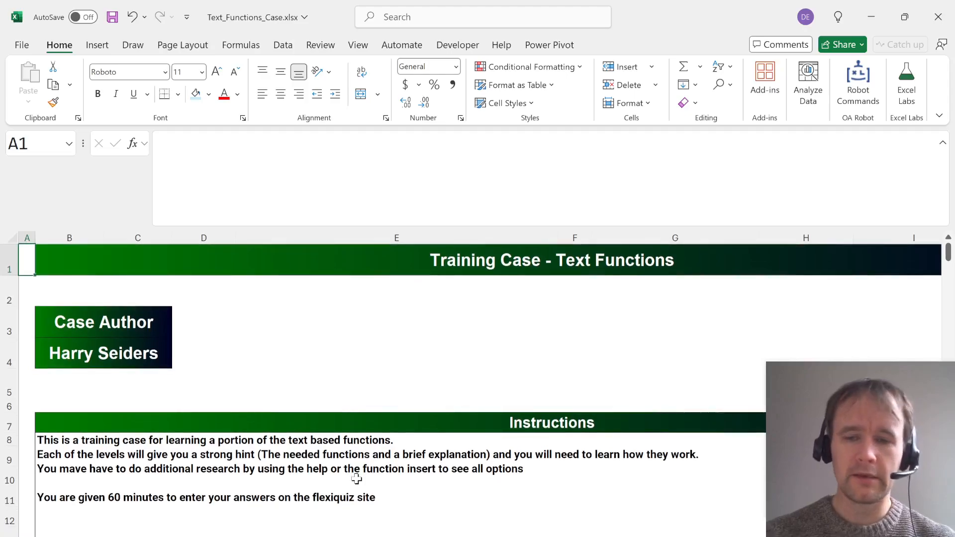
pyautogui.moveTo(464, 474)
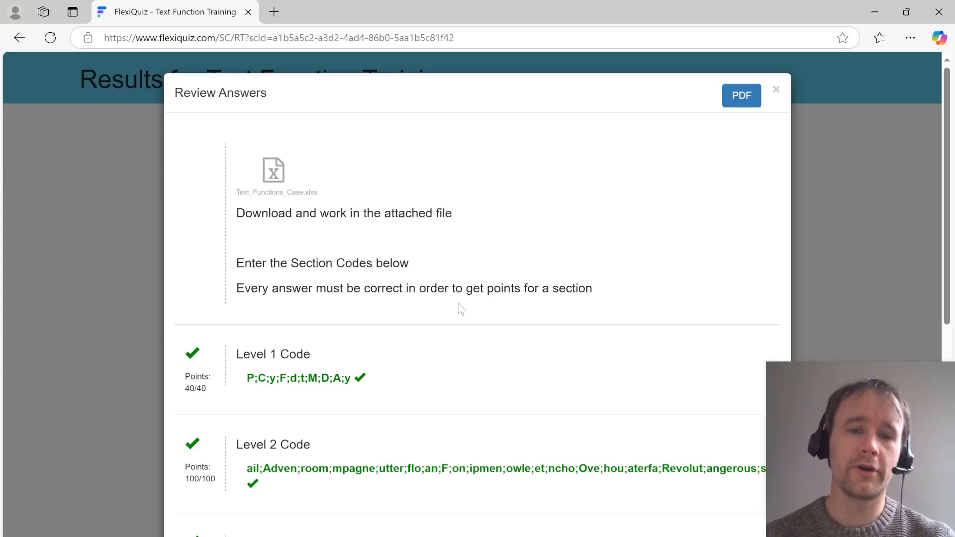
pyautogui.moveTo(347, 242)
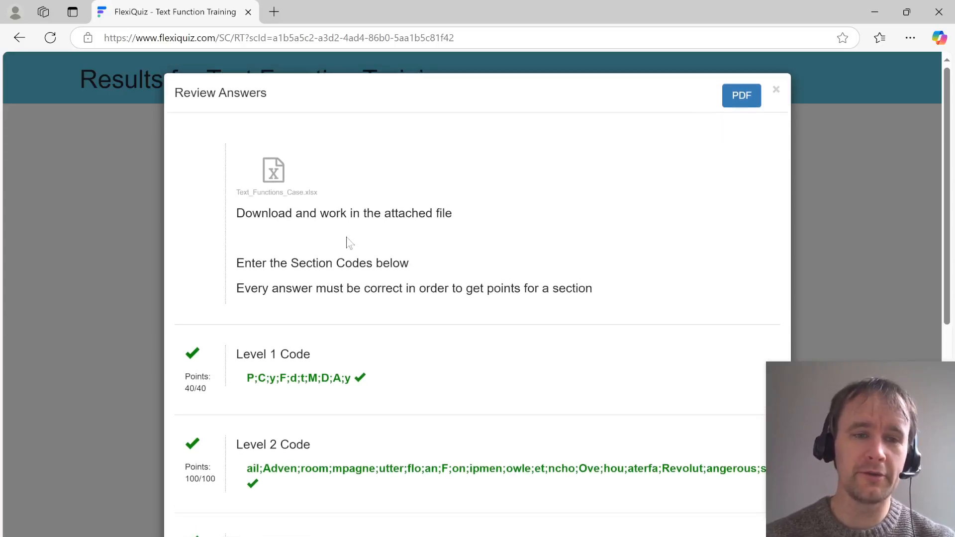
# Scroll through the graded Level Code results and highlight part of the Level 6 code.
pyautogui.scroll(-3)
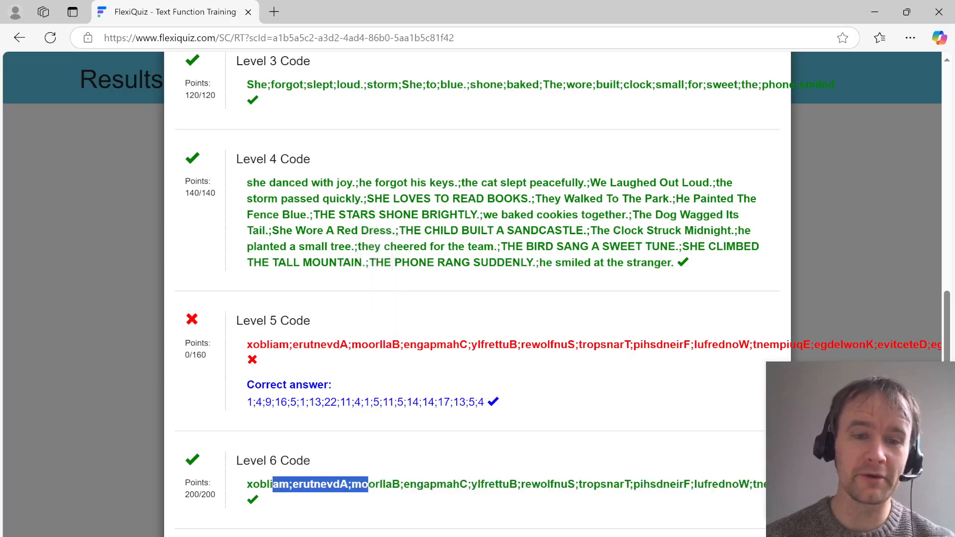
pyautogui.click(341, 508)
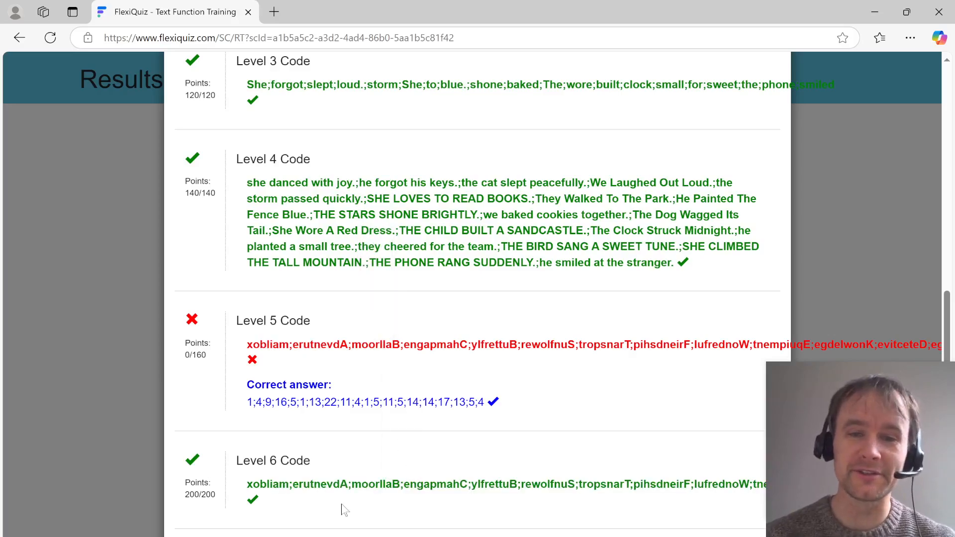
pyautogui.scroll(-3)
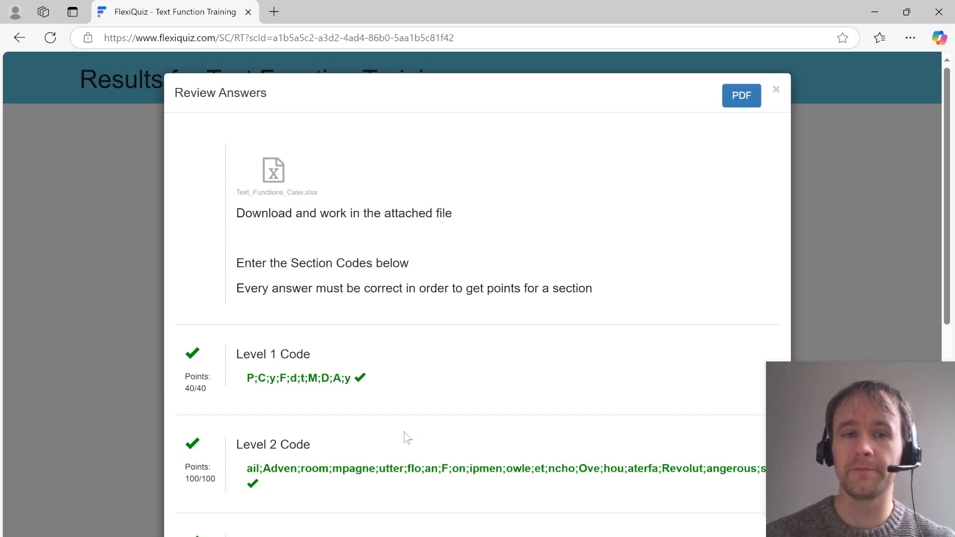
pyautogui.moveTo(518, 398)
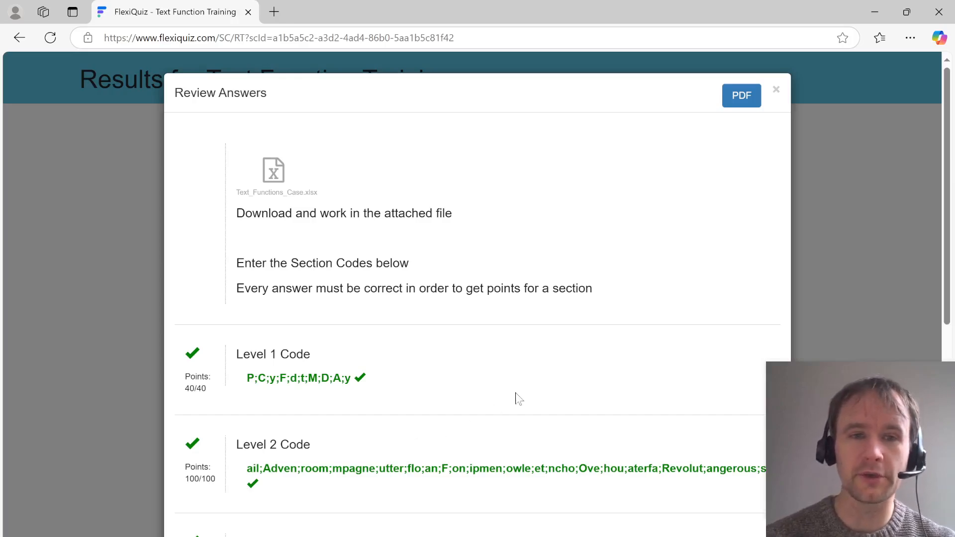